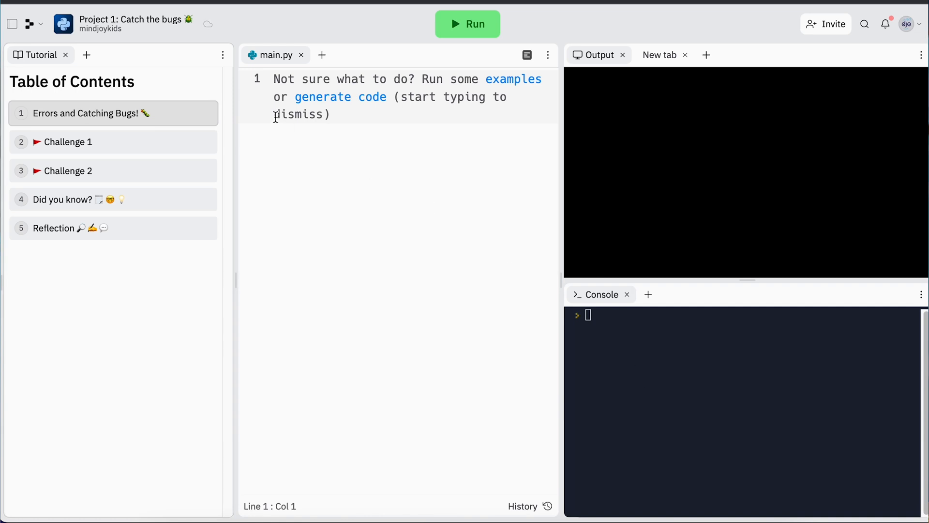
{"action": "mouse_move", "coordinate": [117, 123]}
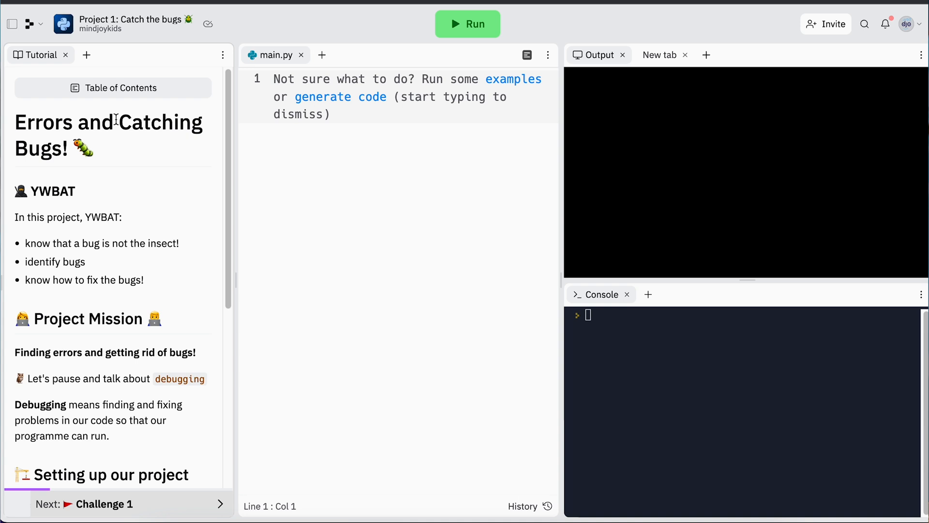
{"action": "mouse_move", "coordinate": [126, 243]}
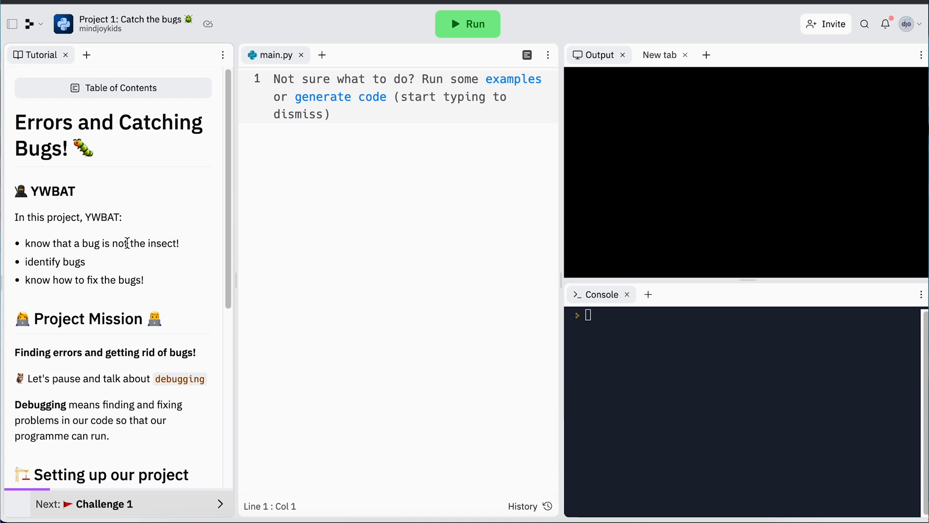
{"action": "mouse_move", "coordinate": [39, 191]}
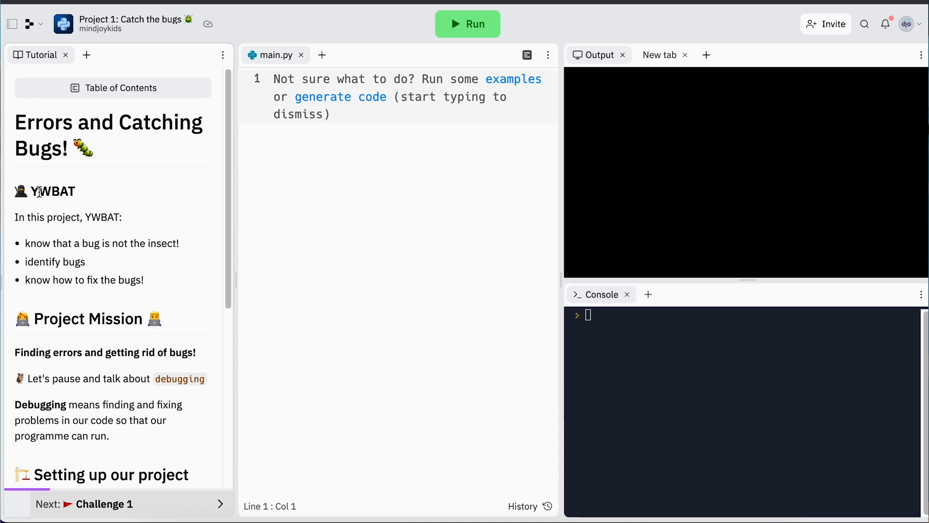
Scroll the Errors and Catching Bugs! lesson down to 'Setting up our project'.
{"action": "scroll", "scroll_direction": "down", "scroll_amount": 3}
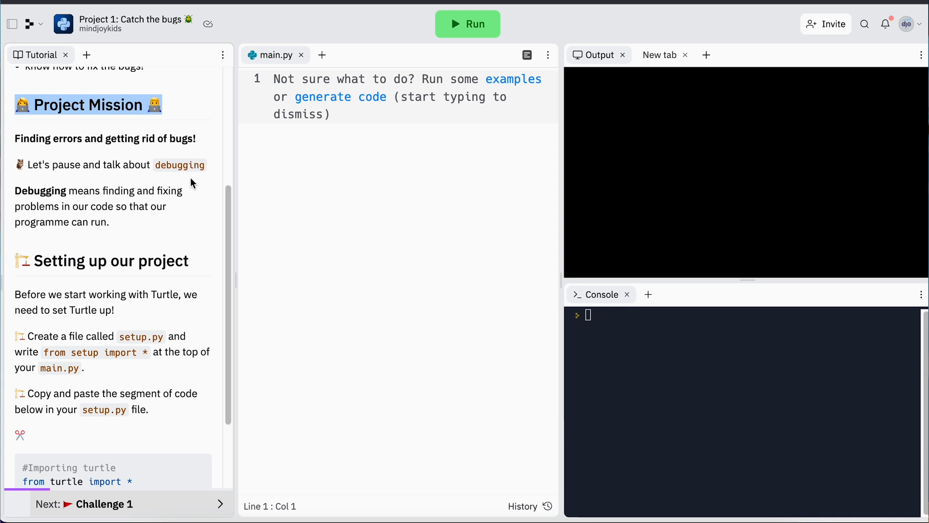
{"action": "mouse_move", "coordinate": [168, 227]}
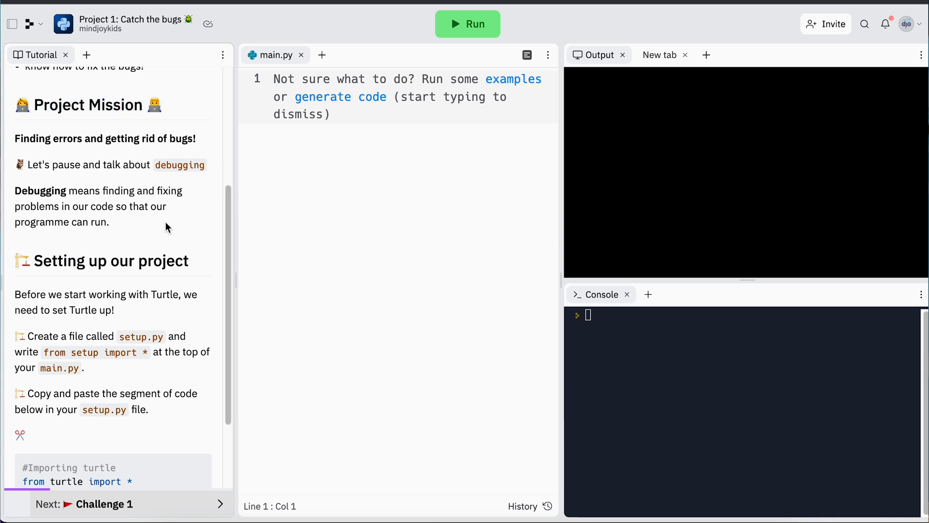
{"action": "mouse_move", "coordinate": [152, 334]}
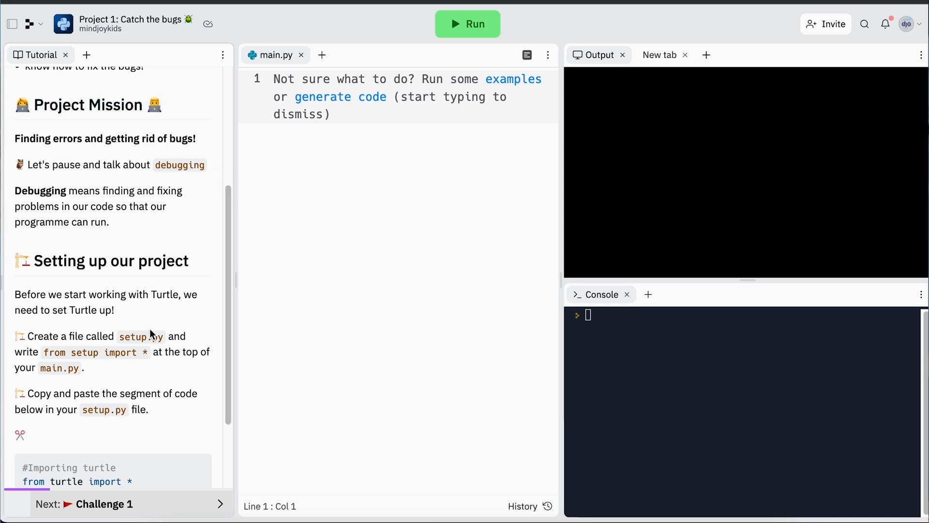
Run the turtle import, shape and screen-size setup code to show the turtle.
{"action": "scroll", "scroll_direction": "down", "scroll_amount": 3}
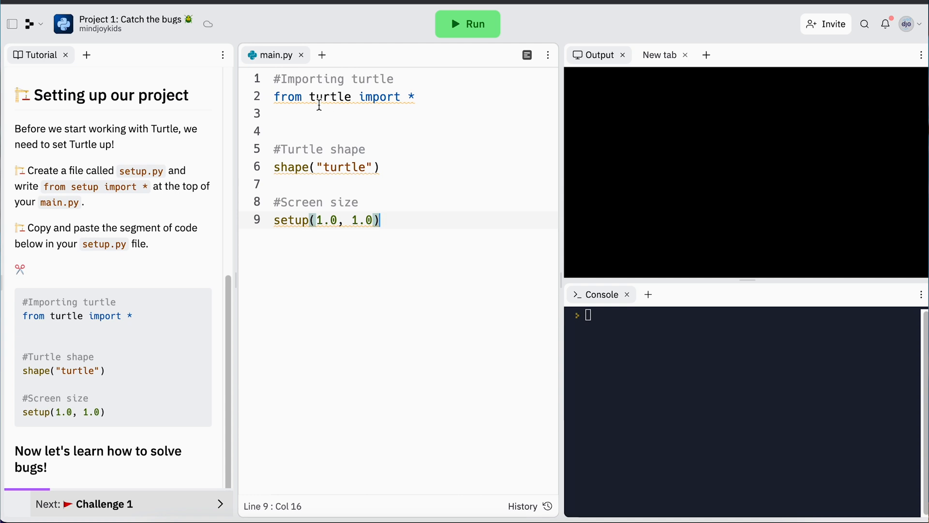
{"action": "left_click", "coordinate": [467, 24]}
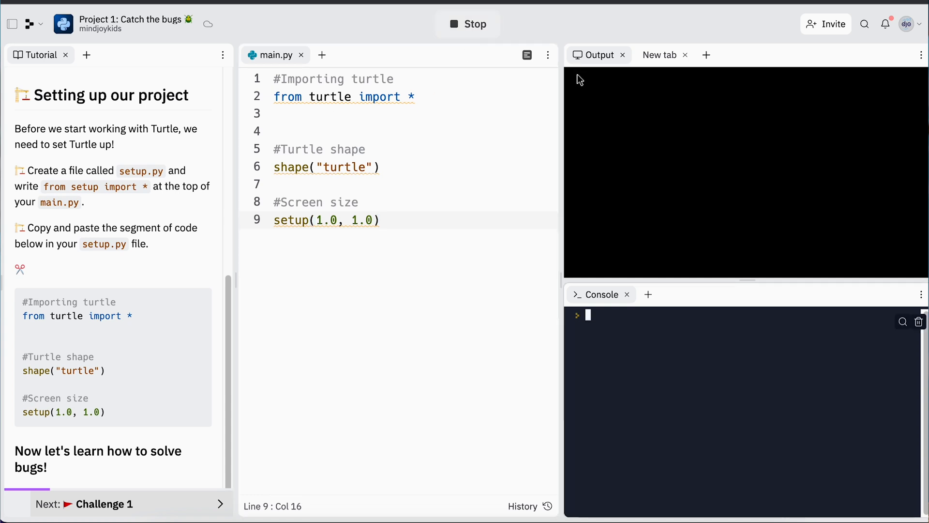
{"action": "left_click", "coordinate": [467, 24]}
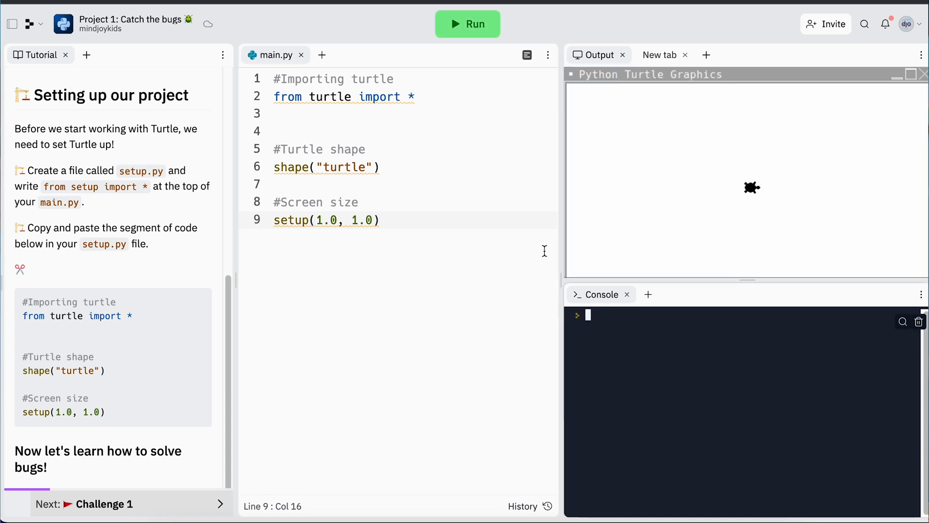
{"action": "mouse_move", "coordinate": [569, 105]}
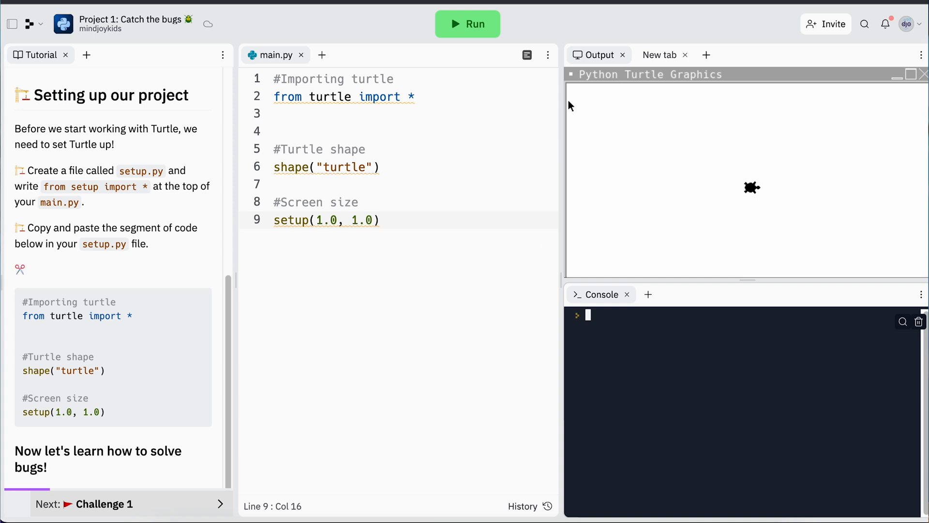
{"action": "mouse_move", "coordinate": [643, 128]}
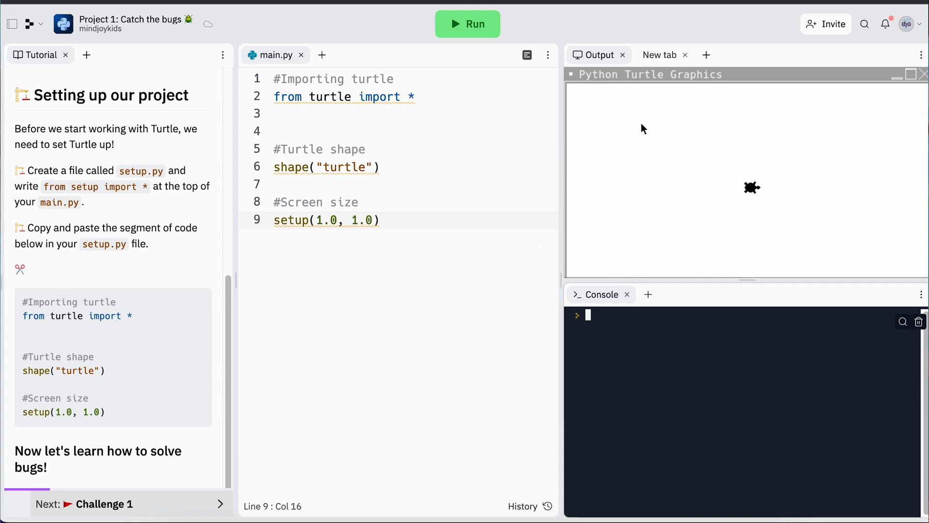
{"action": "mouse_move", "coordinate": [592, 141]}
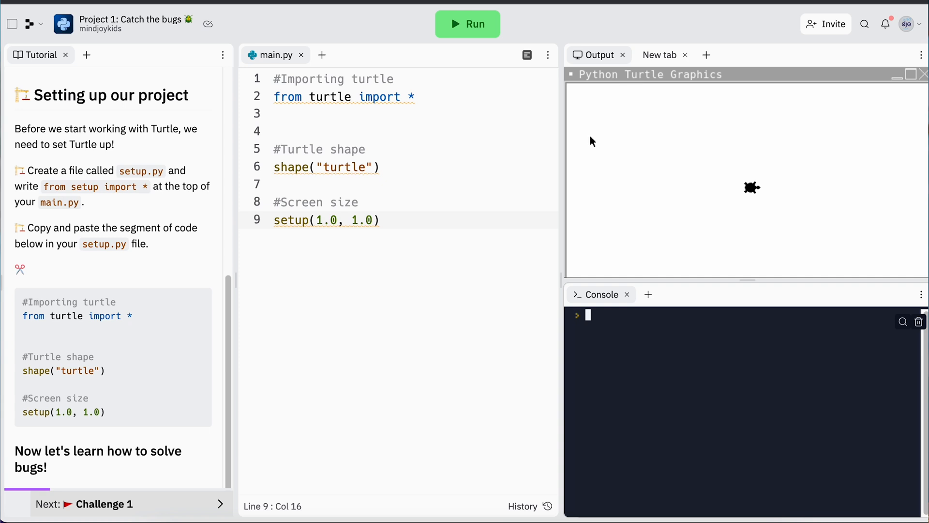
{"action": "mouse_move", "coordinate": [475, 200]}
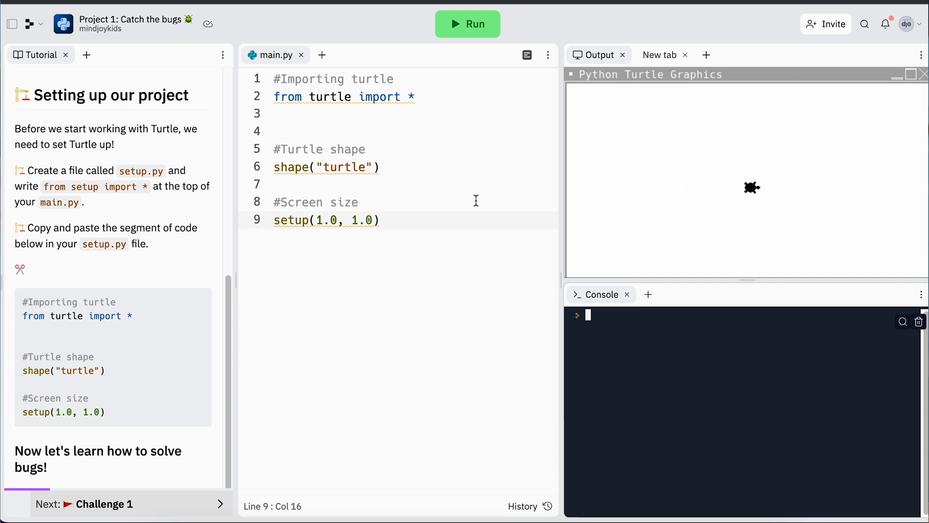
{"action": "mouse_move", "coordinate": [576, 173]}
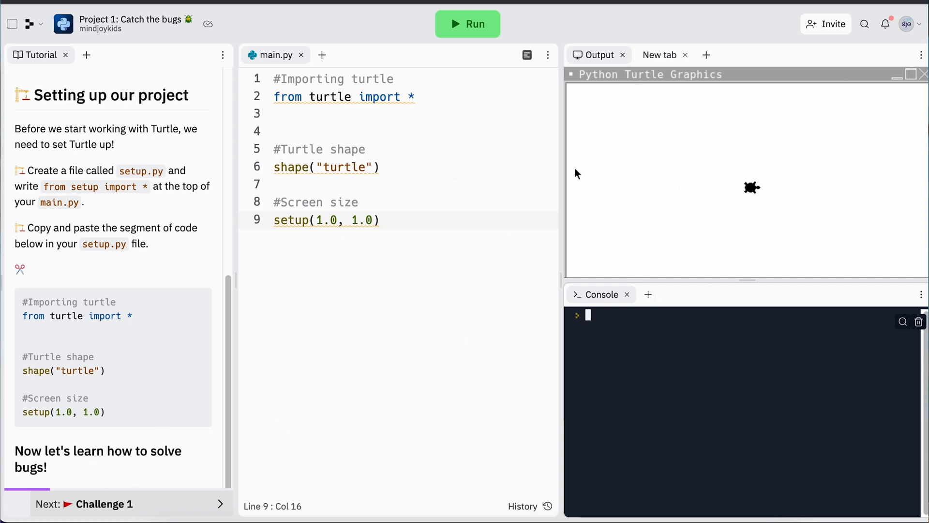
{"action": "mouse_move", "coordinate": [131, 427]}
{"action": "type", "text": "#"}
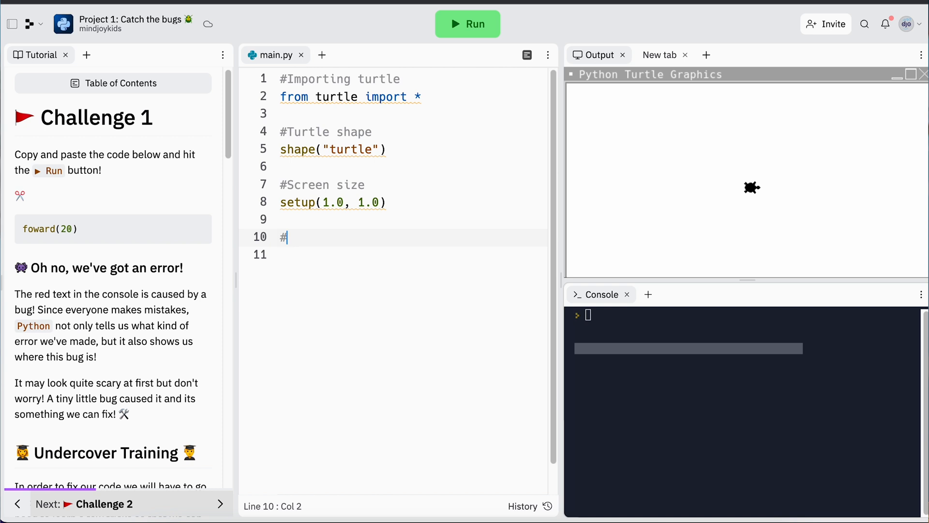
Add '#Challenge 1' and the misspelled foward(20) line, then run to get a NameError.
{"action": "type", "text": "Challn"}
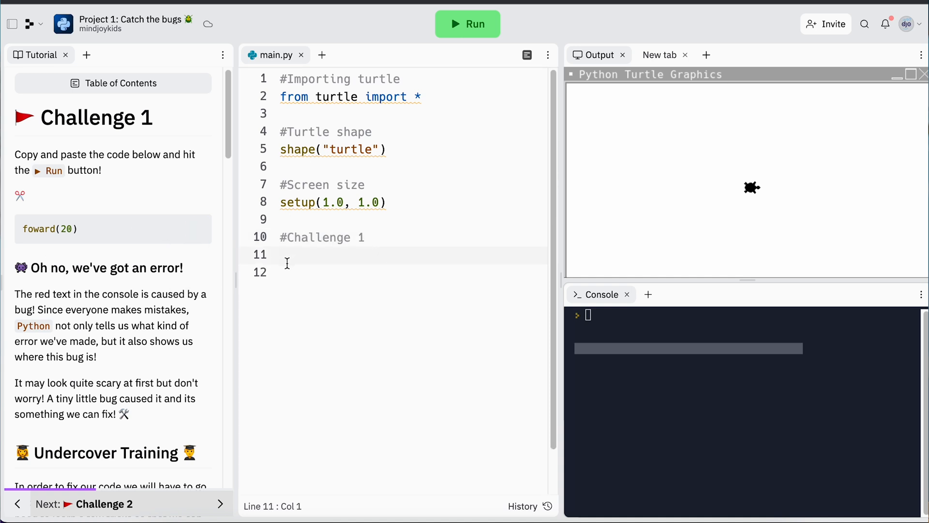
{"action": "left_click", "coordinate": [283, 254]}
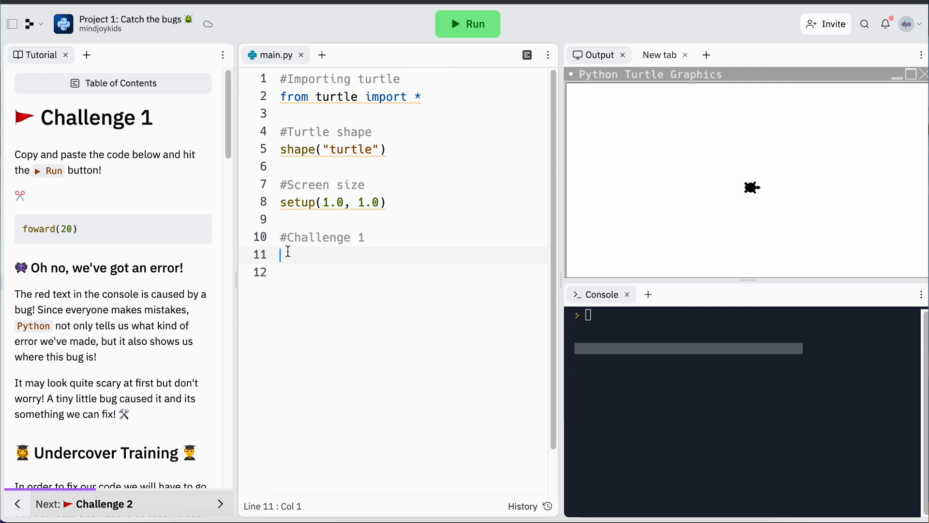
{"action": "type", "text": "foward(20)"}
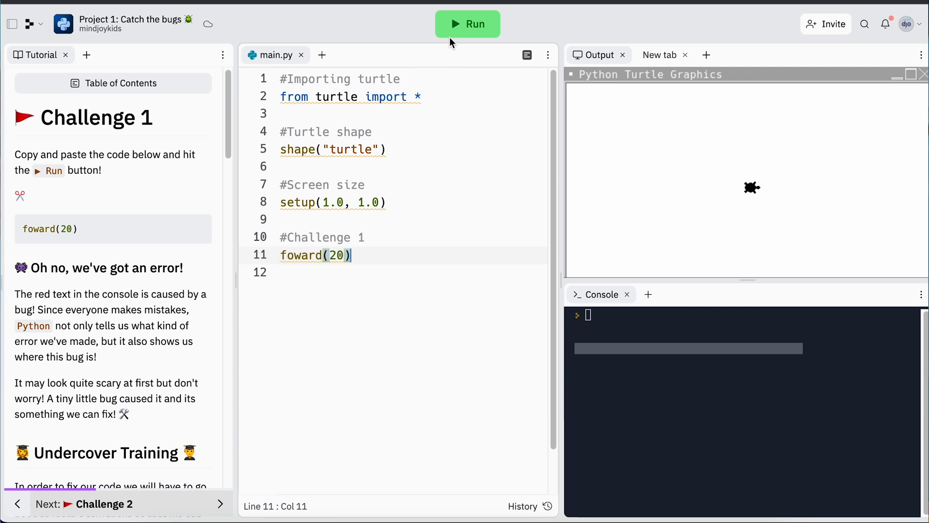
{"action": "left_click", "coordinate": [468, 24]}
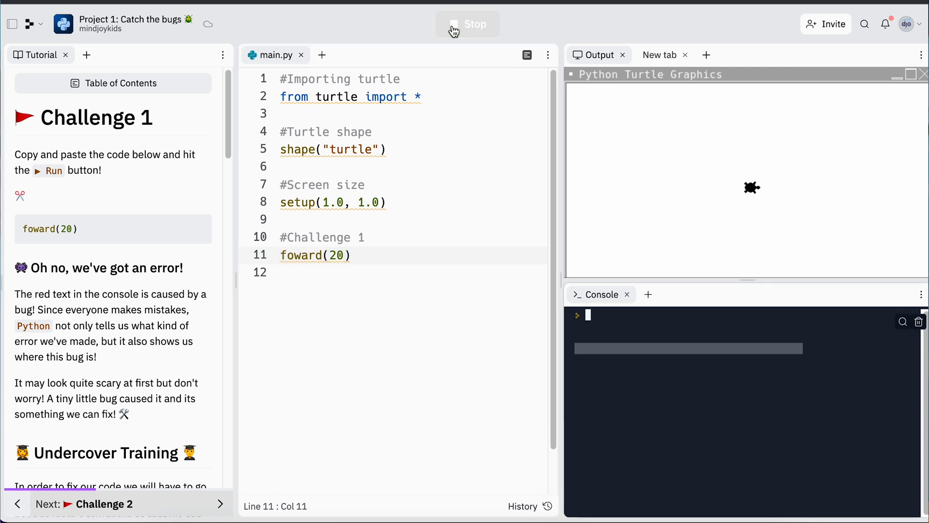
{"action": "left_click", "coordinate": [467, 23]}
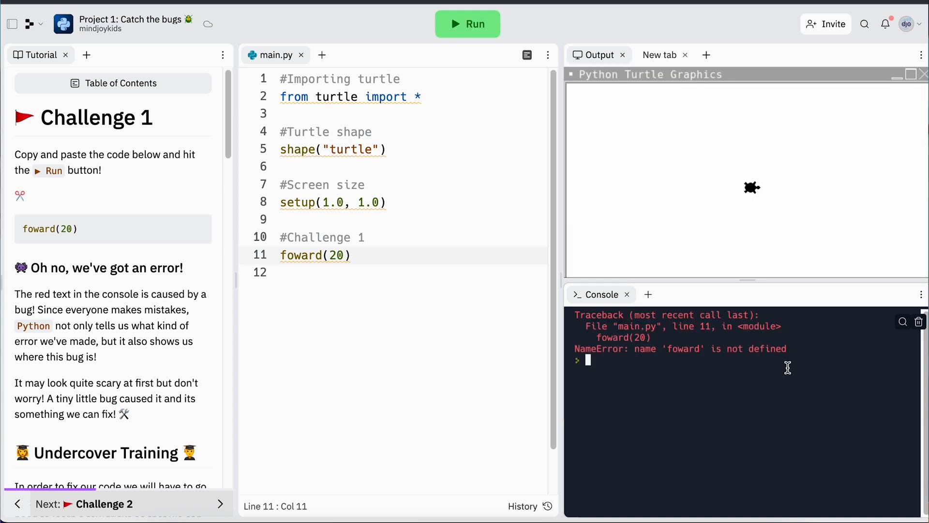
{"action": "mouse_move", "coordinate": [597, 326]}
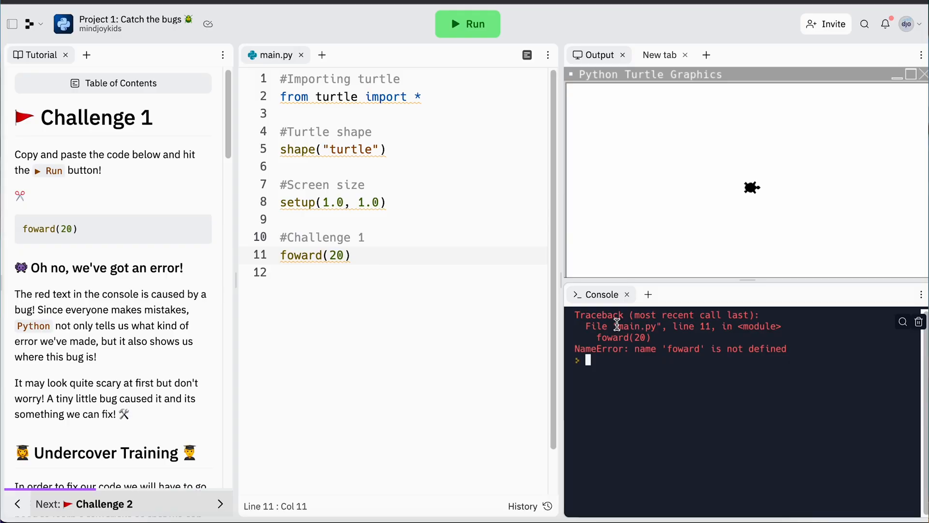
{"action": "scroll", "scroll_direction": "down", "scroll_amount": 3}
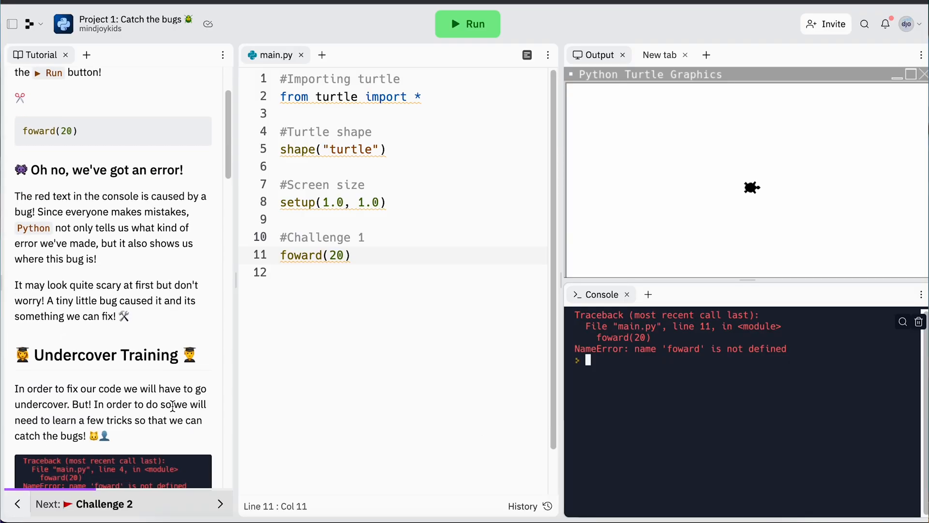
{"action": "scroll", "scroll_direction": "down", "scroll_amount": 3}
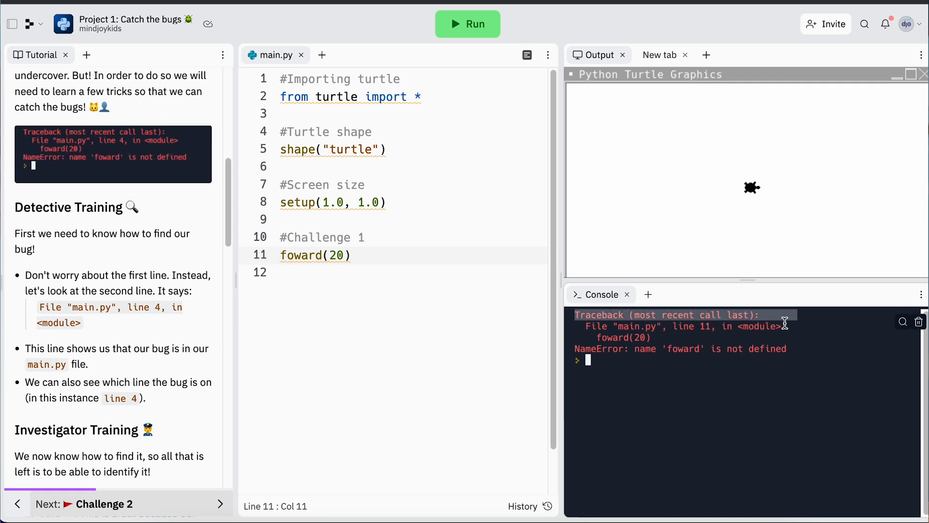
{"action": "mouse_move", "coordinate": [798, 344]}
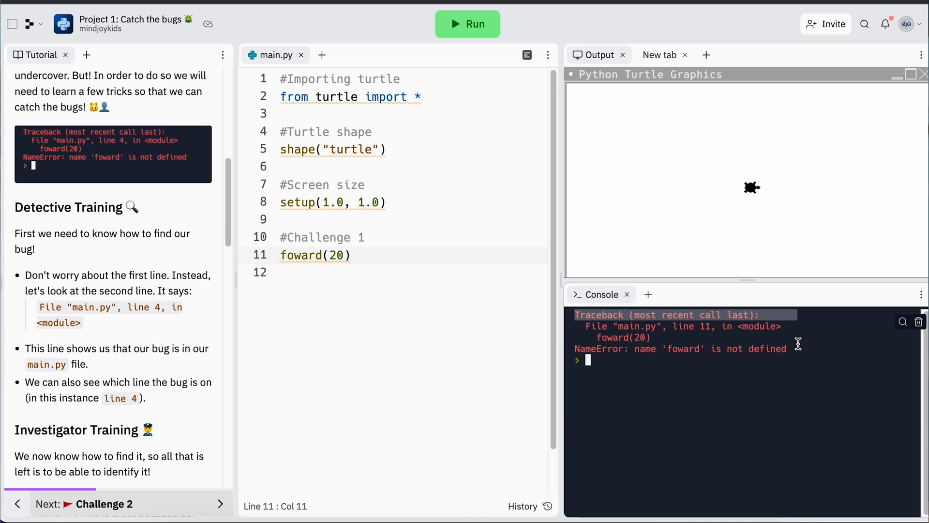
{"action": "mouse_move", "coordinate": [582, 330]}
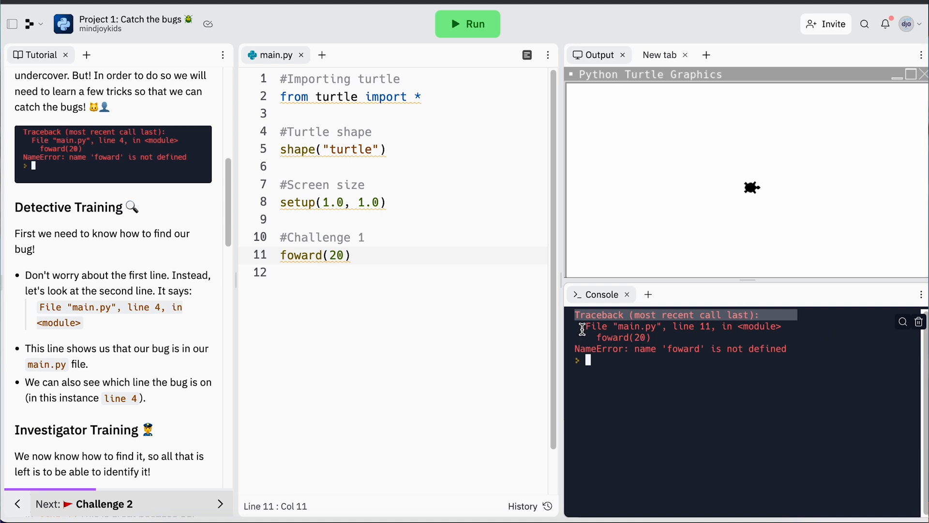
{"action": "scroll", "scroll_direction": "down", "scroll_amount": 3}
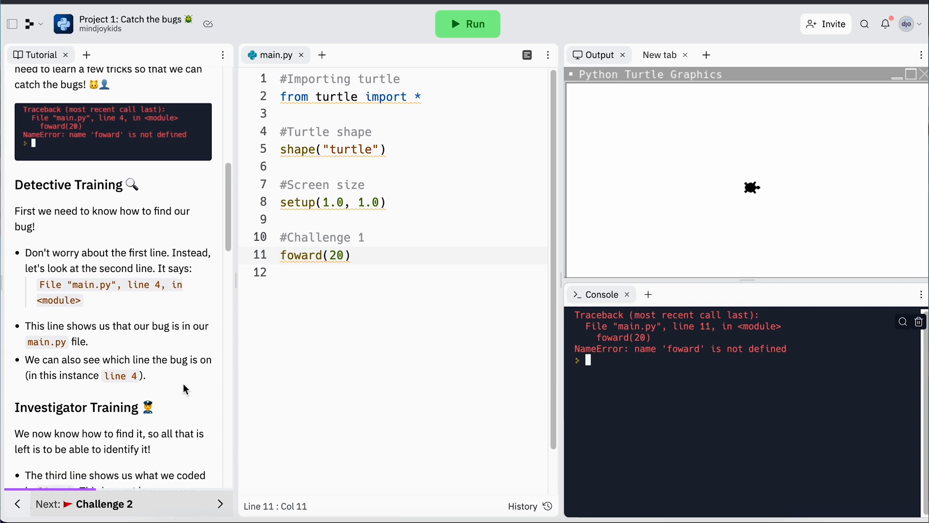
{"action": "scroll", "scroll_direction": "down", "scroll_amount": 3}
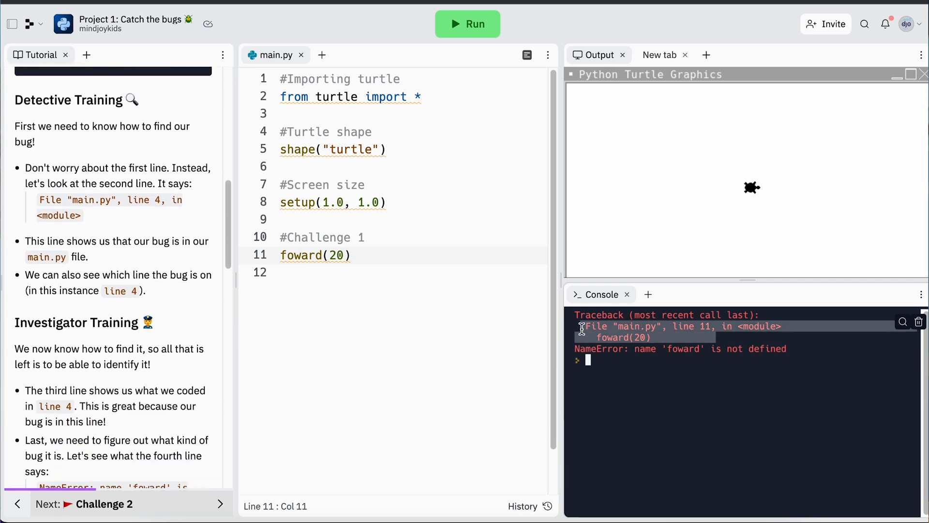
{"action": "mouse_move", "coordinate": [612, 349]}
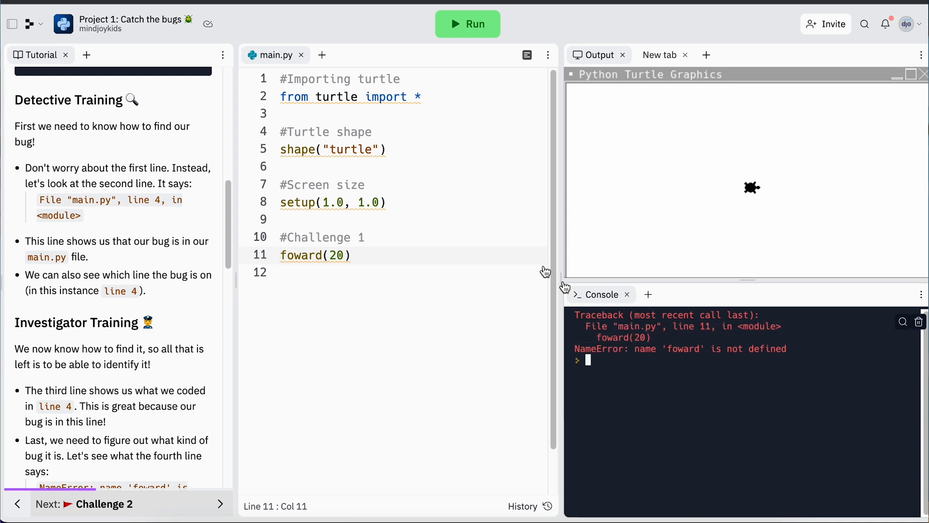
{"action": "mouse_move", "coordinate": [423, 291]}
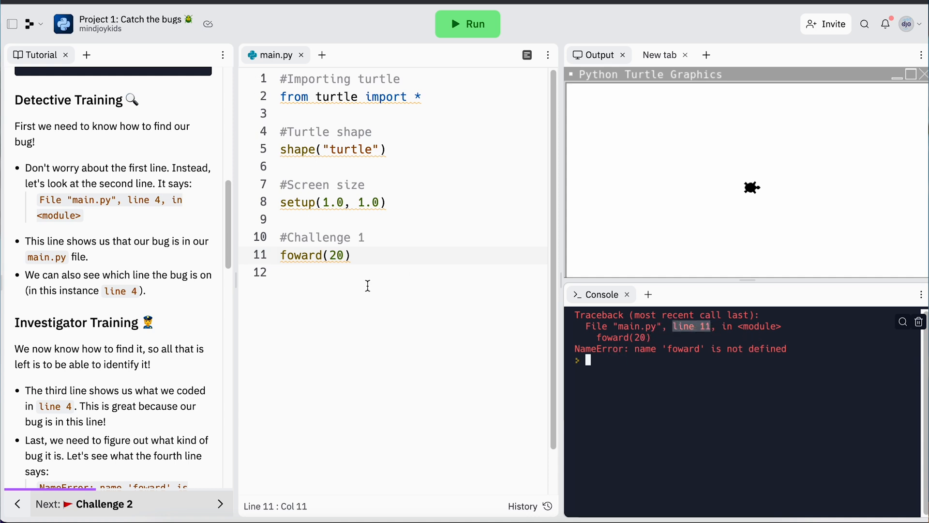
Fix line 11 from foward(20) to forward(20) and rerun error-free.
{"action": "triple_click", "coordinate": [315, 255]}
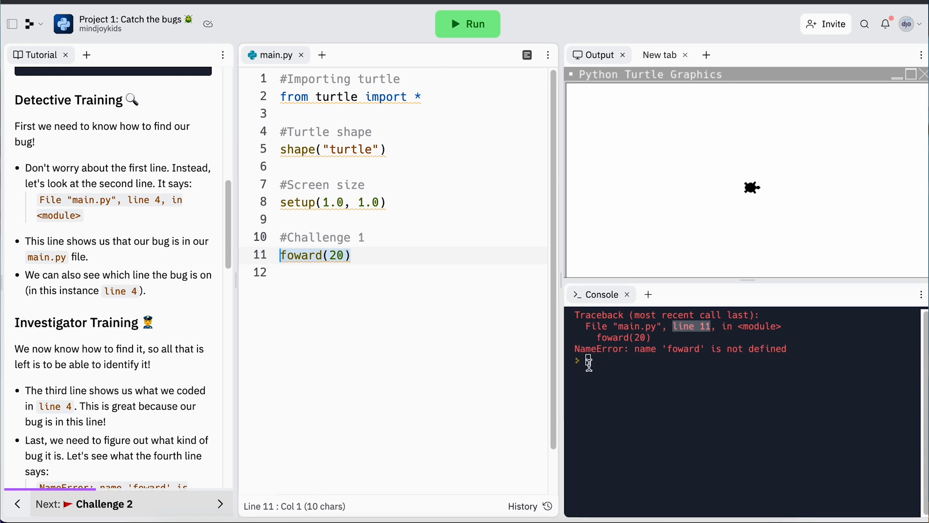
{"action": "scroll", "scroll_direction": "down", "scroll_amount": 3}
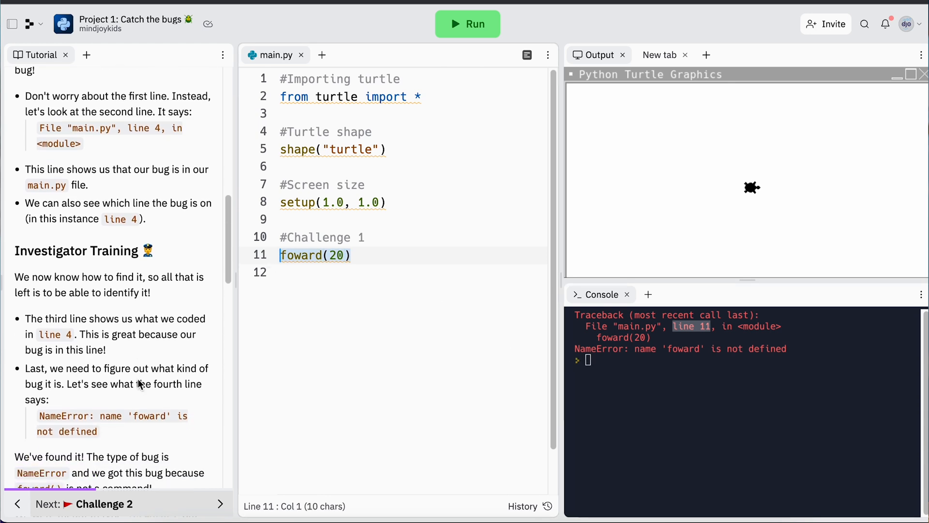
{"action": "scroll", "scroll_direction": "down", "scroll_amount": 3}
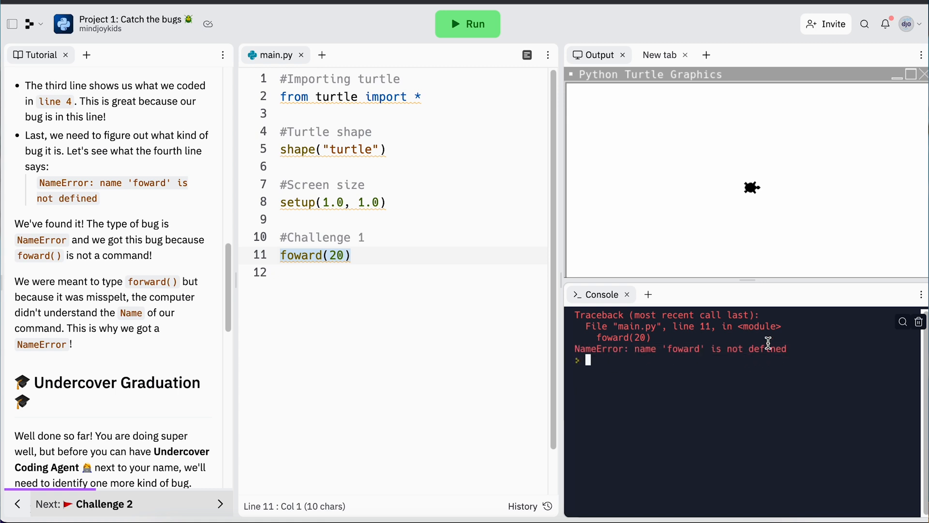
{"action": "mouse_move", "coordinate": [797, 361]}
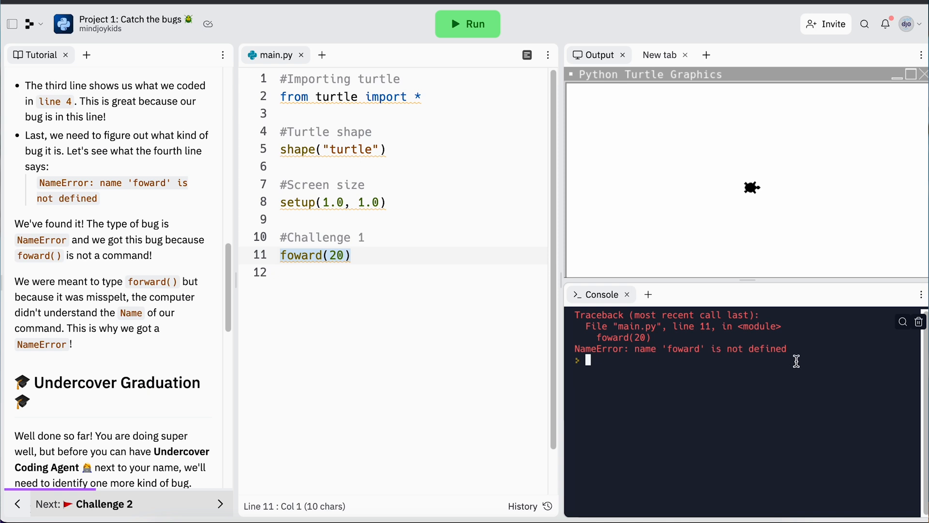
{"action": "scroll", "scroll_direction": "down", "scroll_amount": 3}
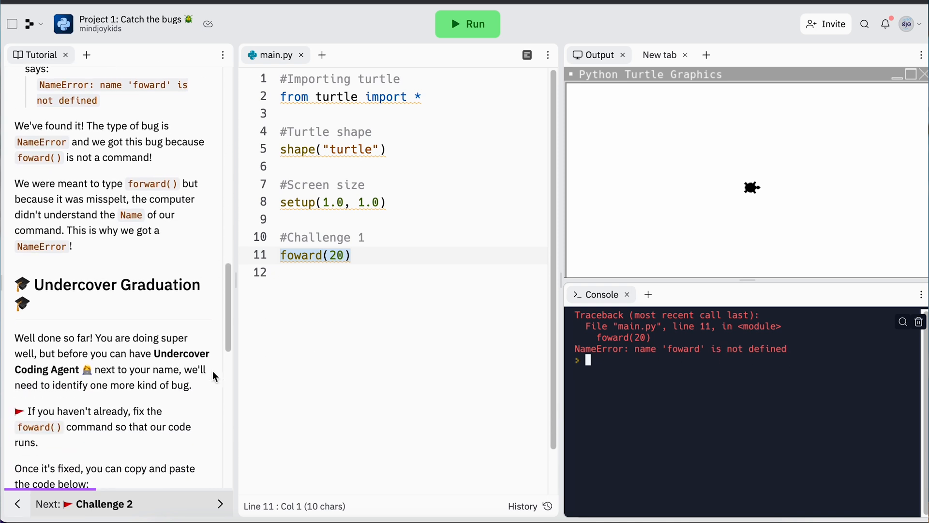
{"action": "left_click", "coordinate": [317, 255]}
{"action": "type", "text": "r"}
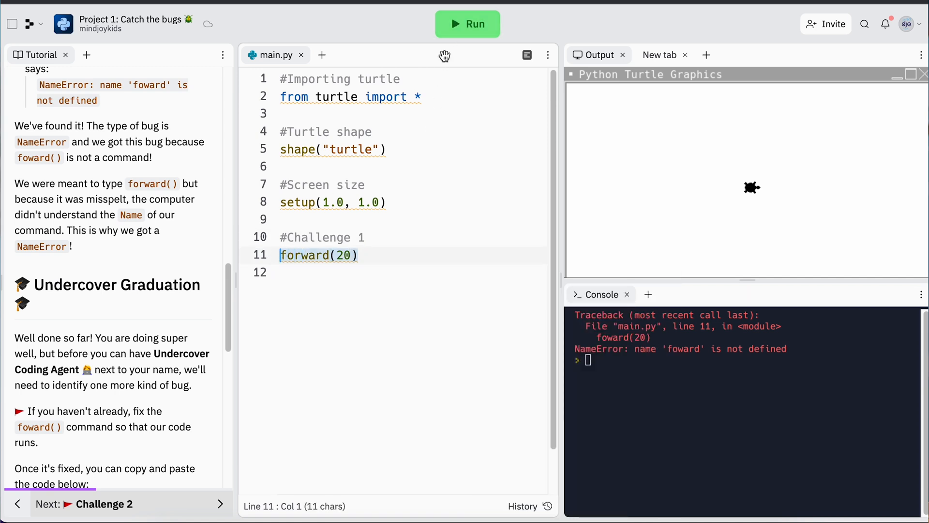
{"action": "left_click", "coordinate": [467, 24]}
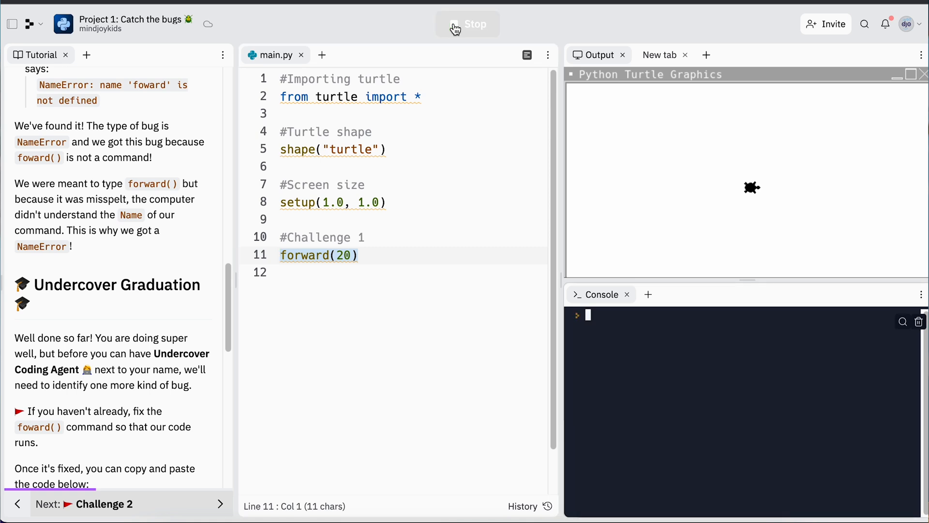
{"action": "left_click", "coordinate": [467, 23]}
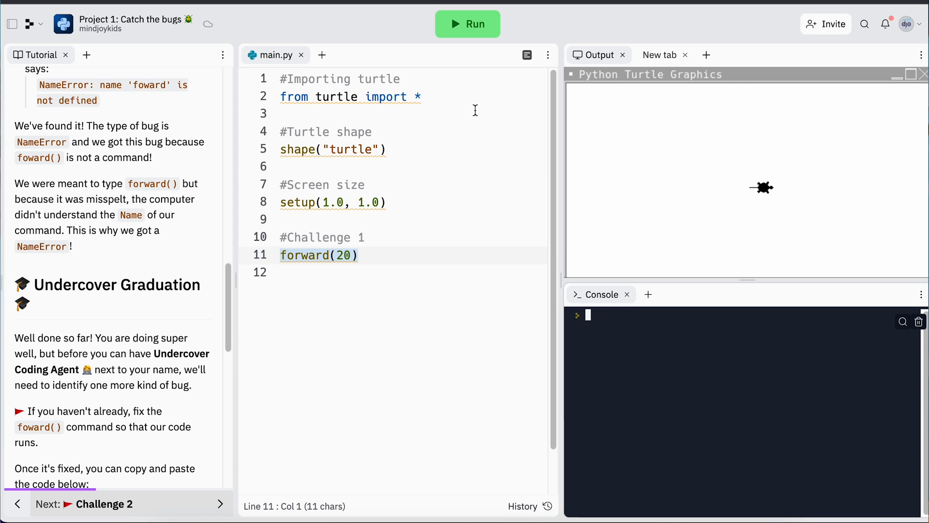
Add left(90)) on line 12 and run, getting an unmatched ')' SyntaxError.
{"action": "scroll", "scroll_direction": "down", "scroll_amount": 3}
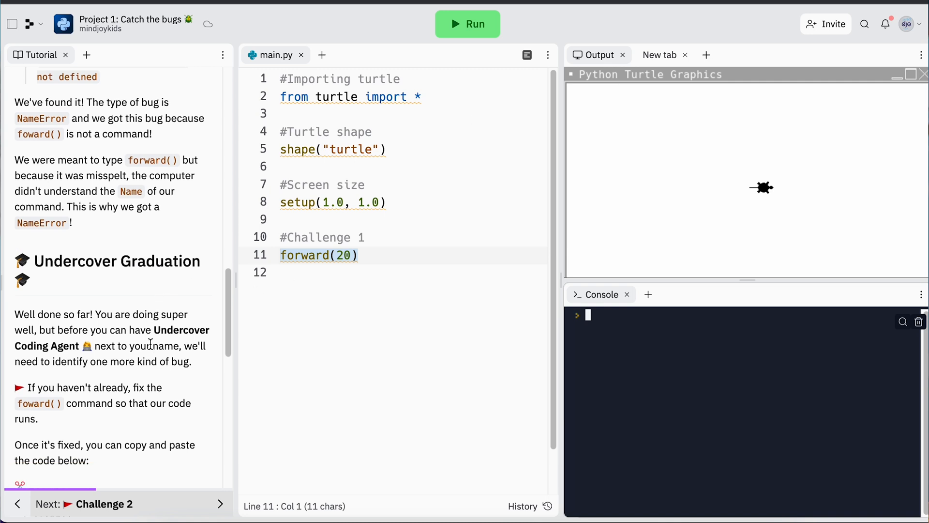
{"action": "scroll", "scroll_direction": "down", "scroll_amount": 3}
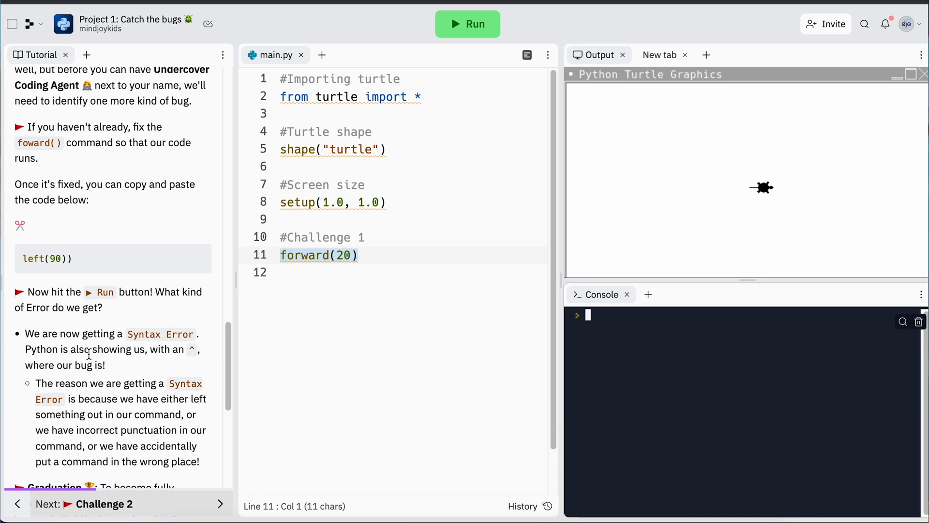
{"action": "scroll", "scroll_direction": "down", "scroll_amount": 3}
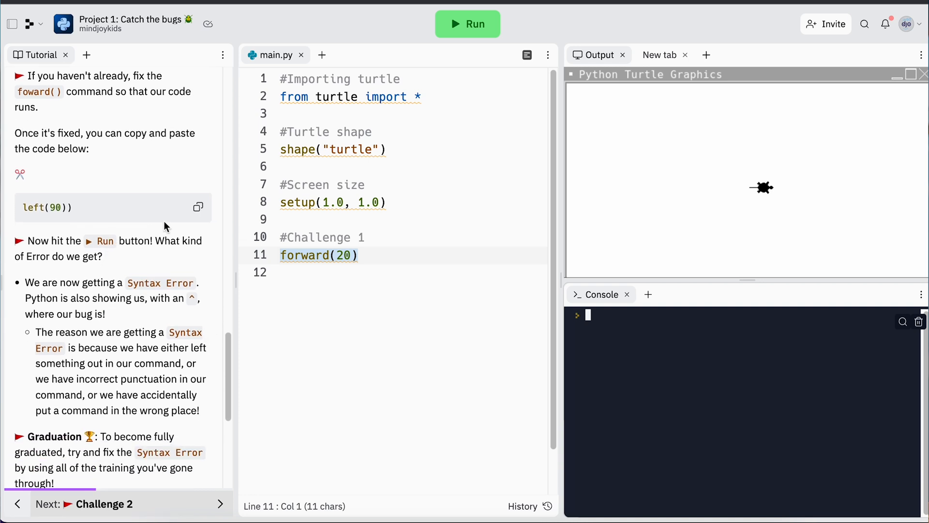
{"action": "left_click", "coordinate": [358, 255]}
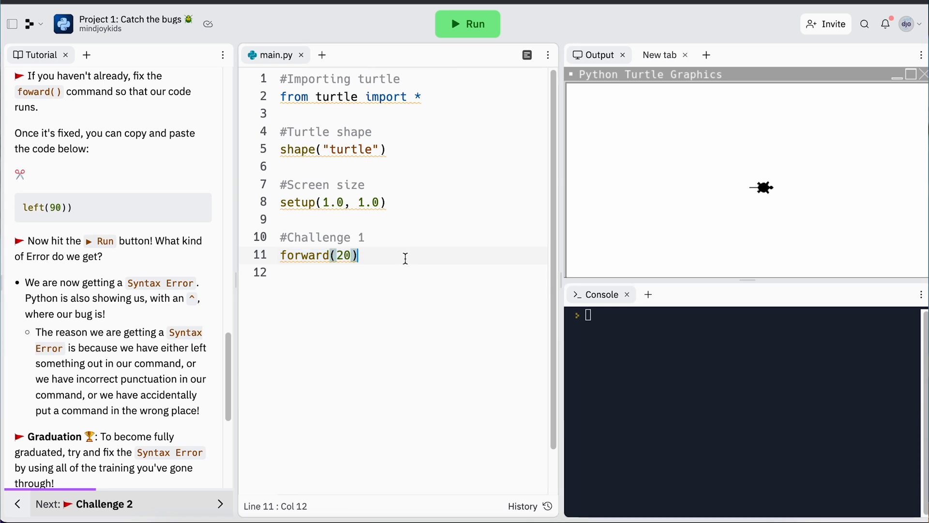
{"action": "type", "text": "left(90))"}
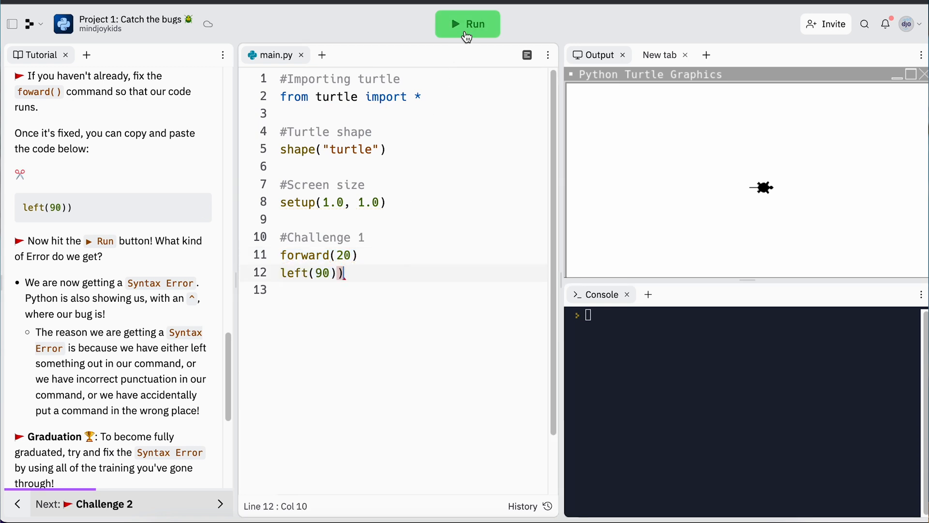
{"action": "left_click", "coordinate": [467, 24]}
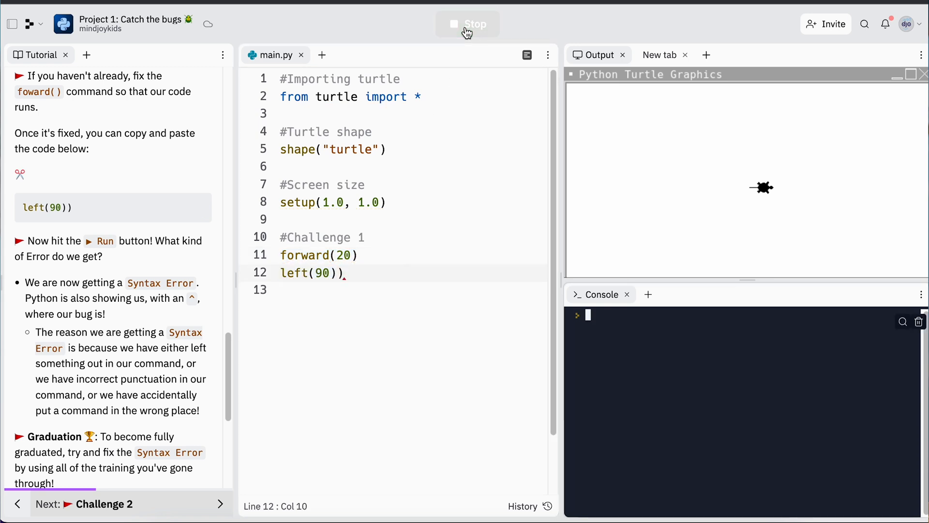
{"action": "left_click", "coordinate": [467, 24]}
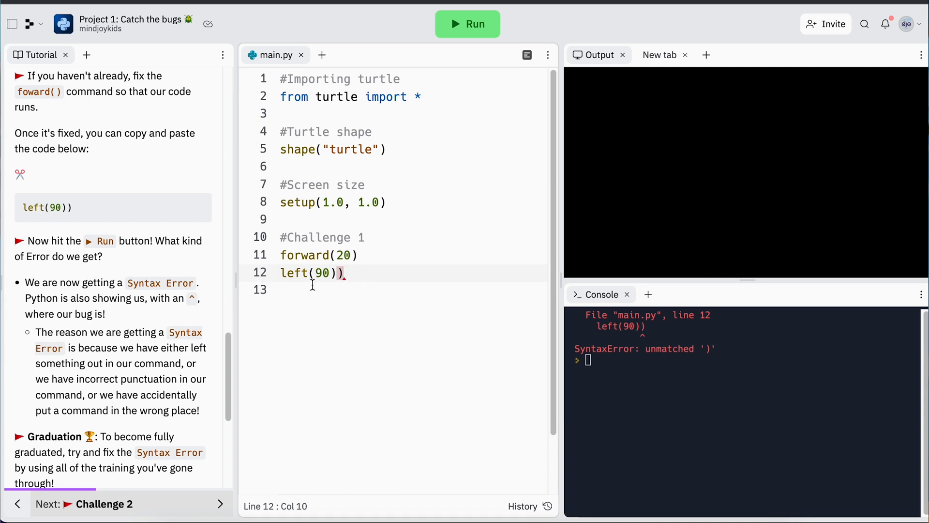
{"action": "mouse_move", "coordinate": [470, 403]}
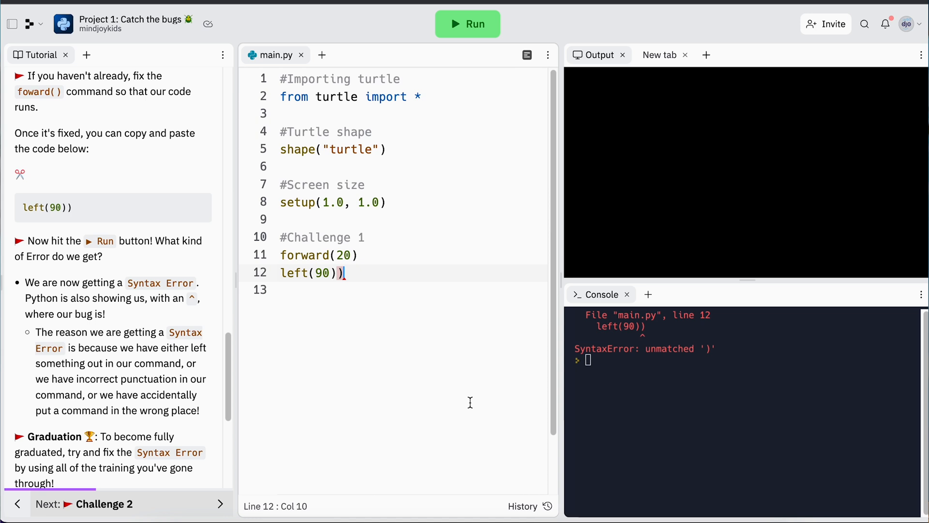
{"action": "mouse_move", "coordinate": [643, 340]}
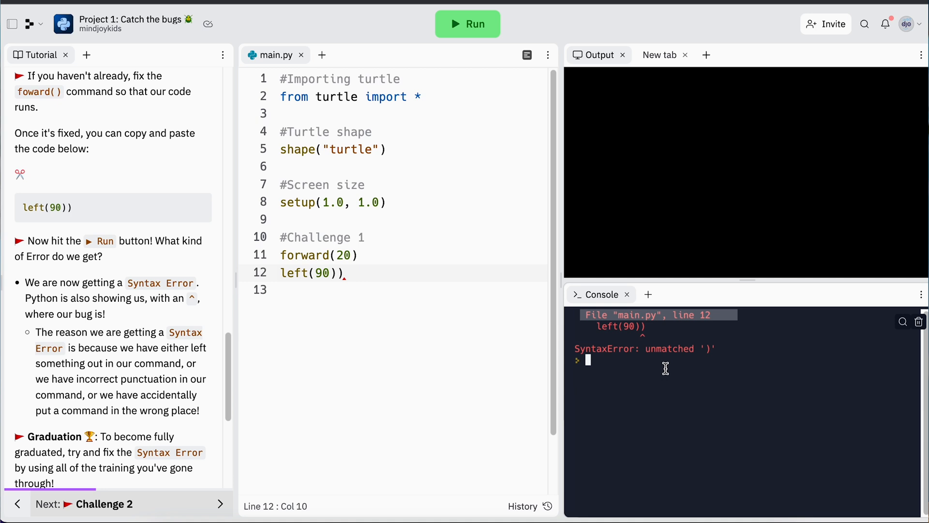
{"action": "mouse_move", "coordinate": [686, 324]}
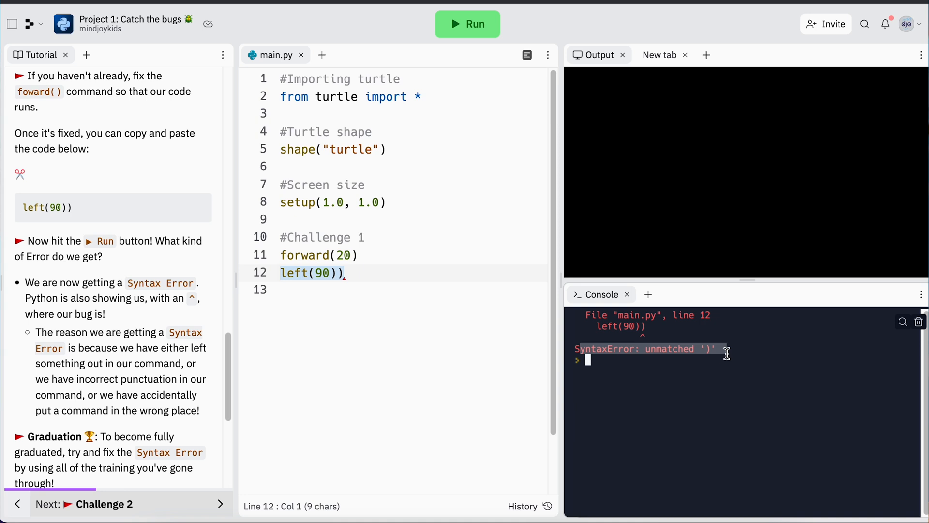
{"action": "scroll", "scroll_direction": "down", "scroll_amount": 3}
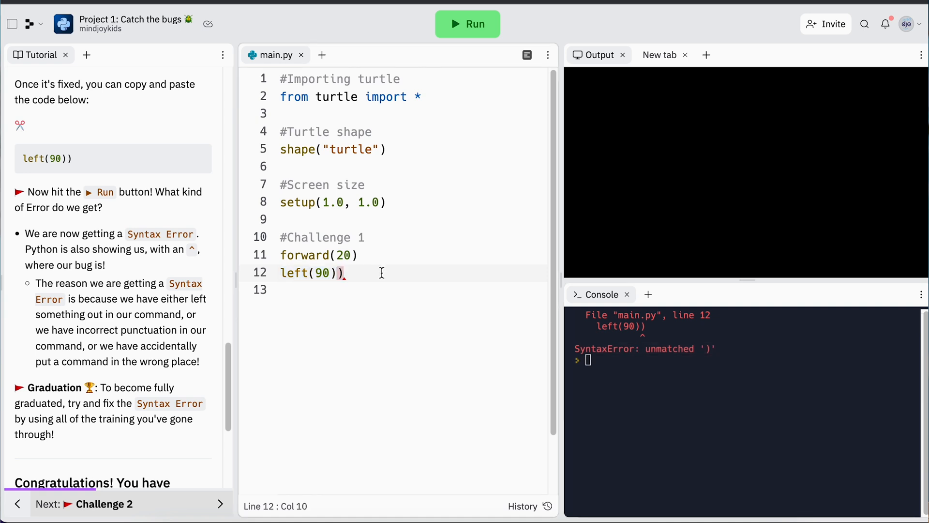
Delete the extra ')' so line 12 reads left(90), and rerun cleanly.
{"action": "key", "text": "Backspace"}
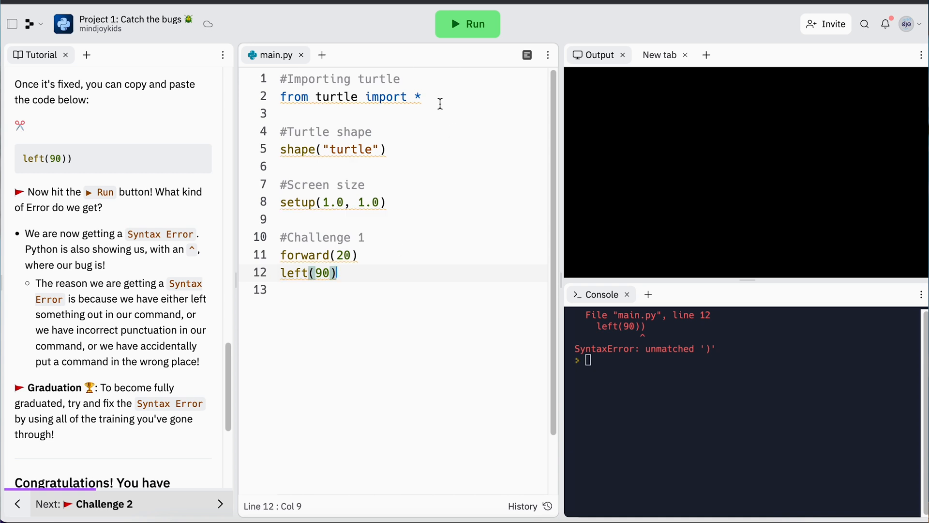
{"action": "left_click", "coordinate": [466, 23]}
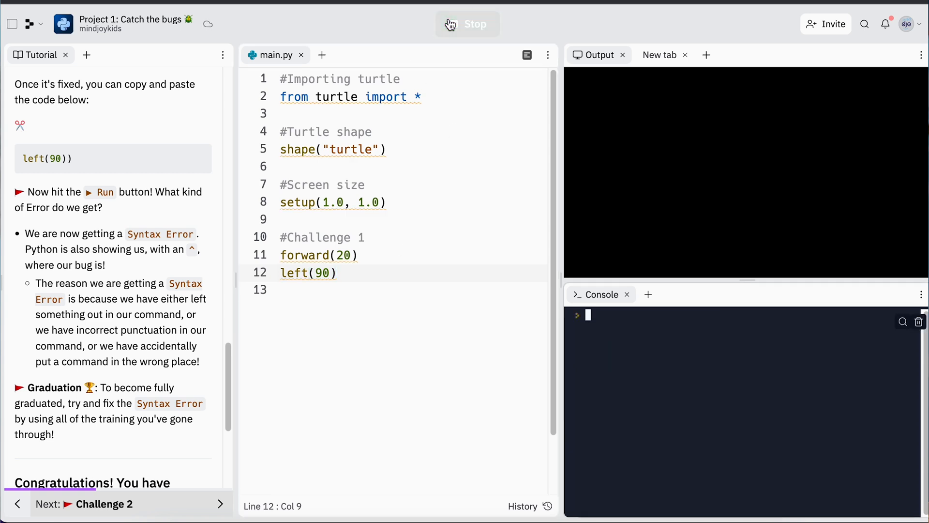
{"action": "left_click", "coordinate": [467, 24]}
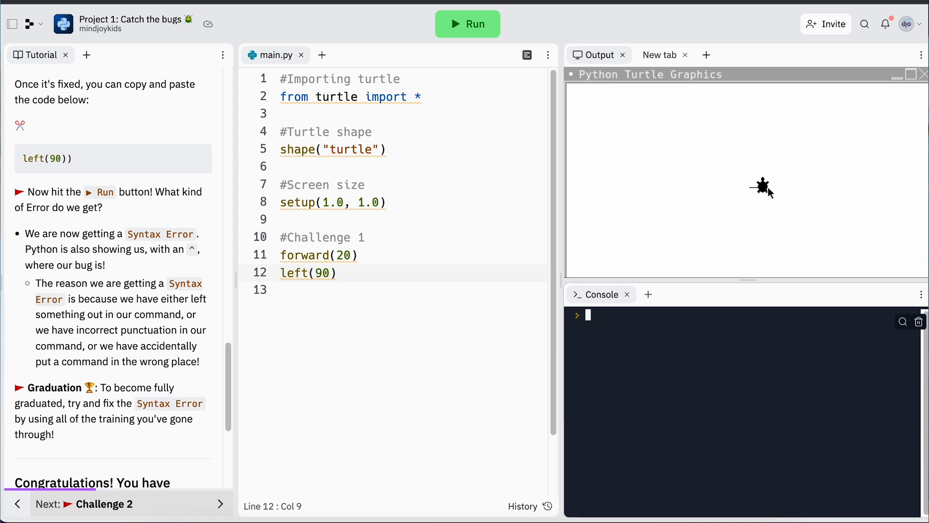
{"action": "mouse_move", "coordinate": [498, 96]}
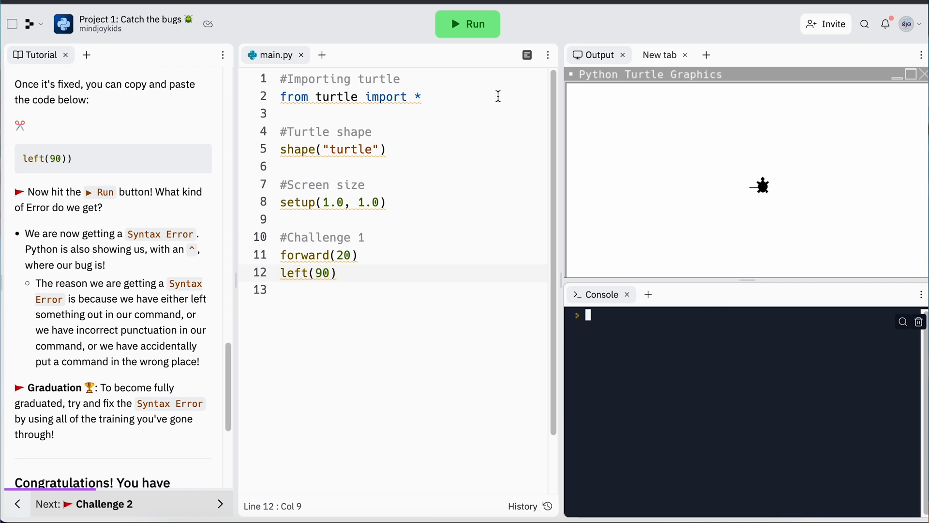
{"action": "left_click", "coordinate": [467, 23]}
{"action": "type", "text": "#Challenge 2"}
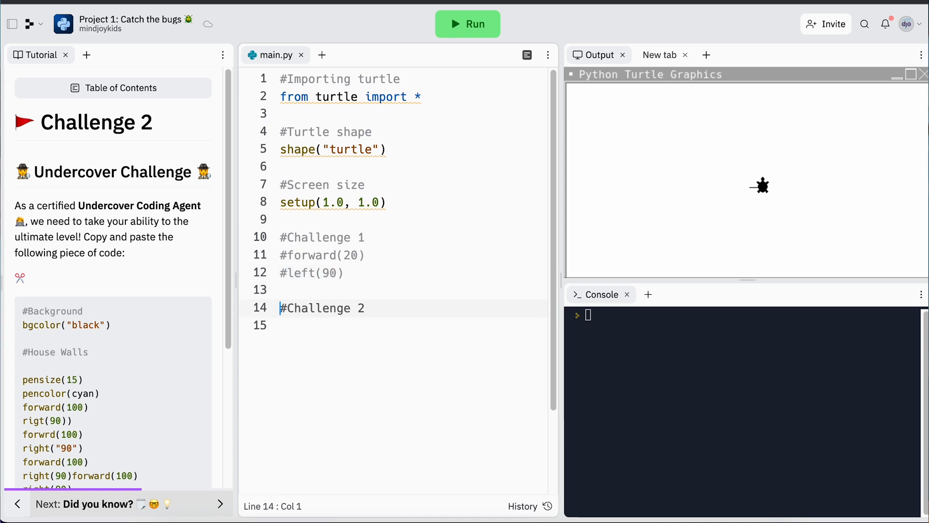
Comment out Challenge 1, add the buggy Challenge 2 house code, and start a run.
{"action": "type", "text": "c"}
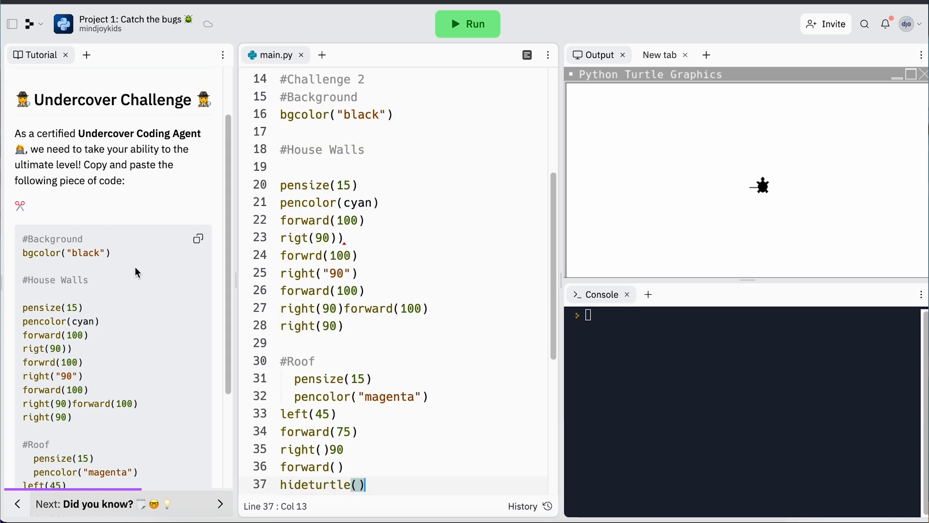
{"action": "left_click", "coordinate": [467, 24]}
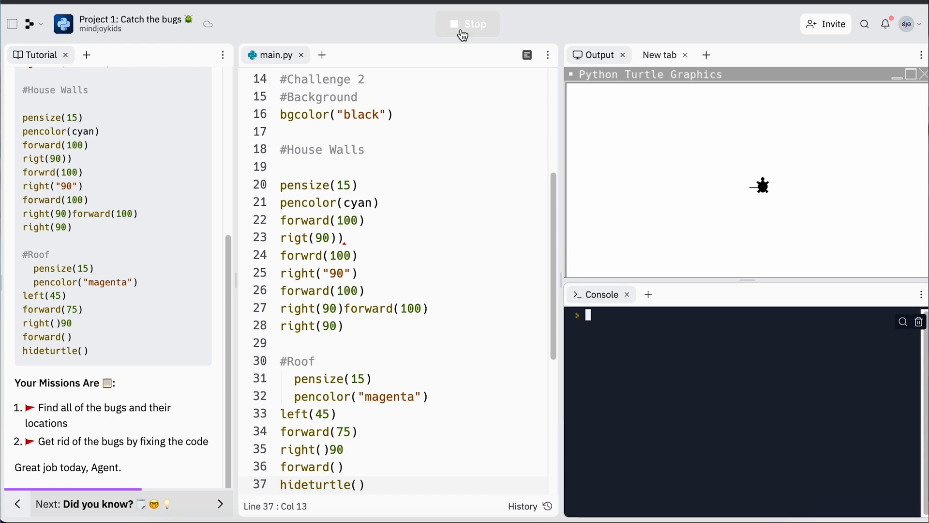
Run the house code, hit the line-23 SyntaxError, and comment out lines after pensize(15).
{"action": "left_click", "coordinate": [467, 23]}
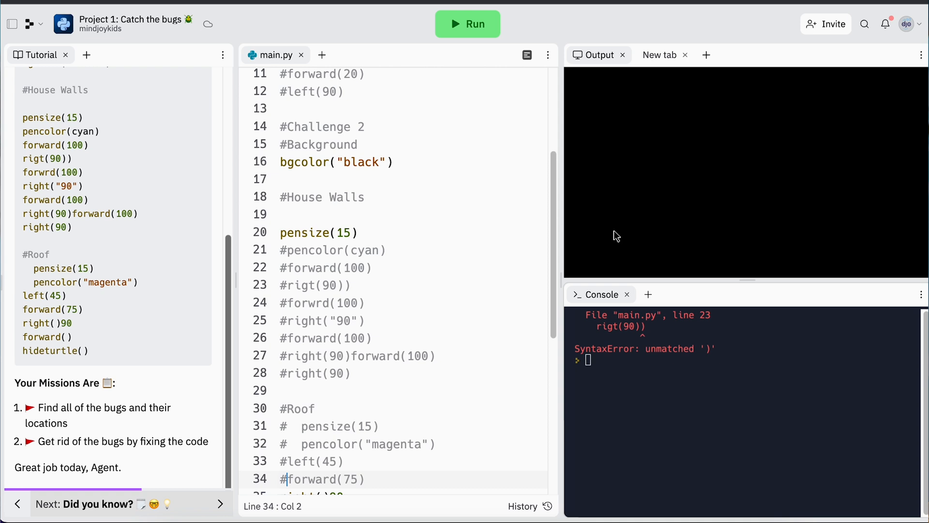
{"action": "scroll", "scroll_direction": "down", "scroll_amount": 3}
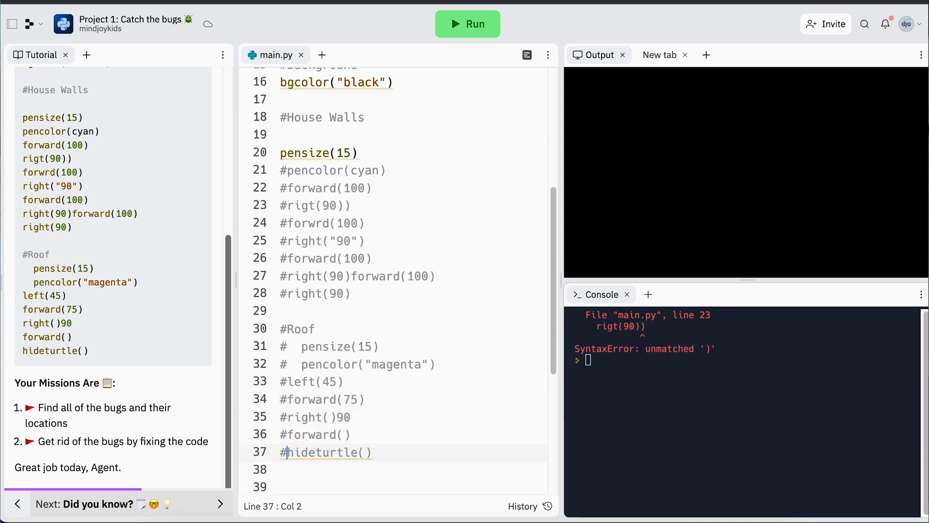
{"action": "scroll", "scroll_direction": "up", "scroll_amount": 3}
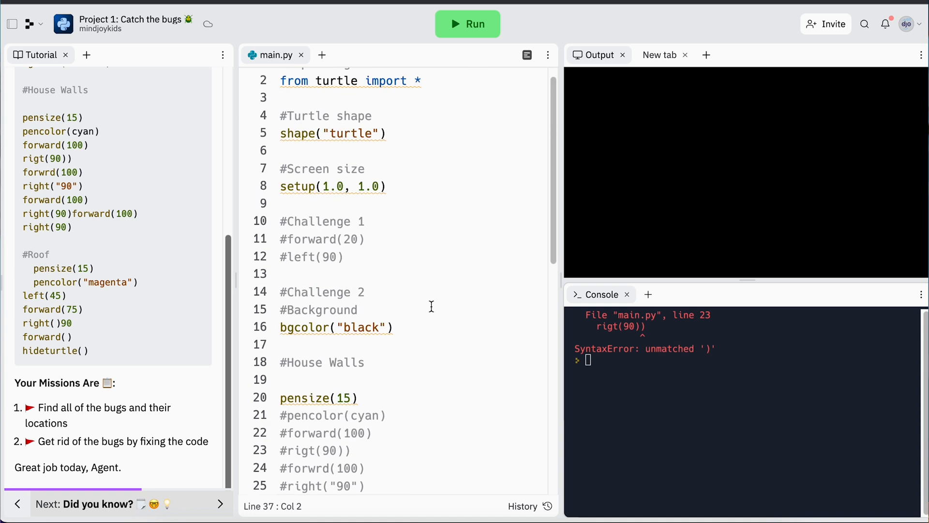
{"action": "mouse_move", "coordinate": [426, 319]}
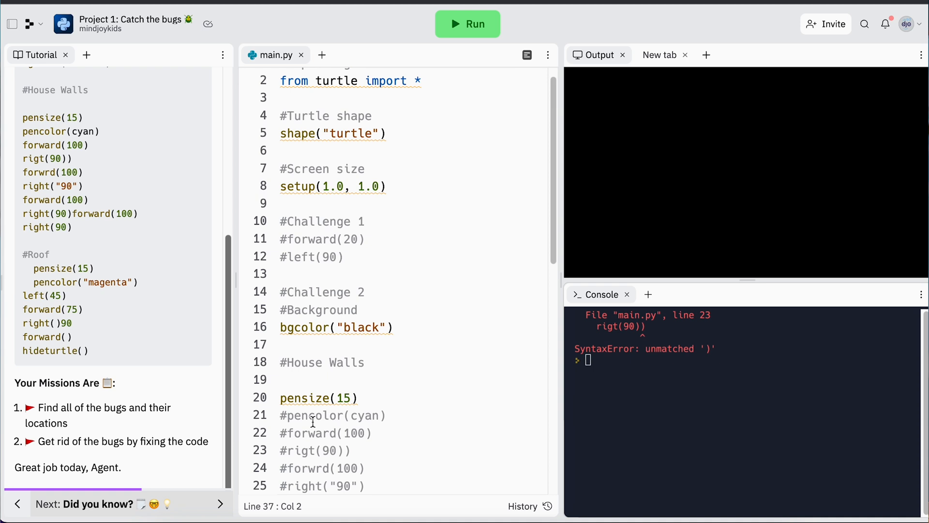
{"action": "mouse_move", "coordinate": [231, 409]}
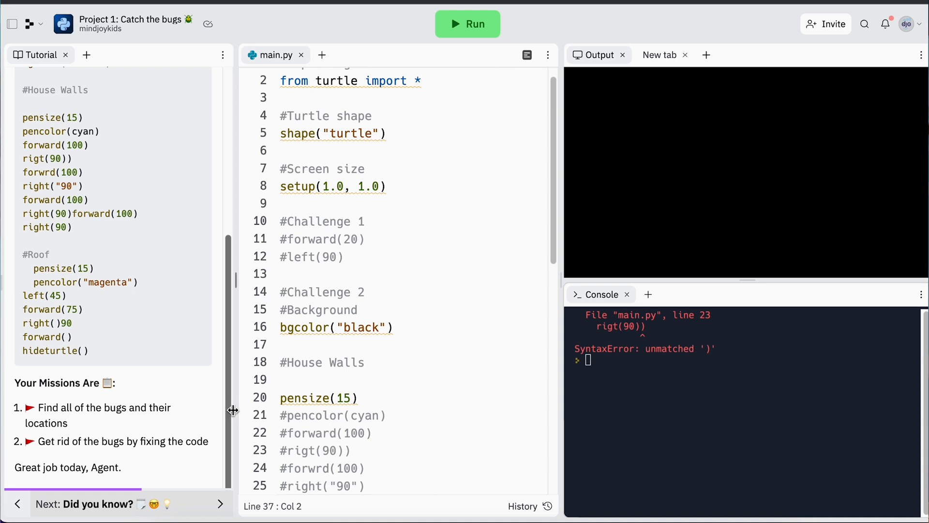
Uncomment line 21 as pencolor('cyan') with quotes and rerun without errors.
{"action": "left_click", "coordinate": [467, 23]}
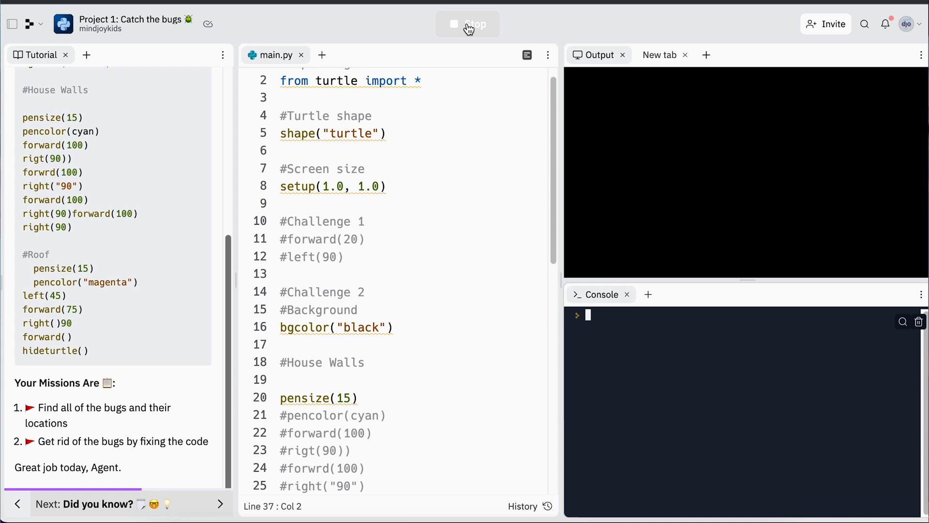
{"action": "left_click", "coordinate": [467, 24]}
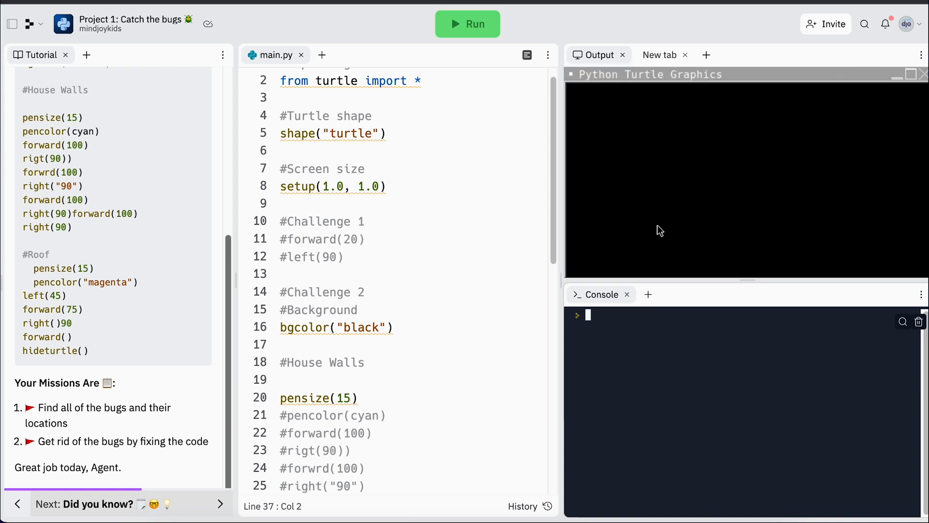
{"action": "mouse_move", "coordinate": [749, 290]}
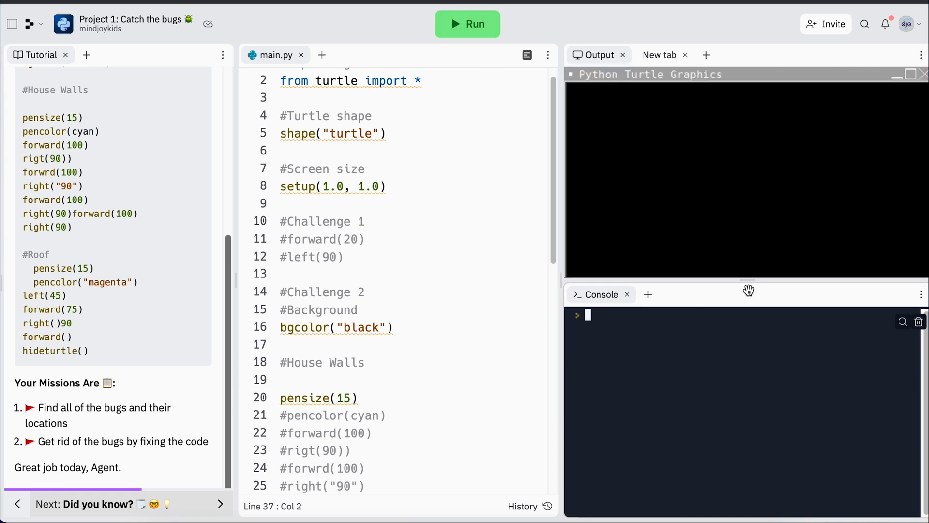
{"action": "mouse_move", "coordinate": [285, 411]}
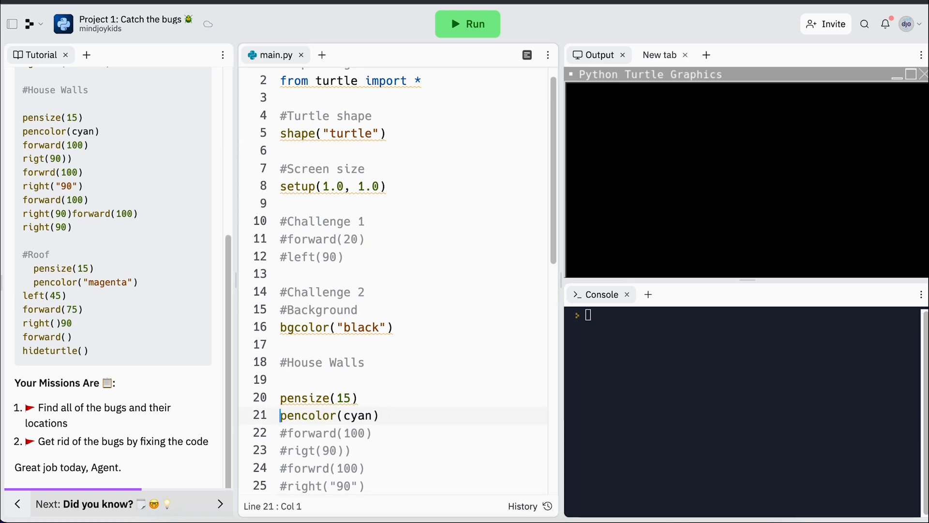
{"action": "left_click", "coordinate": [314, 415]}
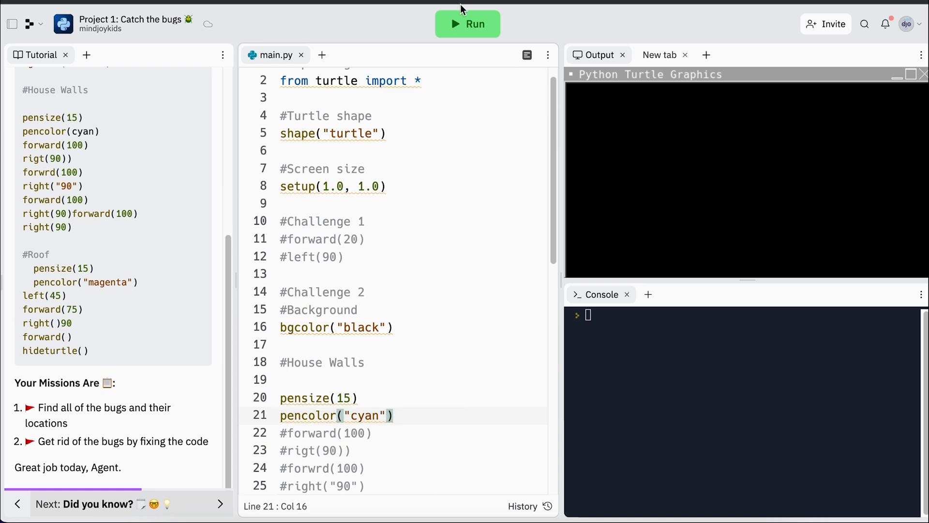
{"action": "left_click", "coordinate": [467, 24]}
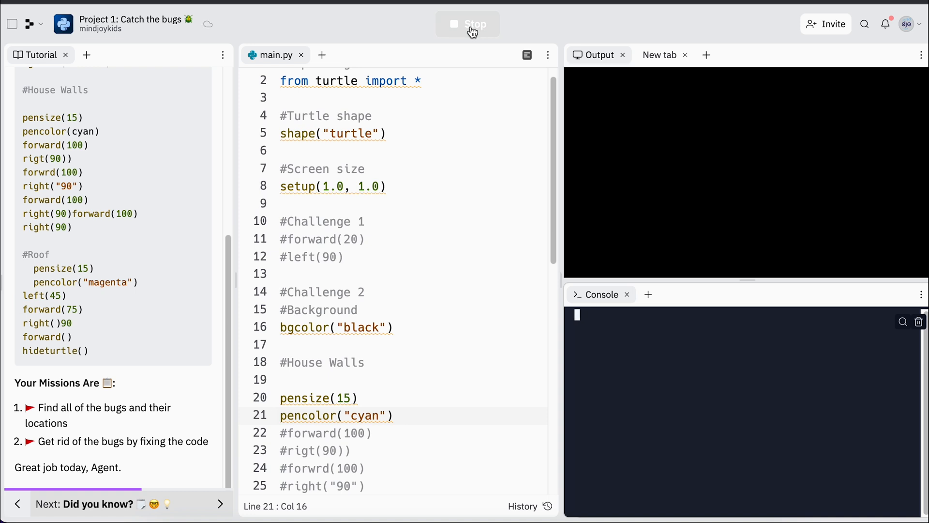
{"action": "left_click", "coordinate": [468, 24]}
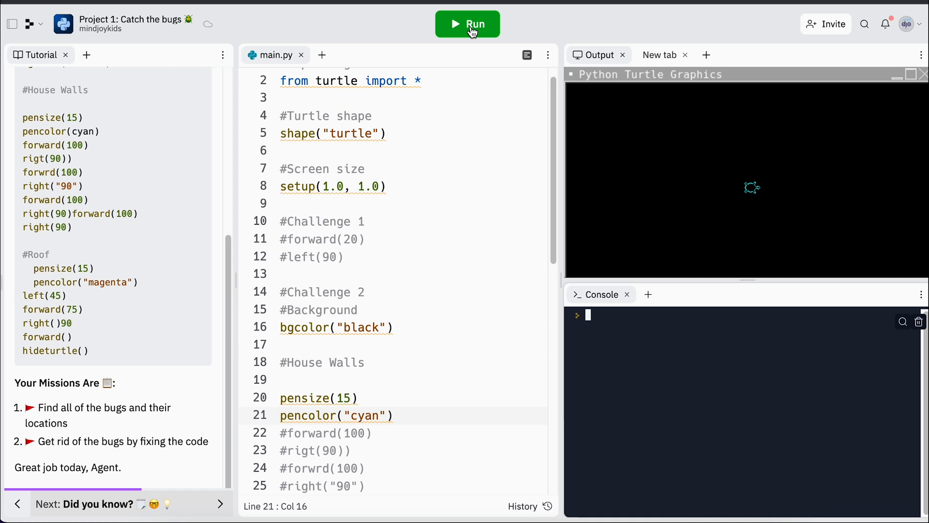
Uncomment forward(100) to draw a cyan wall, then enable rigt(90)) and remove its extra ')'.
{"action": "left_click", "coordinate": [334, 433]}
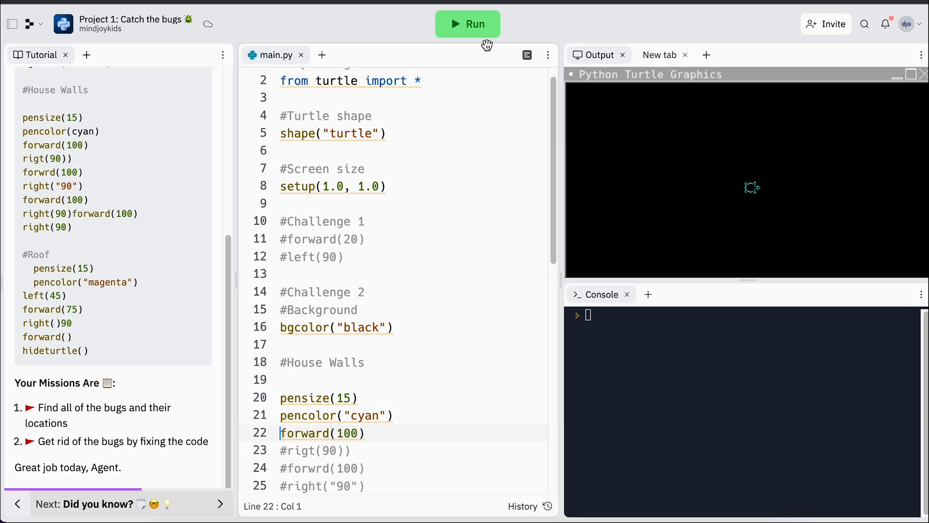
{"action": "left_click", "coordinate": [467, 24]}
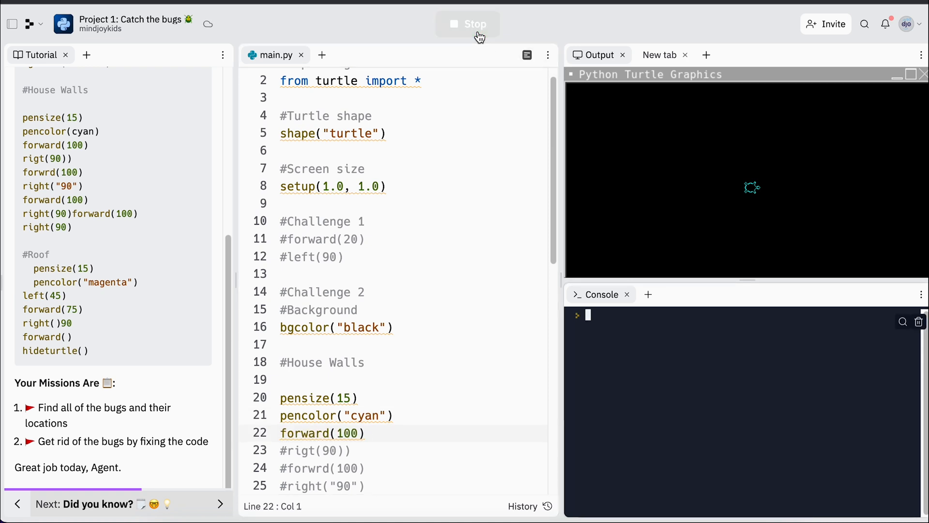
{"action": "left_click", "coordinate": [467, 24]}
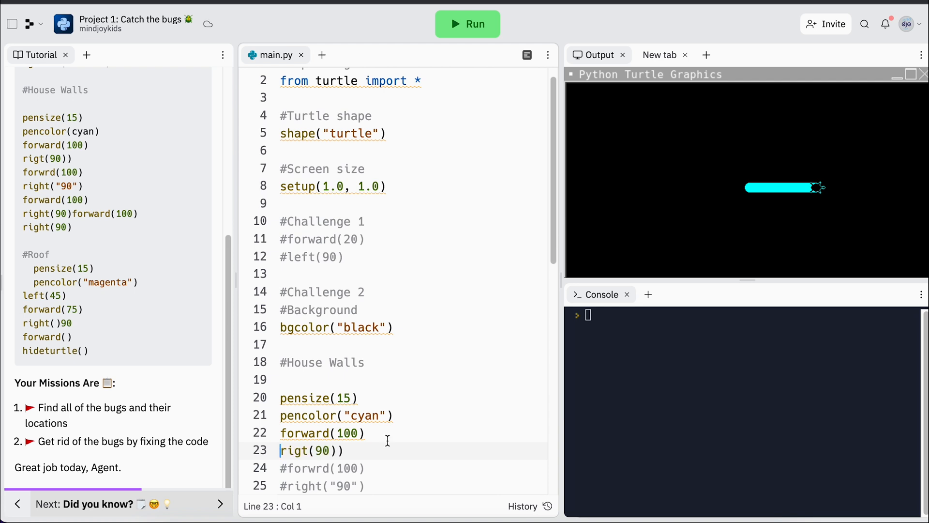
{"action": "left_click", "coordinate": [466, 24]}
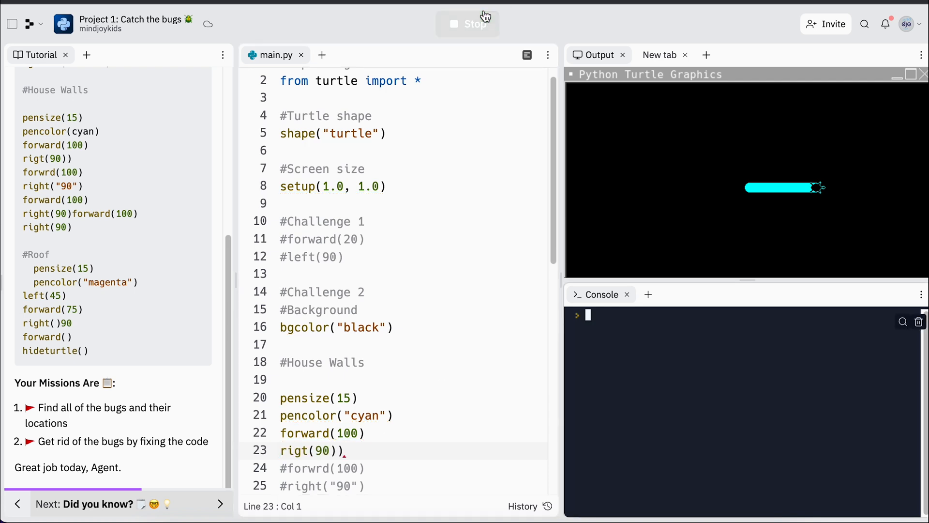
{"action": "left_click", "coordinate": [467, 23]}
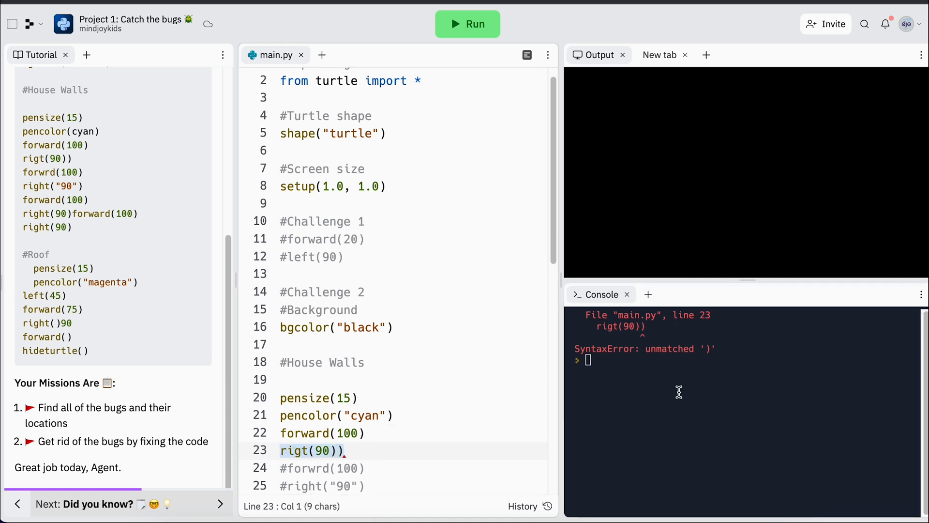
{"action": "left_click", "coordinate": [349, 450]}
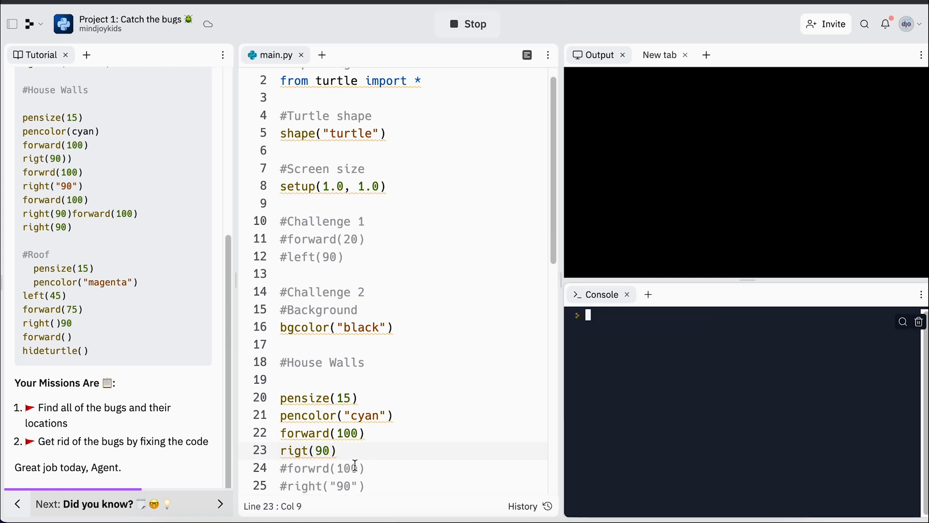
{"action": "left_click", "coordinate": [467, 24]}
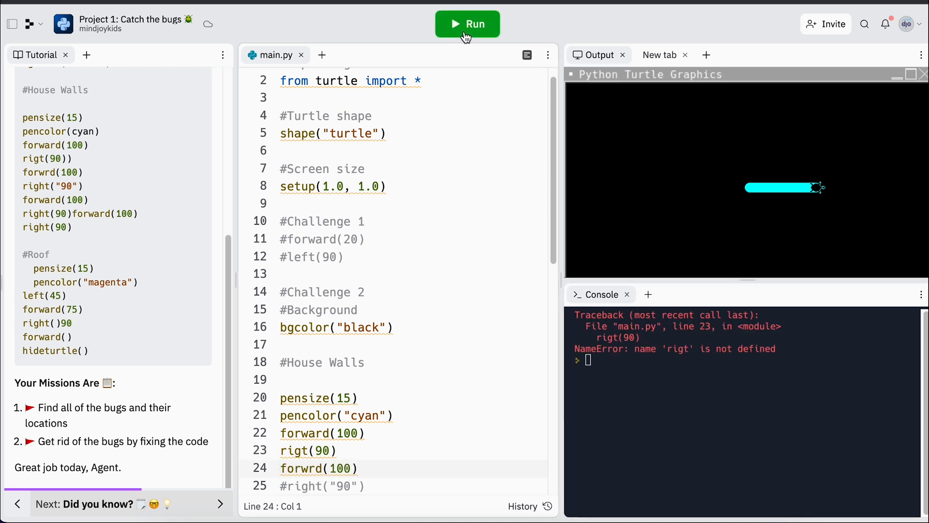
Change rigt to right on line 23 and rerun, reaching the forwrd NameError on line 24.
{"action": "left_click", "coordinate": [467, 24]}
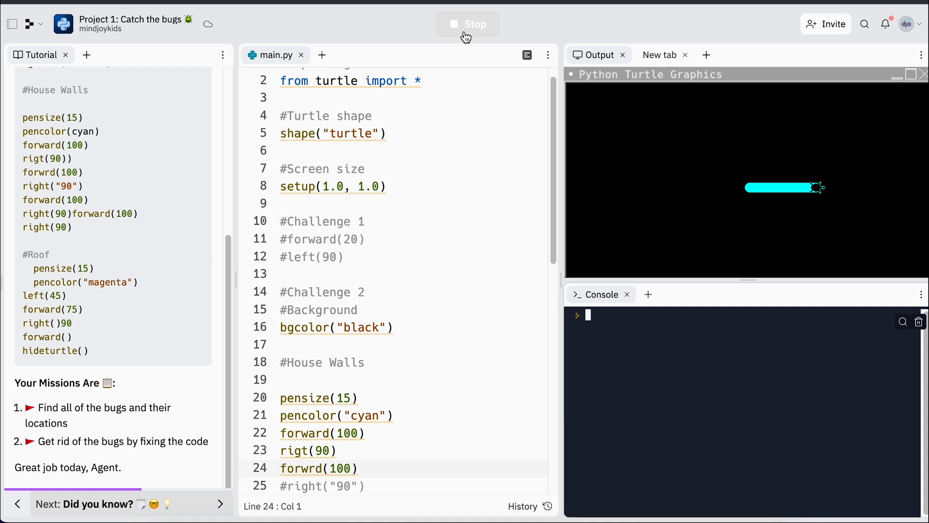
{"action": "left_click", "coordinate": [467, 24]}
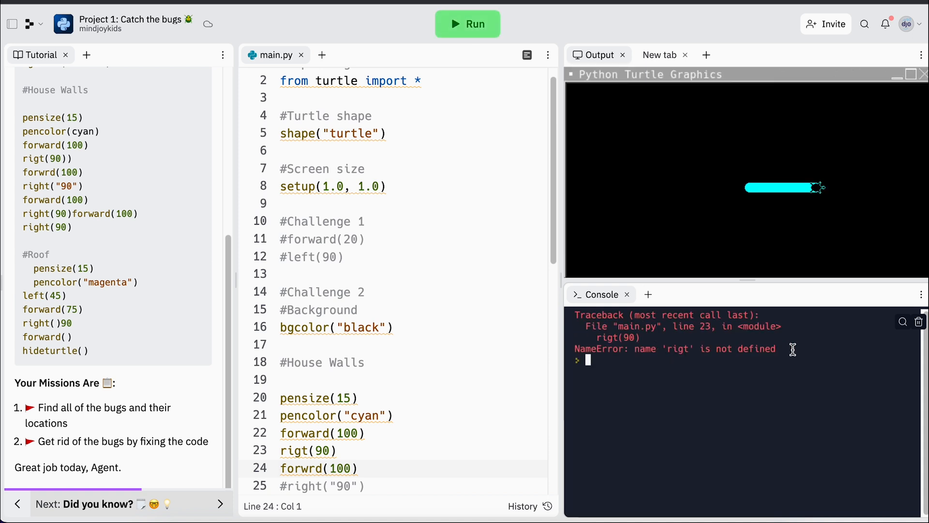
{"action": "mouse_move", "coordinate": [415, 458]}
{"action": "type", "text": "h"}
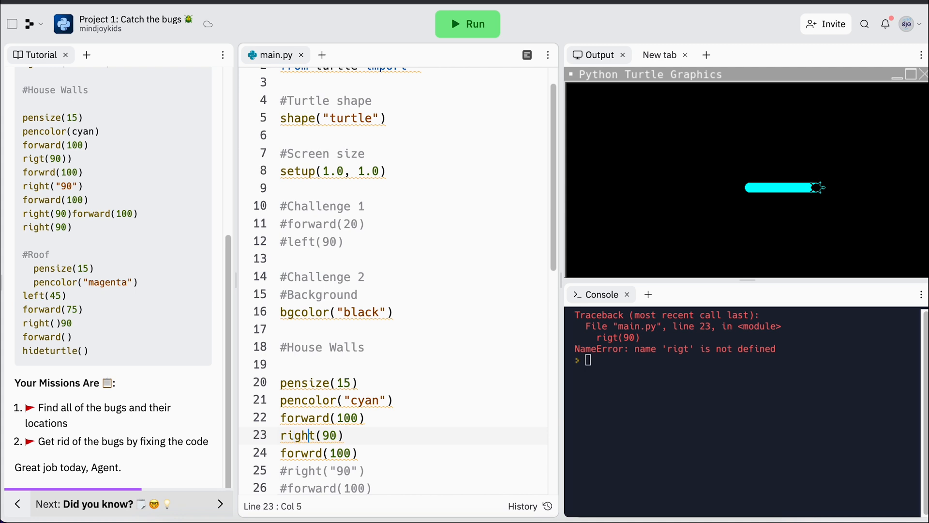
{"action": "left_click", "coordinate": [467, 24]}
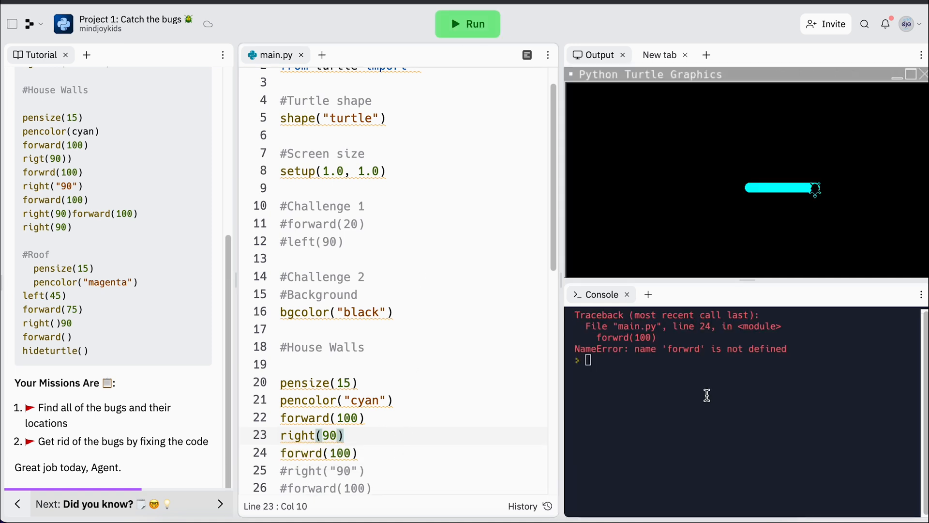
{"action": "mouse_move", "coordinate": [329, 462]}
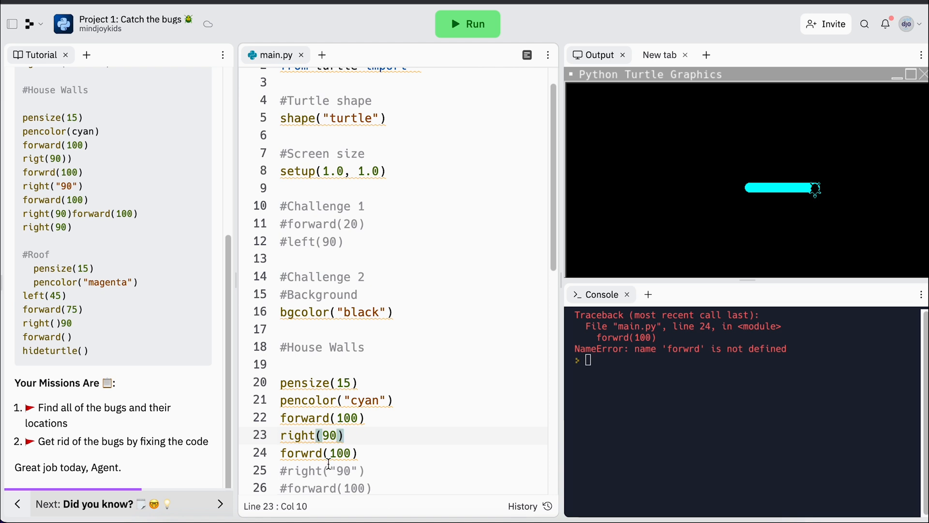
{"action": "mouse_move", "coordinate": [304, 453]}
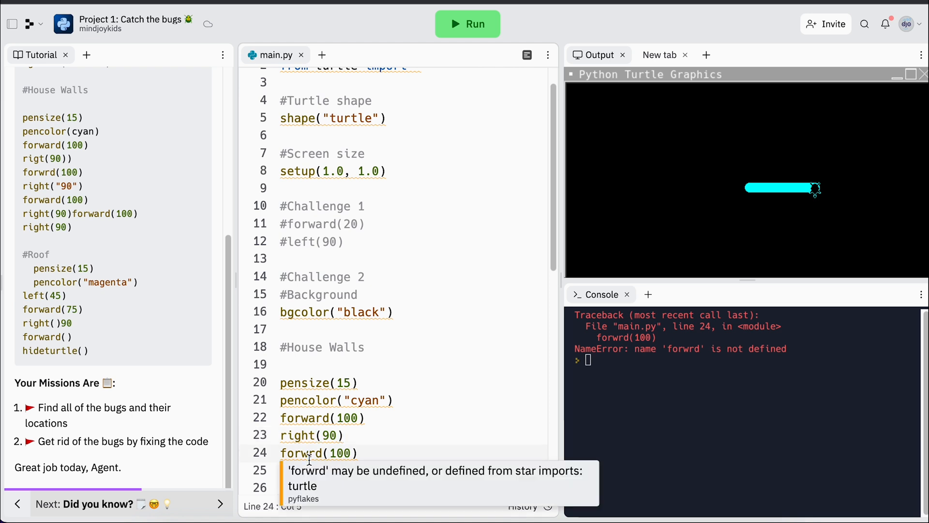
Fix forwrd to forward on line 24 and uncomment right("90") on line 25, rerunning each.
{"action": "left_click", "coordinate": [467, 23]}
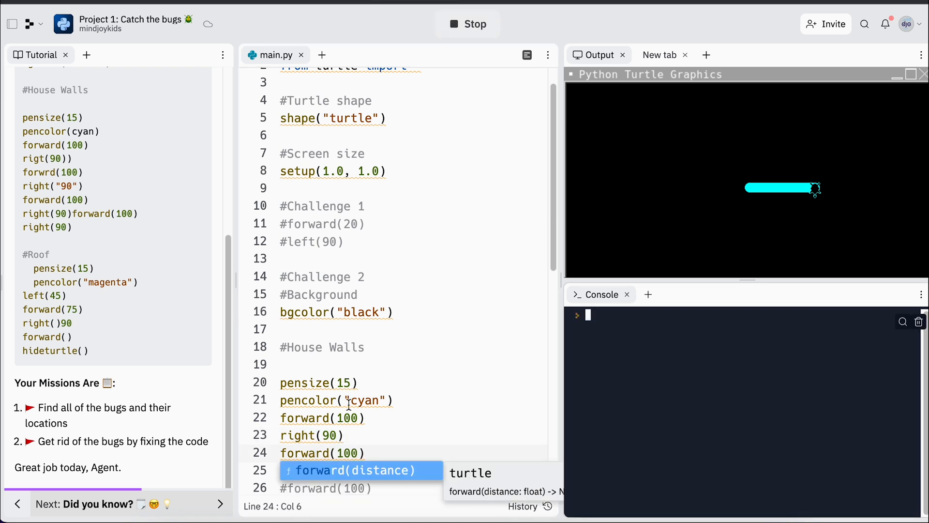
{"action": "mouse_move", "coordinate": [382, 425]}
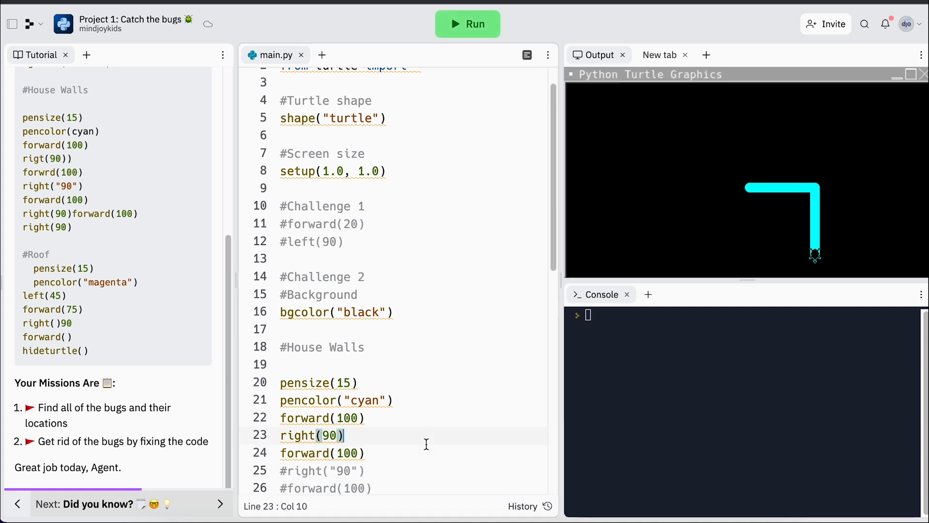
{"action": "left_click", "coordinate": [286, 470]}
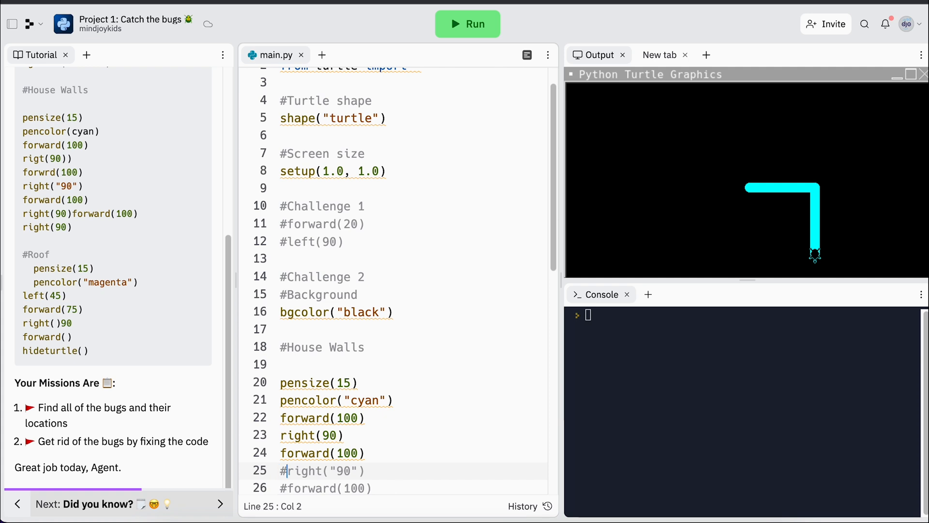
{"action": "left_click", "coordinate": [468, 24]}
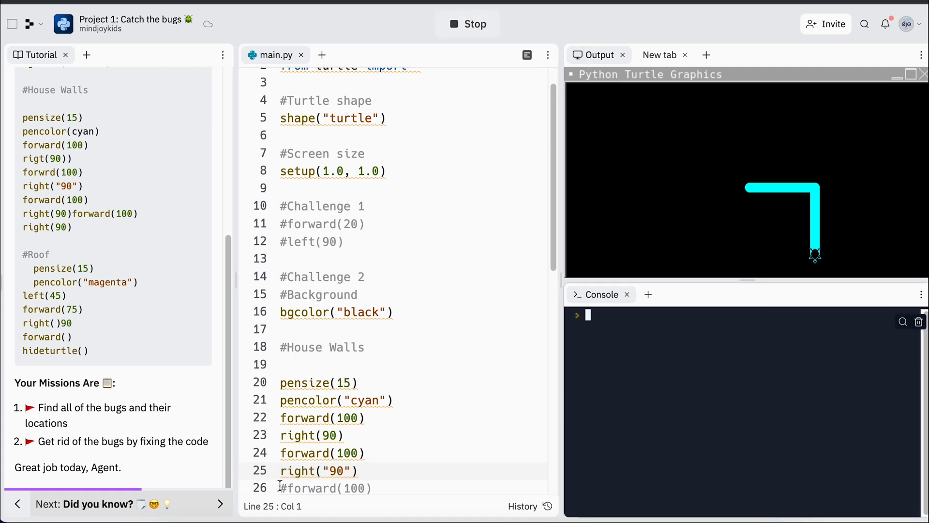
Remove the quotes so line 25 reads right(90), clearing the TypeError on rerun.
{"action": "left_click", "coordinate": [468, 24]}
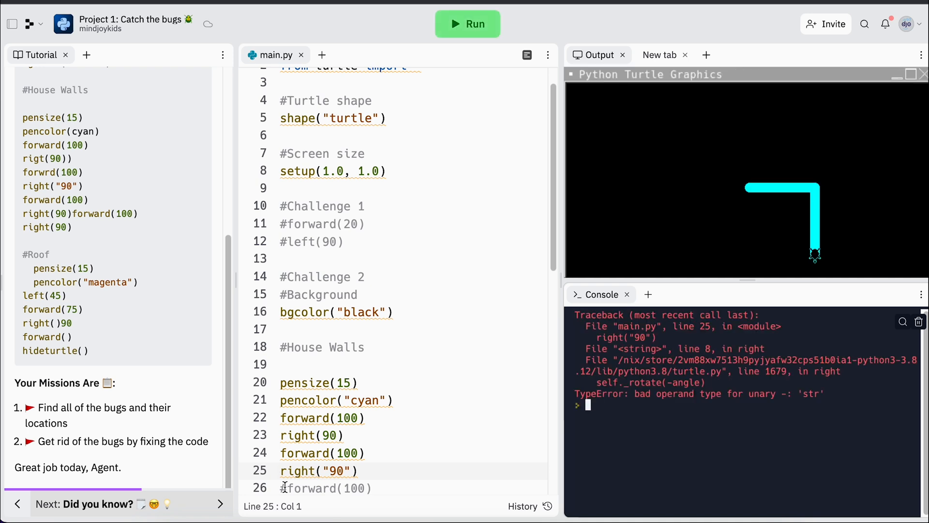
{"action": "mouse_move", "coordinate": [586, 349]}
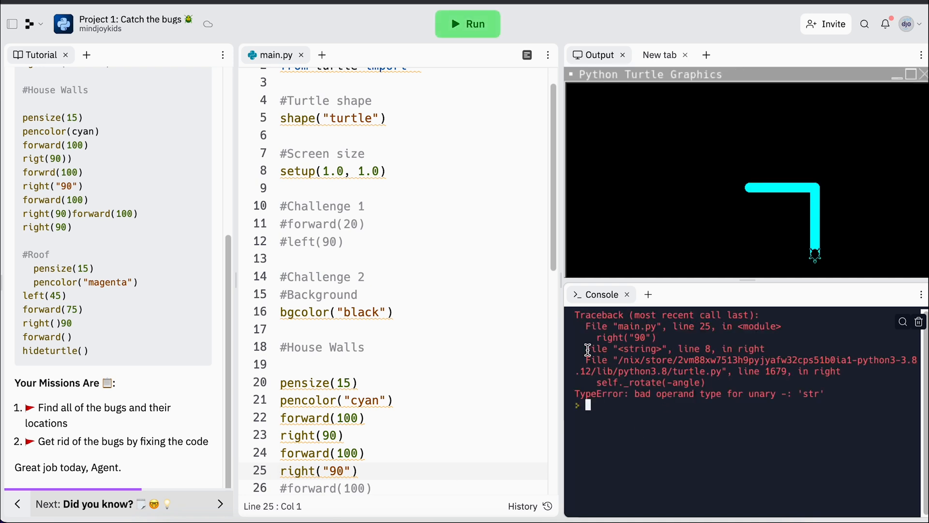
{"action": "mouse_move", "coordinate": [673, 344]}
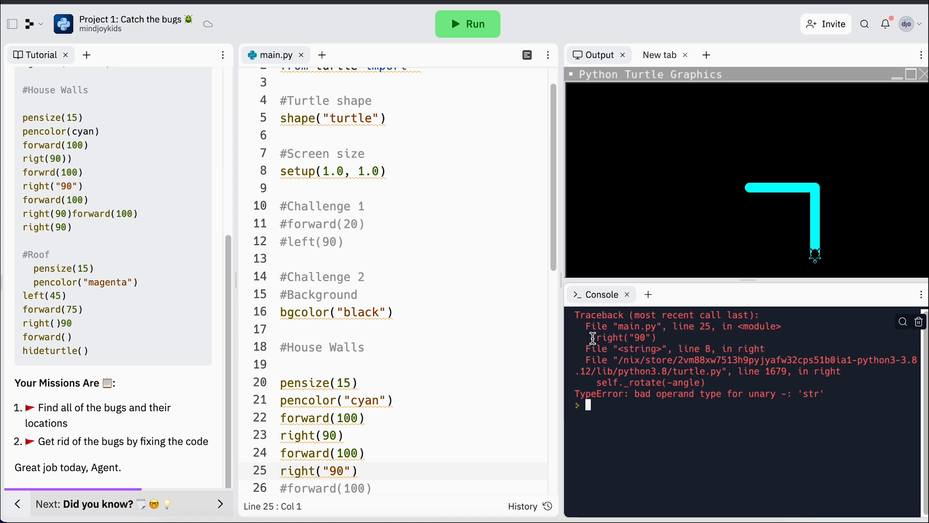
{"action": "double_click", "coordinate": [621, 337]}
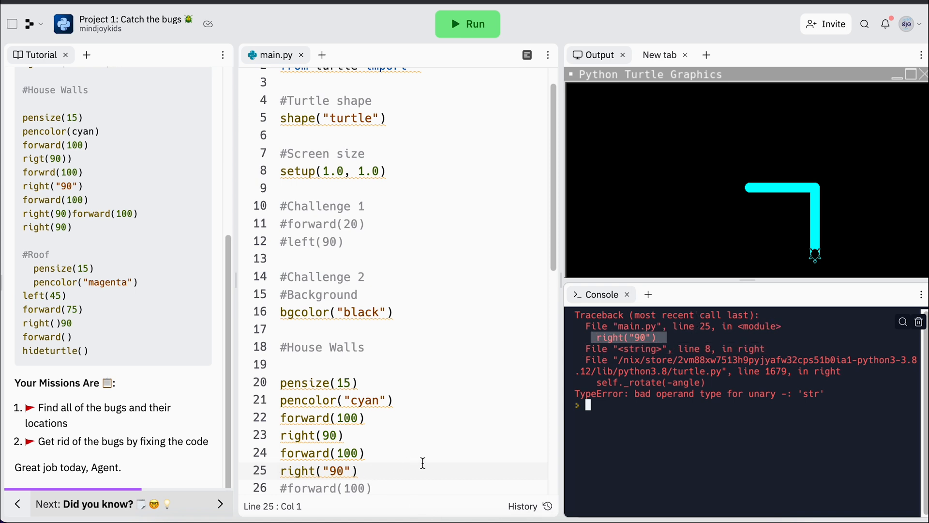
{"action": "mouse_move", "coordinate": [747, 403]}
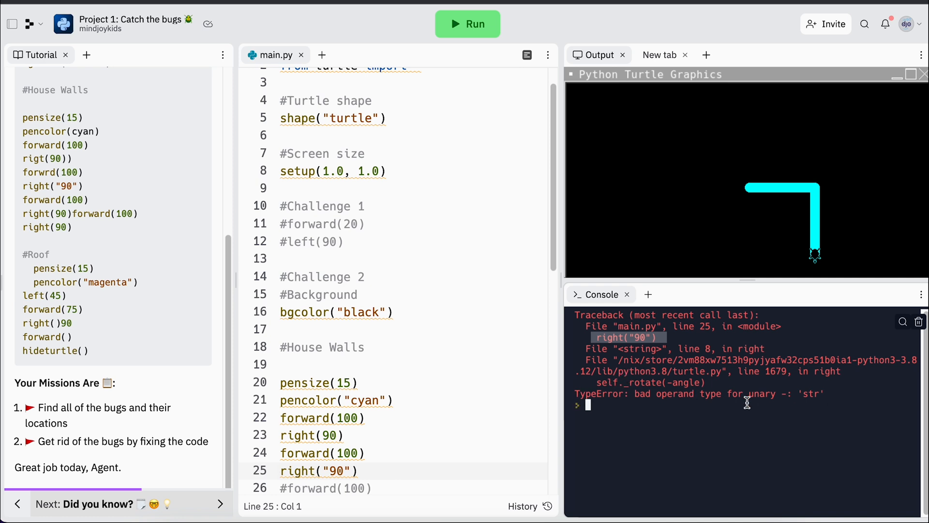
{"action": "mouse_move", "coordinate": [735, 422]}
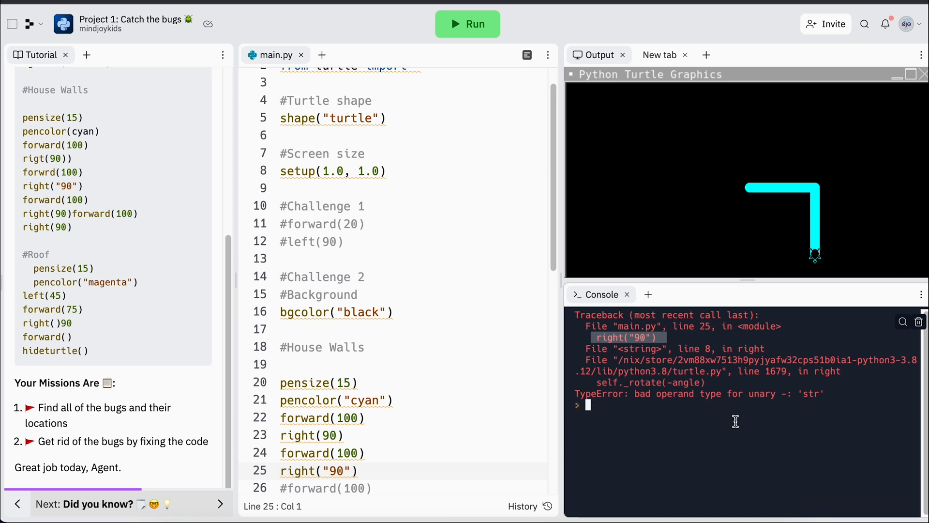
{"action": "mouse_move", "coordinate": [388, 494]}
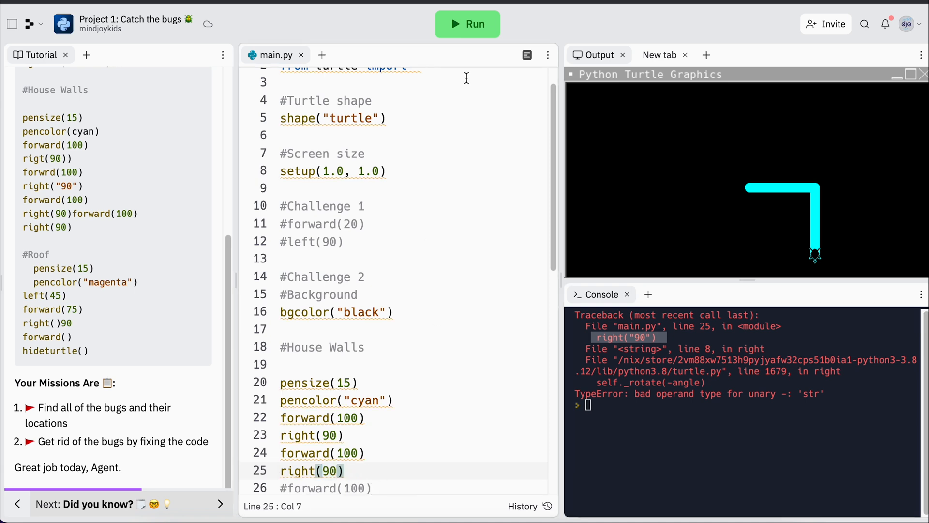
{"action": "left_click", "coordinate": [468, 24]}
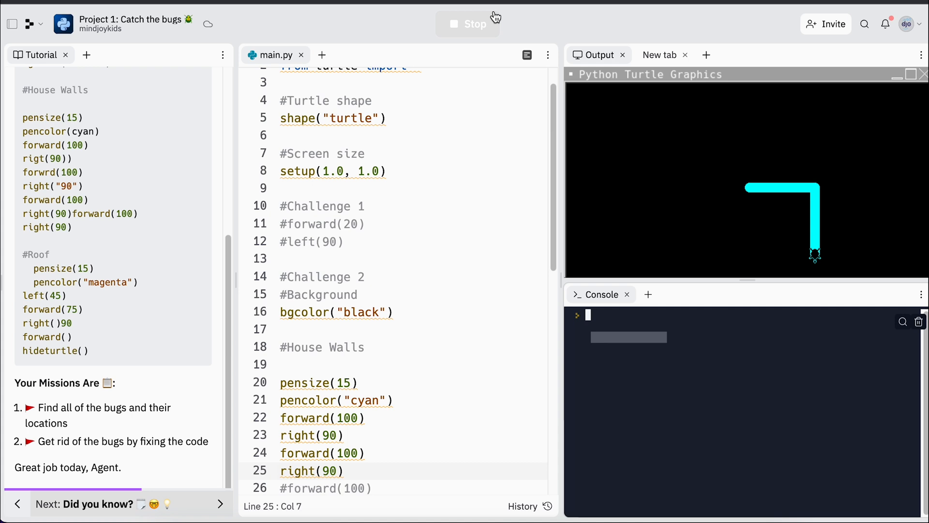
{"action": "left_click", "coordinate": [468, 24]}
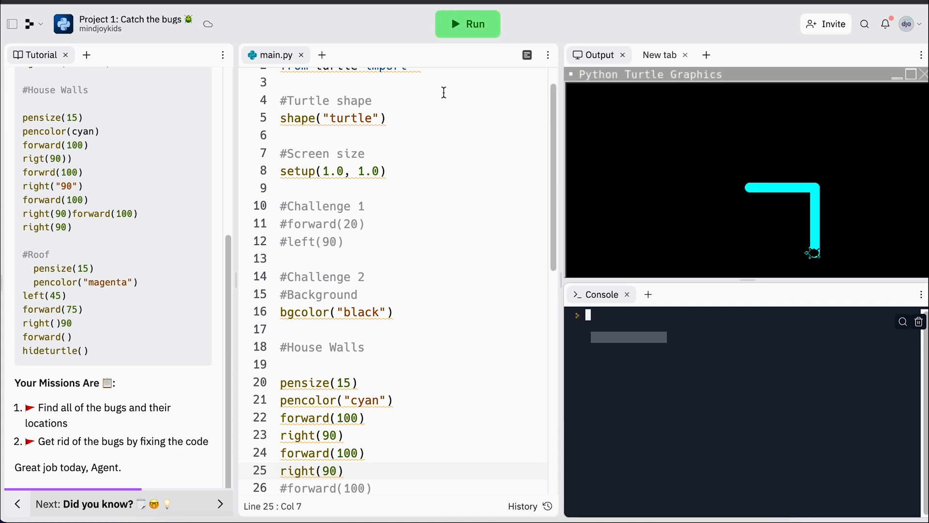
{"action": "left_click", "coordinate": [285, 484]}
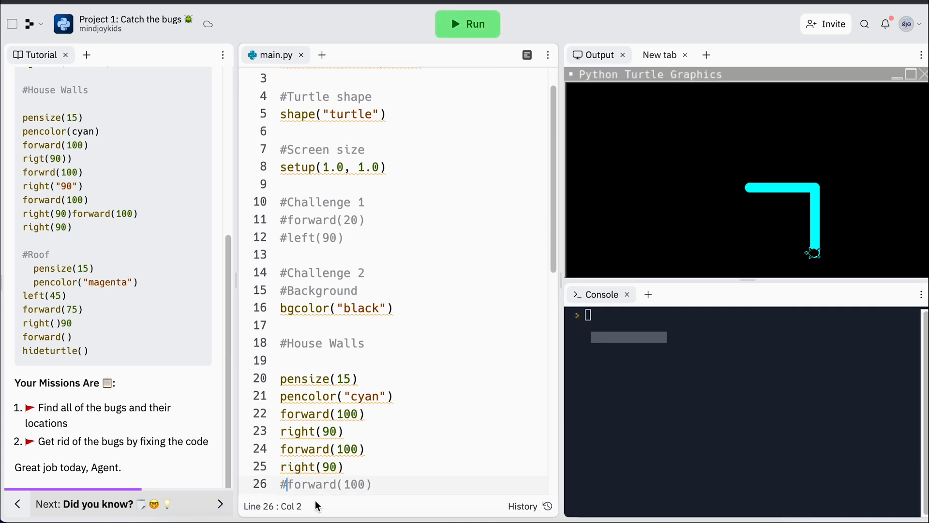
Restore the forward(100) wall command on line 26 and rerun the program.
{"action": "left_click", "coordinate": [466, 24]}
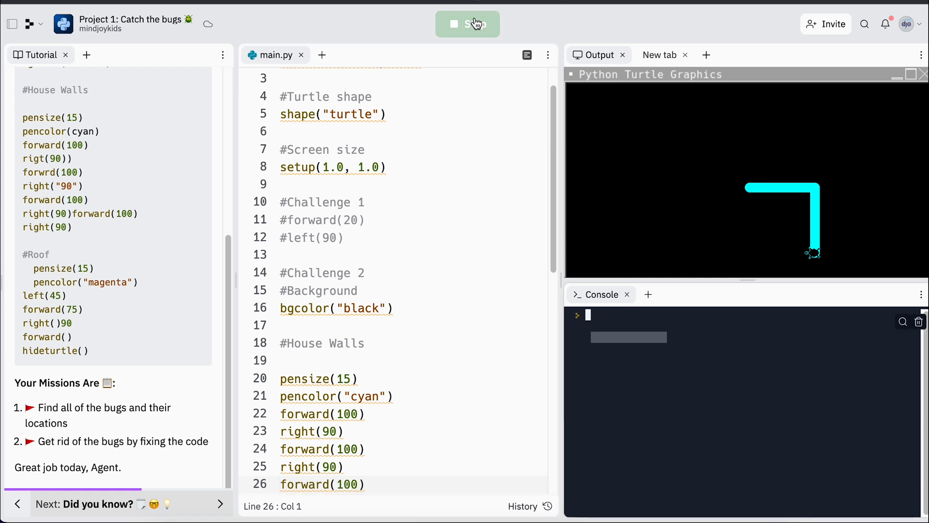
{"action": "left_click", "coordinate": [468, 24]}
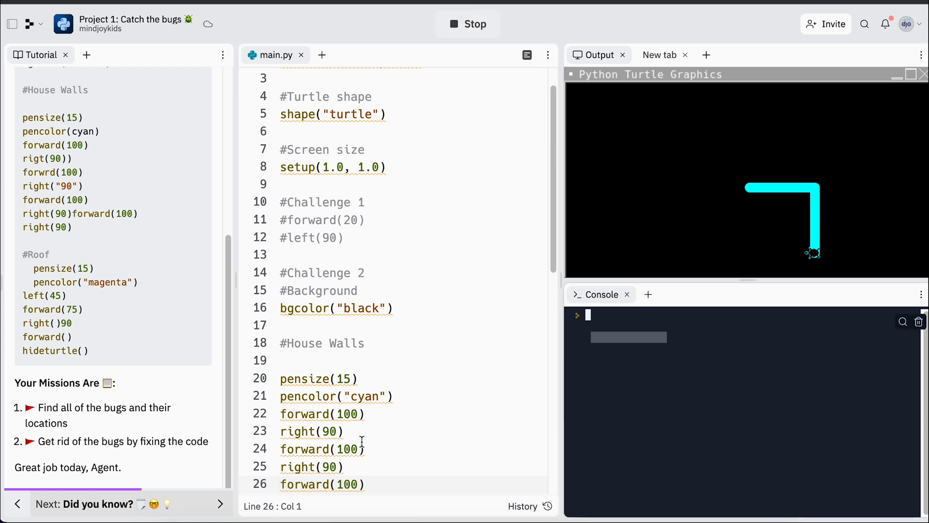
{"action": "left_click", "coordinate": [467, 24]}
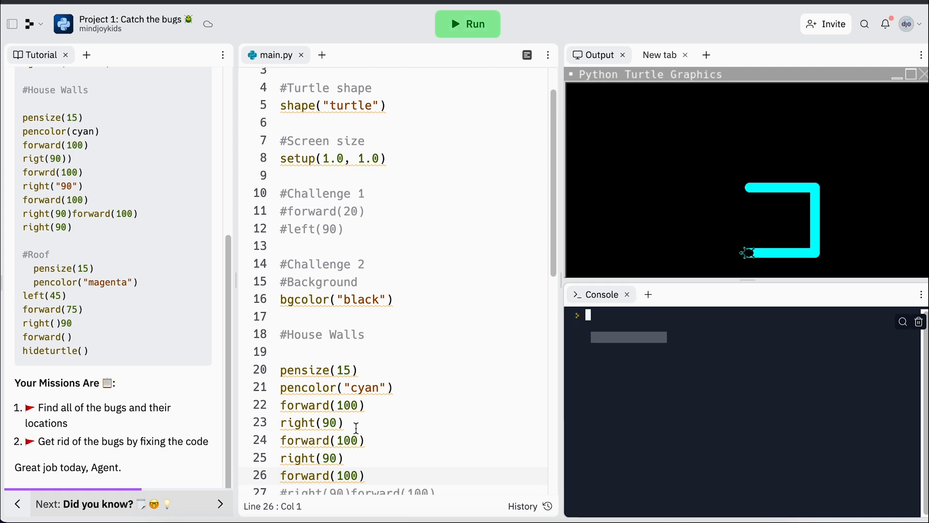
{"action": "scroll", "scroll_direction": "down", "scroll_amount": 3}
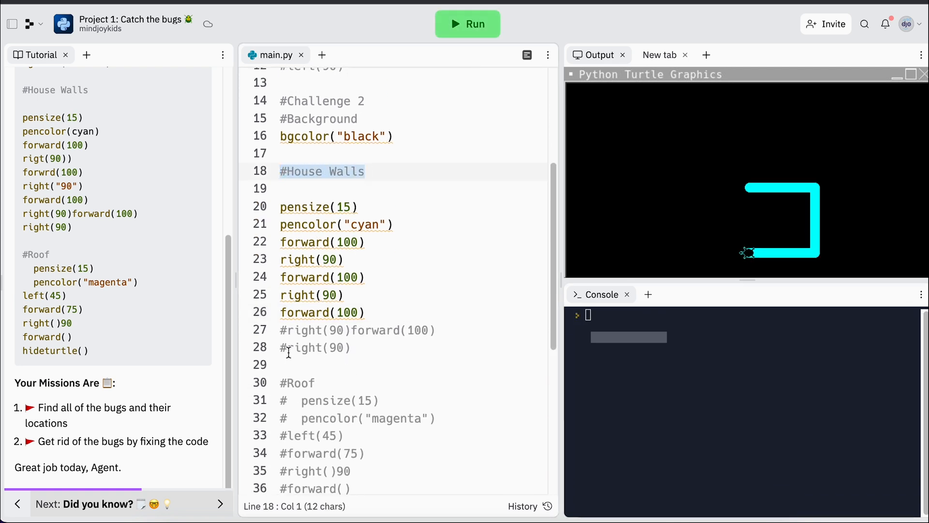
Uncomment the joined right(90)forward(100) line and split it onto two lines, rerunning after each fix.
{"action": "left_click", "coordinate": [284, 330]}
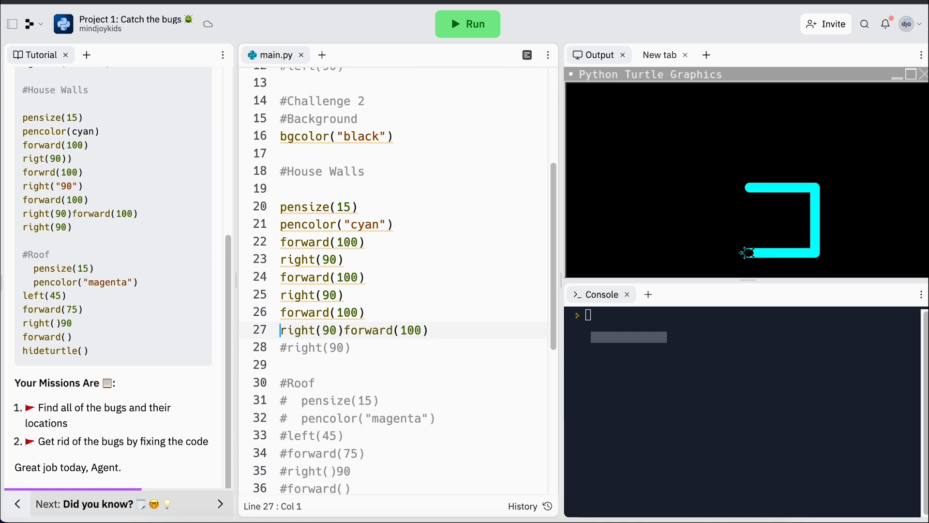
{"action": "left_click", "coordinate": [467, 24]}
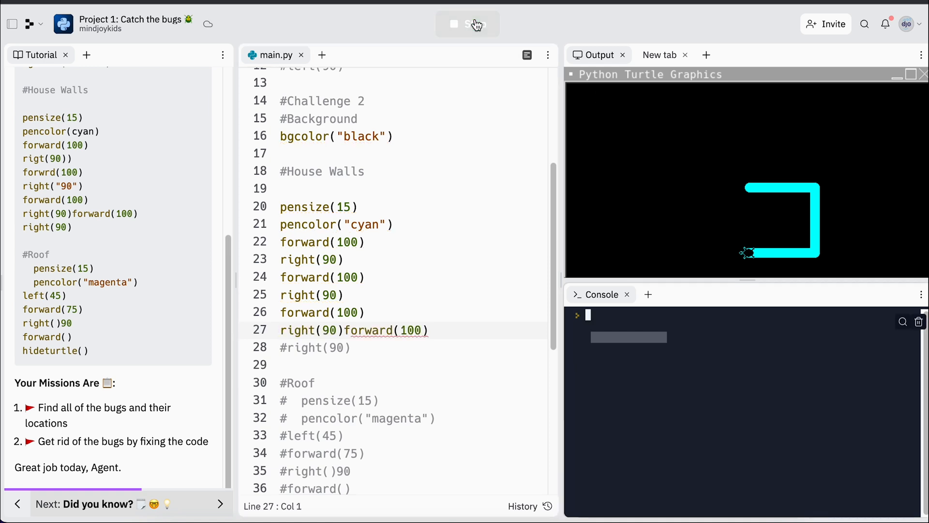
{"action": "left_click", "coordinate": [467, 23]}
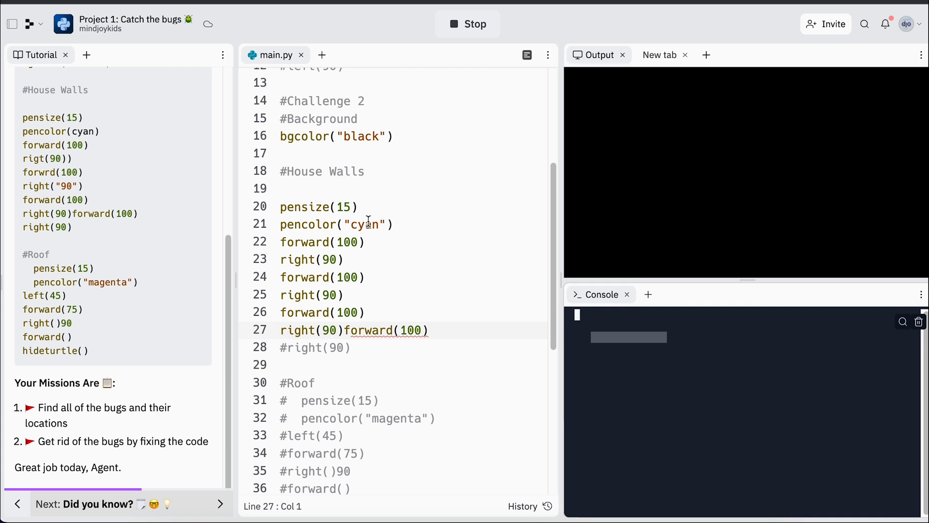
{"action": "left_click", "coordinate": [467, 24]}
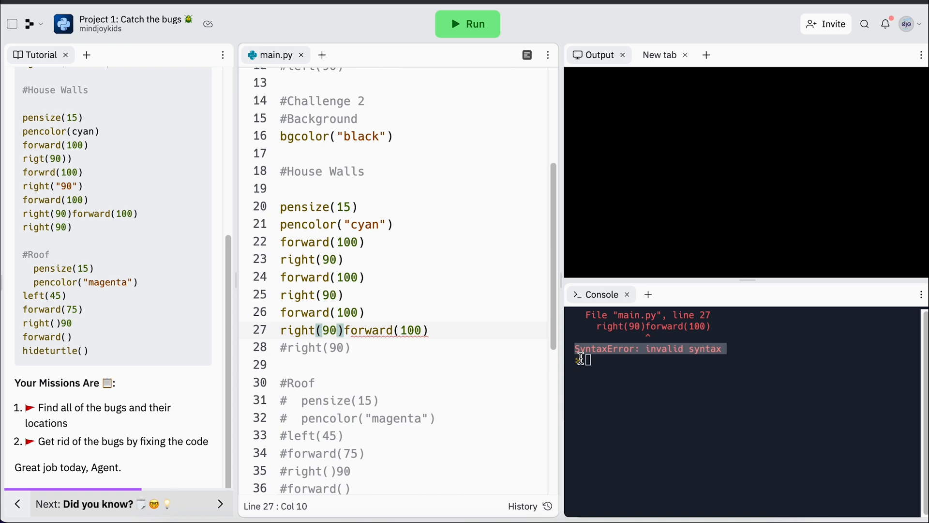
{"action": "key", "text": "Enter"}
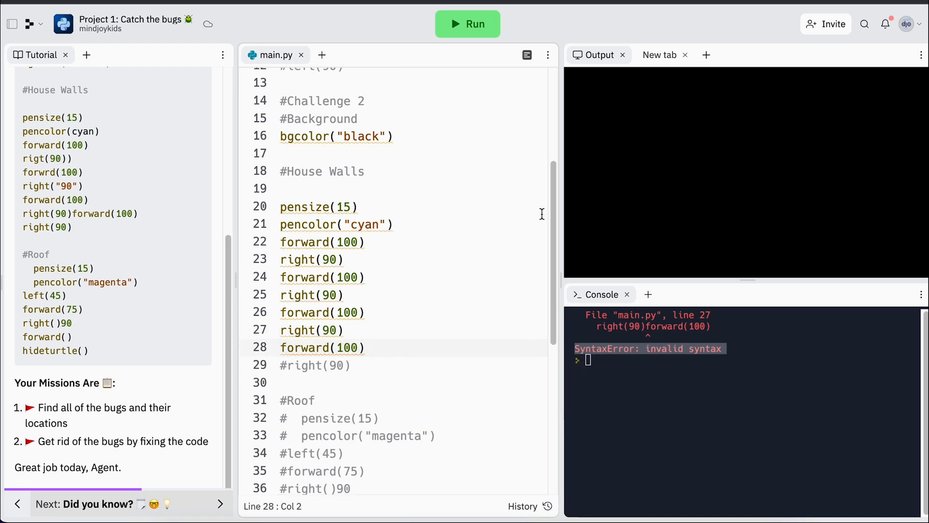
{"action": "left_click", "coordinate": [467, 23]}
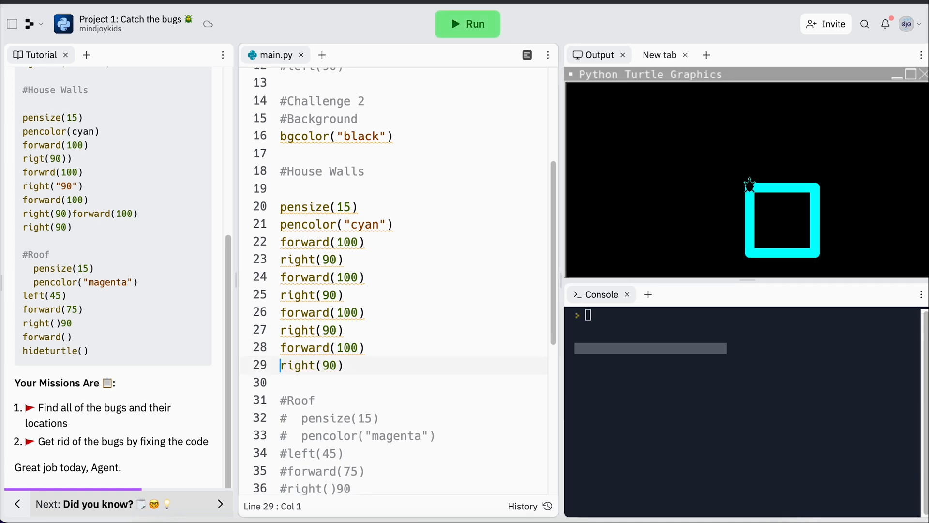
Uncomment pensize(15) under #Roof and remove its leading indent on line 32.
{"action": "left_click", "coordinate": [467, 24]}
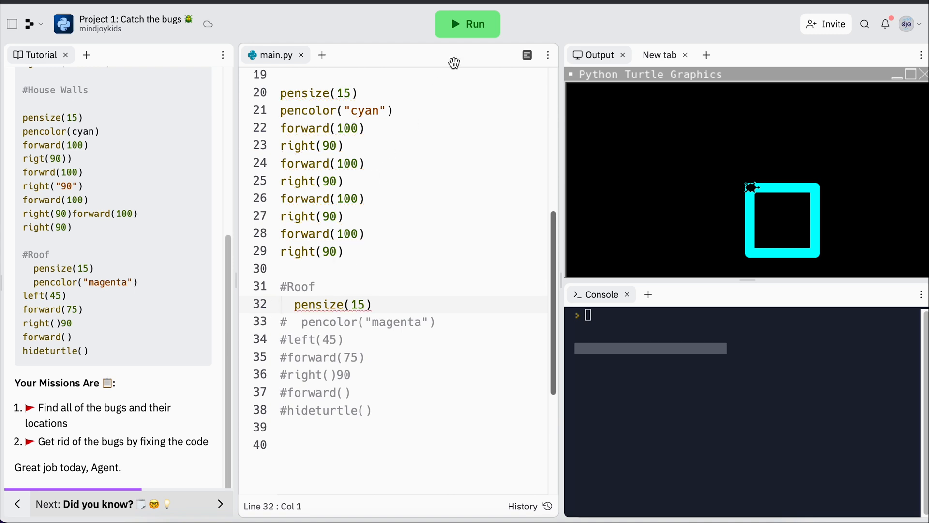
{"action": "left_click", "coordinate": [467, 24]}
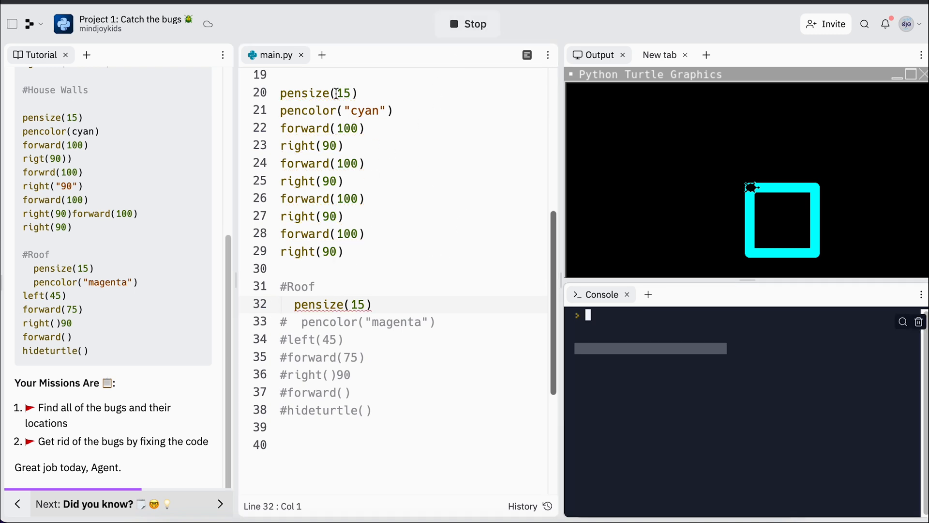
{"action": "left_click", "coordinate": [467, 23]}
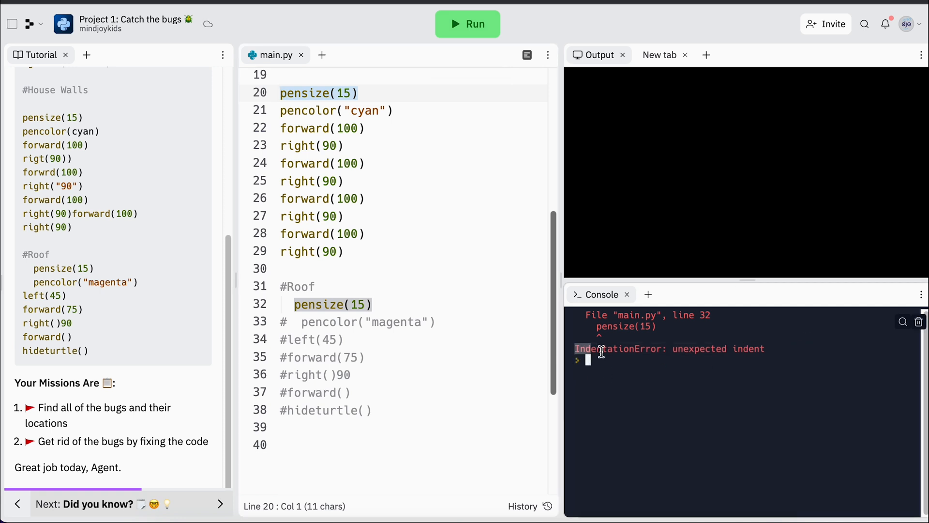
{"action": "mouse_move", "coordinate": [775, 365]}
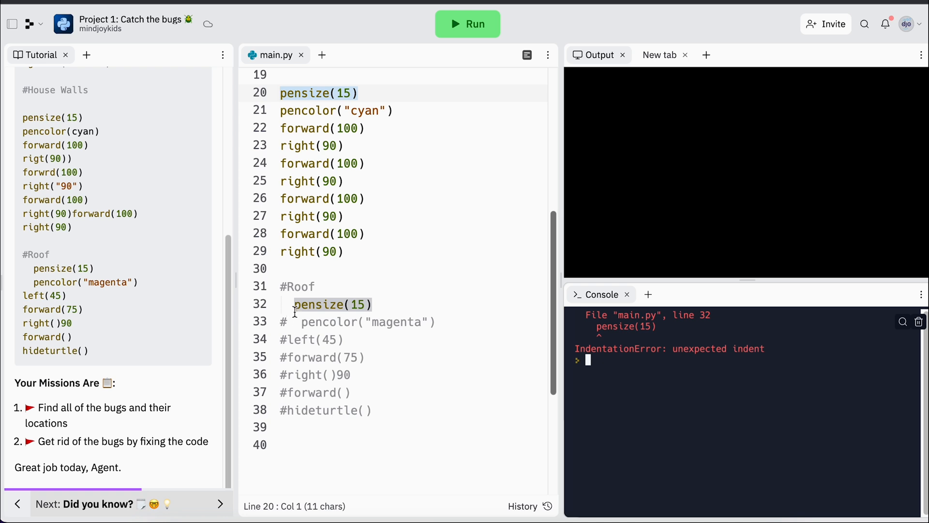
{"action": "left_click", "coordinate": [294, 304]}
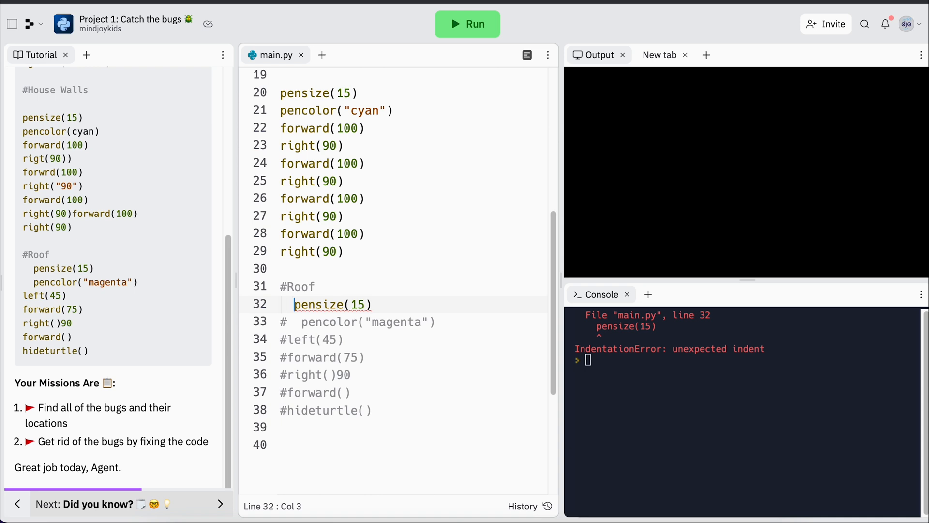
{"action": "key", "text": "Left"}
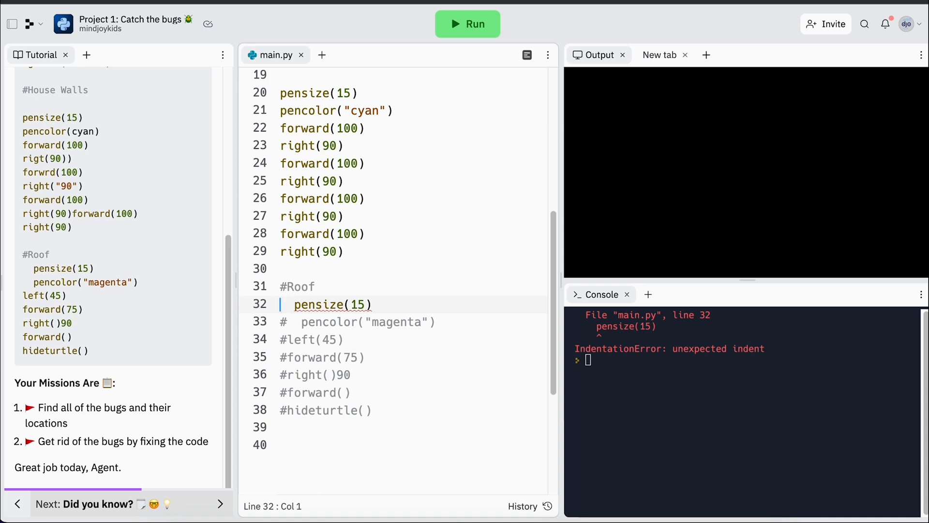
{"action": "key", "text": "backspace"}
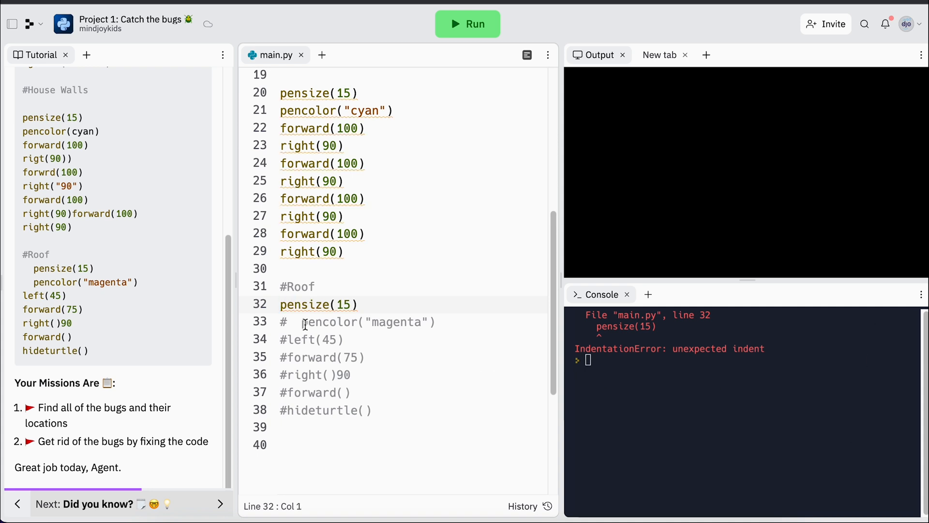
Enable pencolor("magenta") and rerun, drawing the cyan square without errors.
{"action": "left_click", "coordinate": [467, 24]}
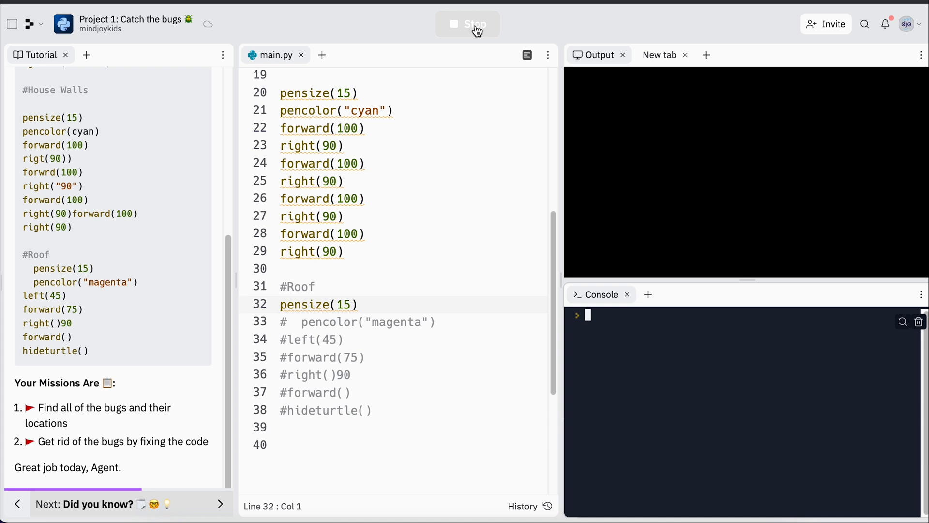
{"action": "left_click", "coordinate": [467, 24]}
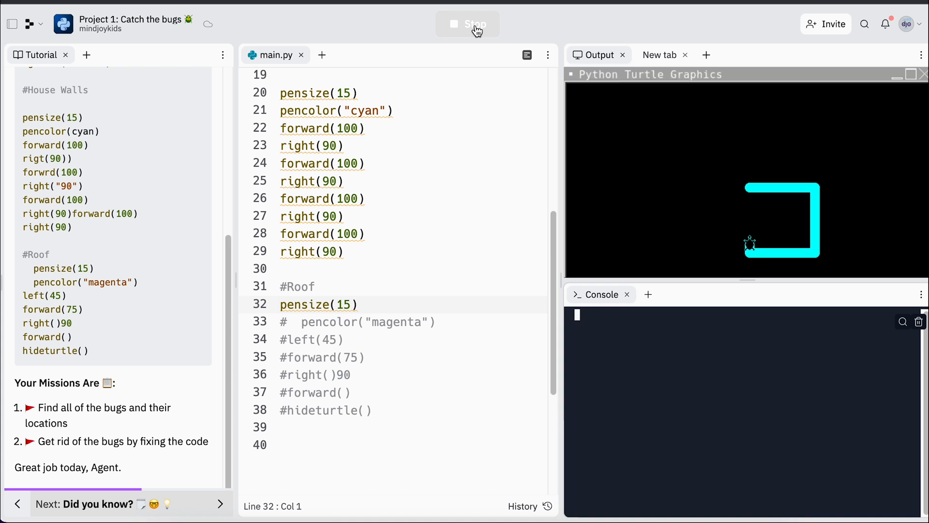
{"action": "left_click", "coordinate": [467, 24]}
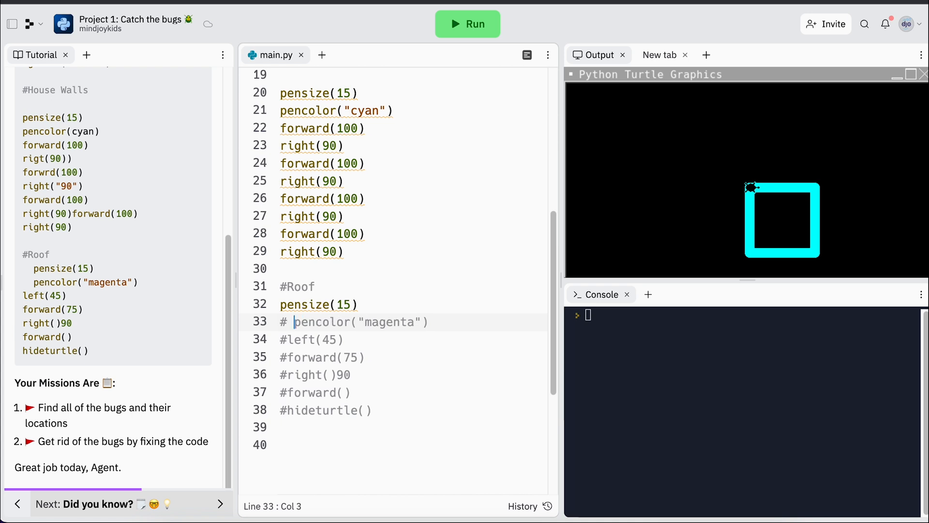
{"action": "left_click", "coordinate": [467, 24]}
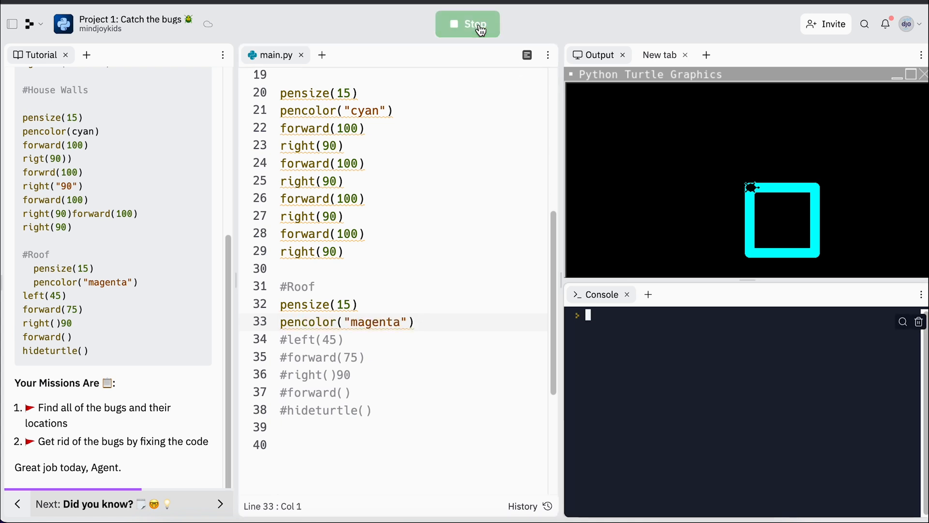
{"action": "left_click", "coordinate": [467, 24]}
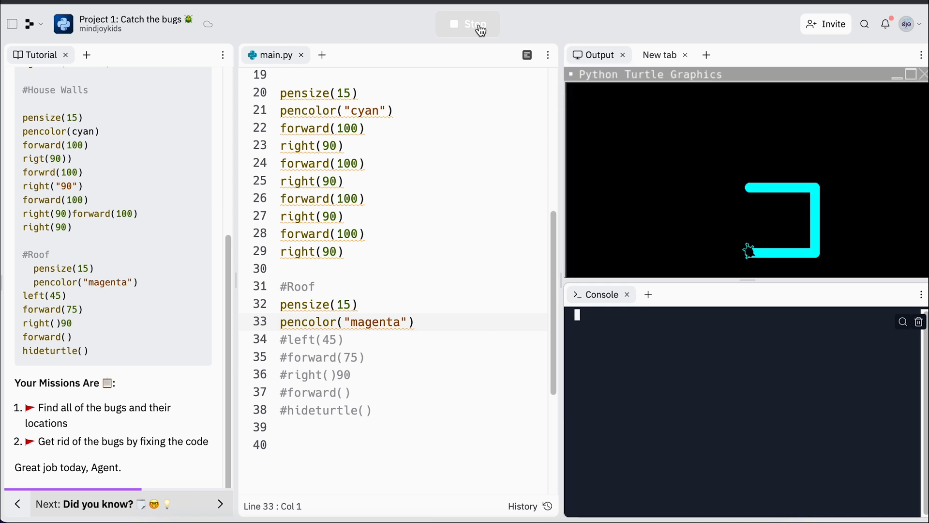
{"action": "left_click", "coordinate": [468, 24]}
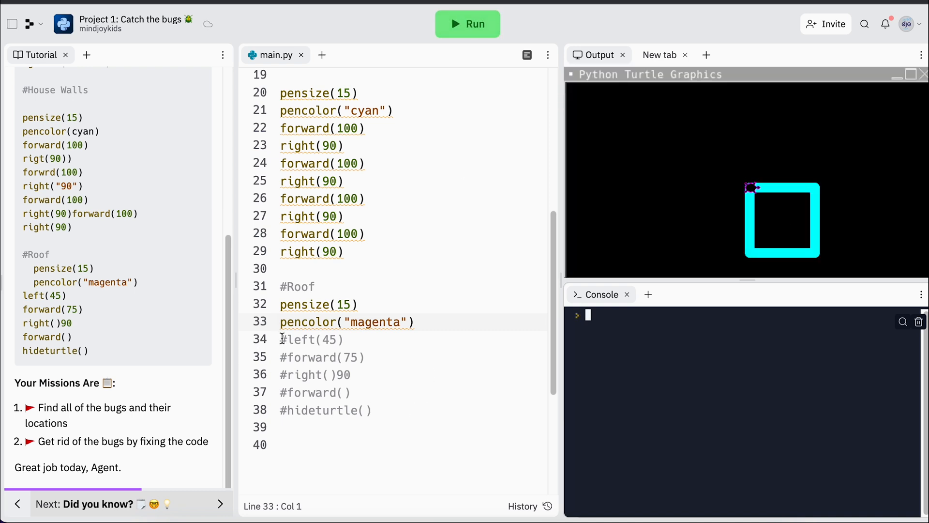
Uncomment the roof turn on line 36 and fix right()90 to right(90), rerunning.
{"action": "left_click", "coordinate": [285, 338]}
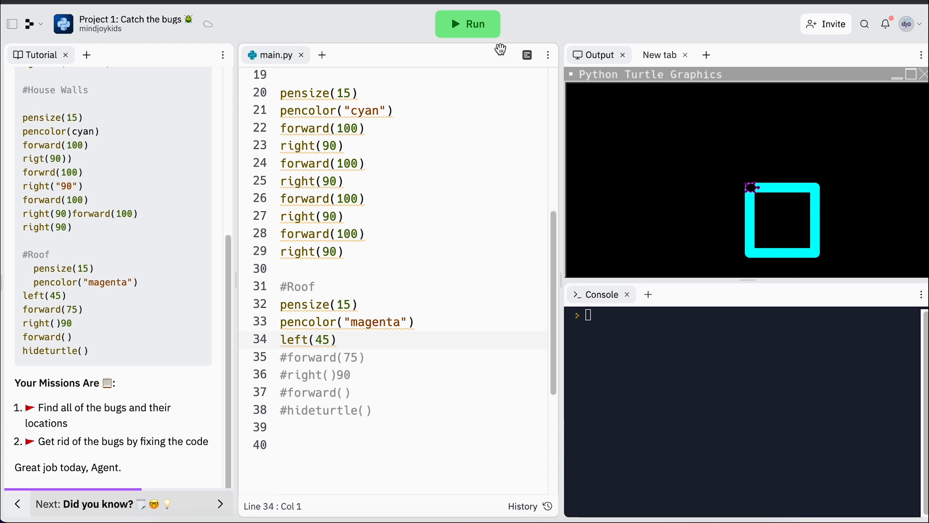
{"action": "left_click", "coordinate": [467, 24]}
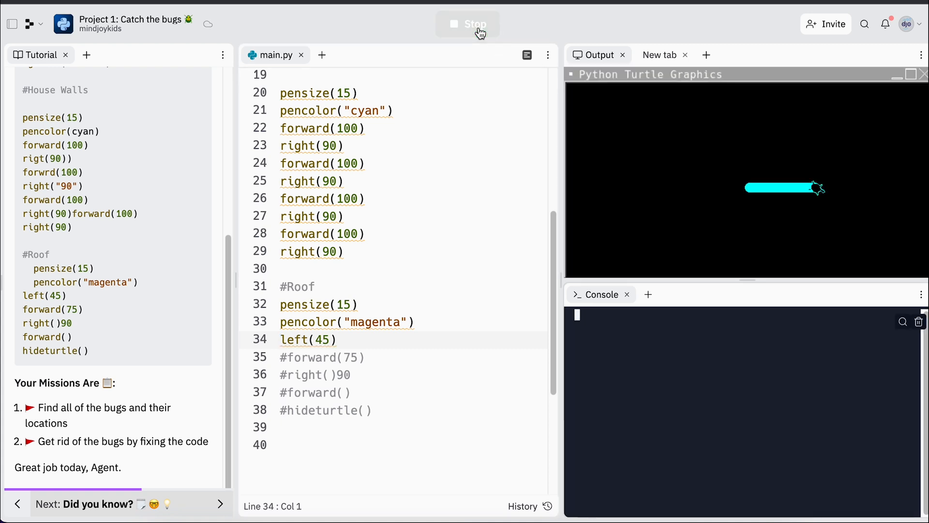
{"action": "left_click", "coordinate": [467, 23]}
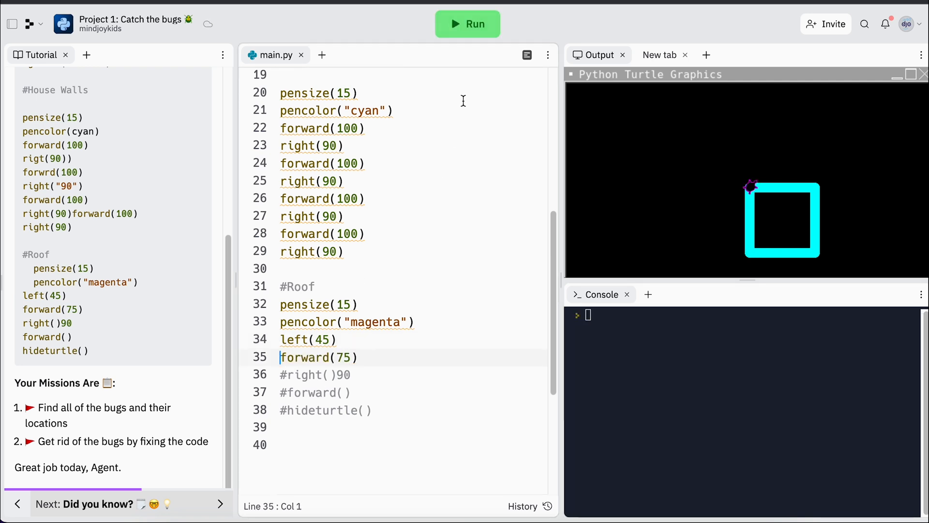
{"action": "left_click", "coordinate": [467, 24]}
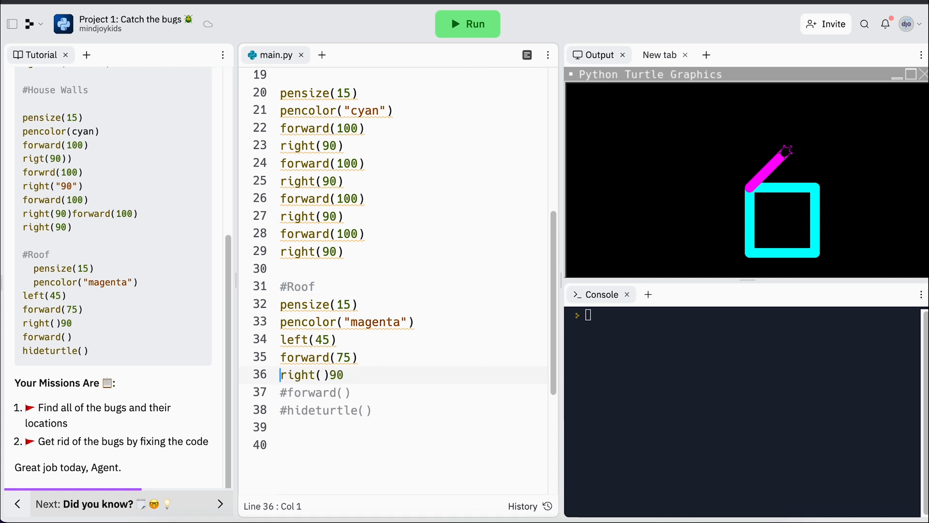
{"action": "left_click", "coordinate": [467, 23]}
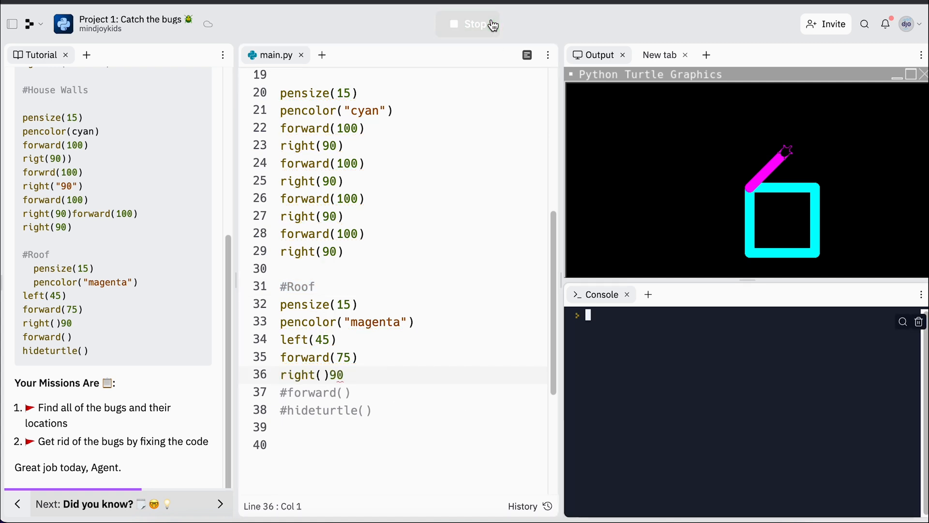
{"action": "left_click", "coordinate": [467, 24]}
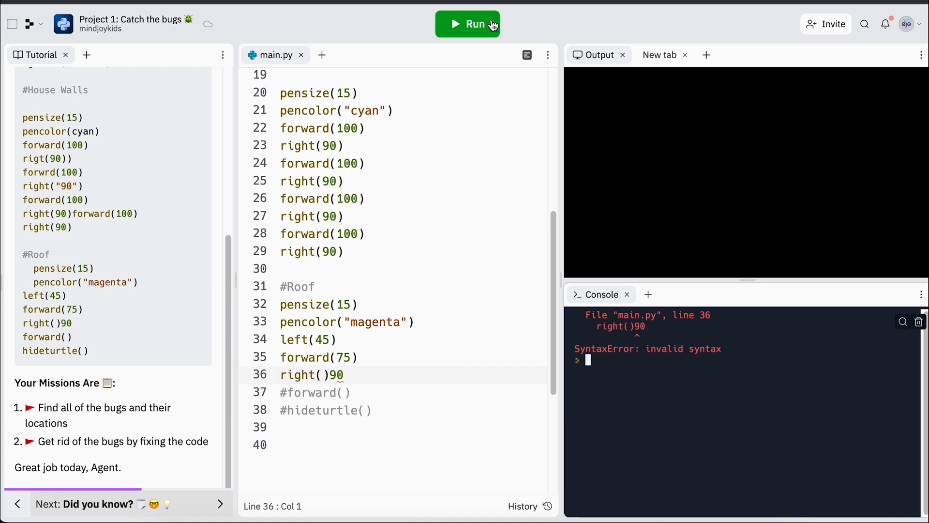
{"action": "mouse_move", "coordinate": [415, 334]}
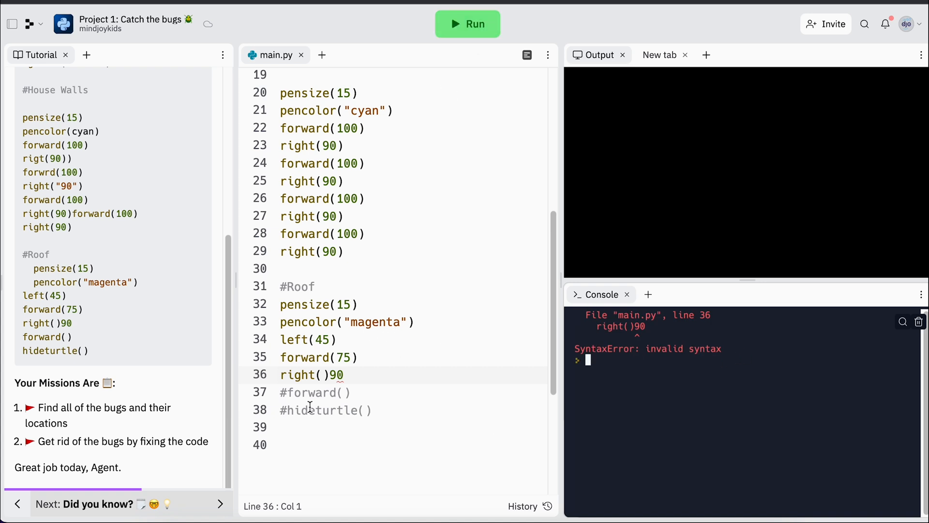
{"action": "left_click", "coordinate": [327, 374]}
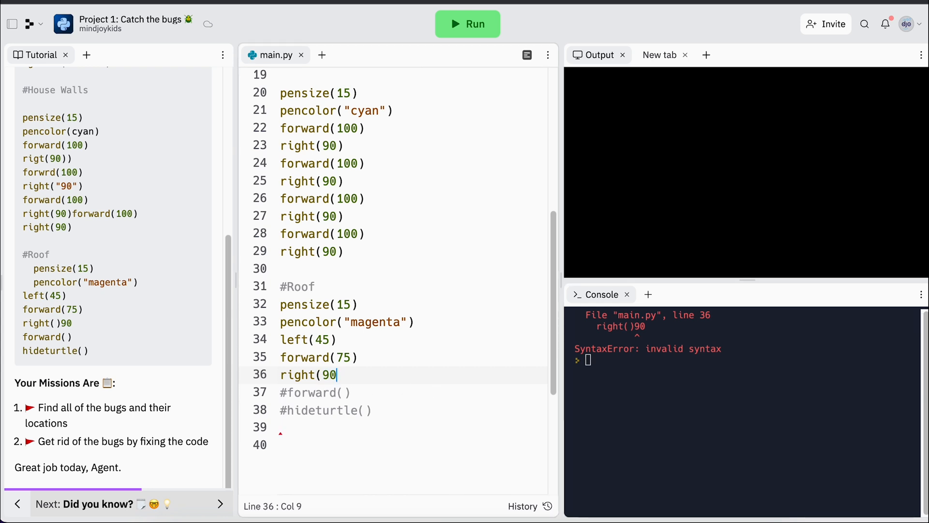
{"action": "left_click", "coordinate": [467, 24]}
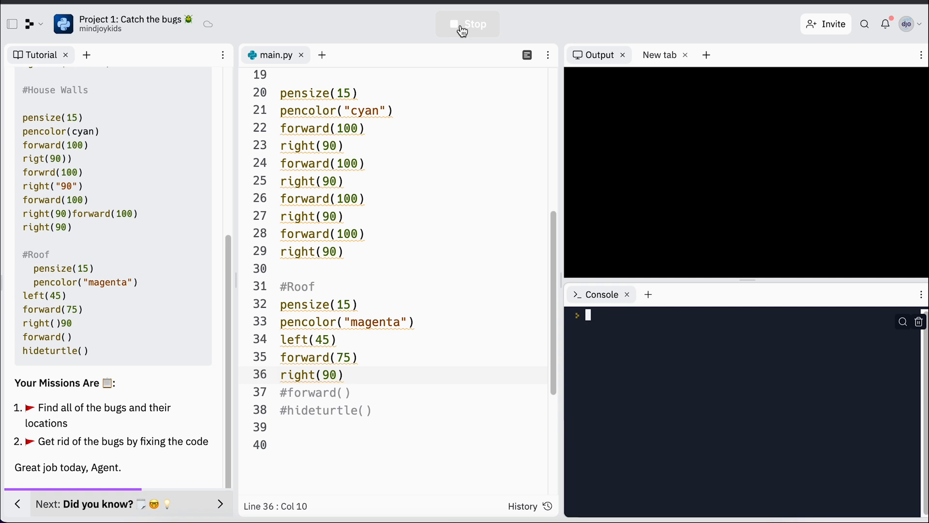
{"action": "left_click", "coordinate": [468, 24]}
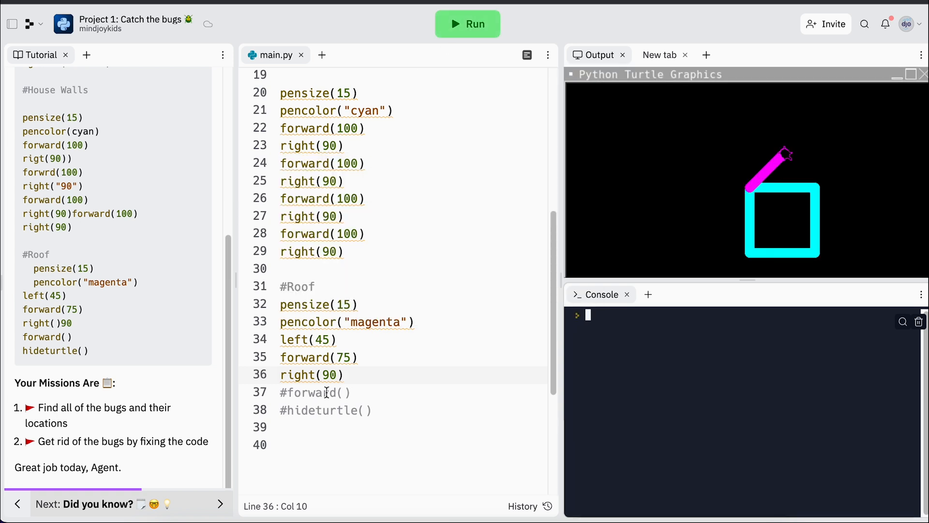
Uncomment forward() on line 37, give it distance 75, and uncomment hideturtle().
{"action": "left_click", "coordinate": [284, 391]}
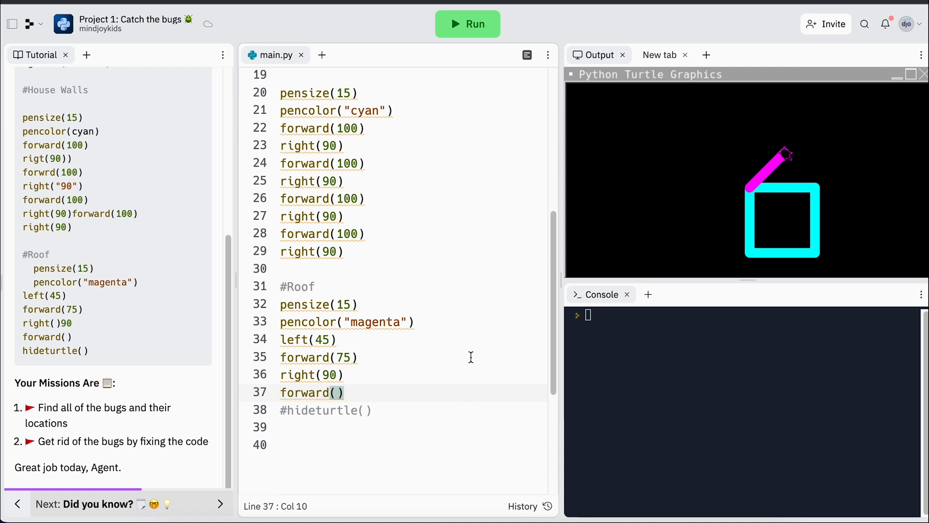
{"action": "left_click", "coordinate": [466, 24]}
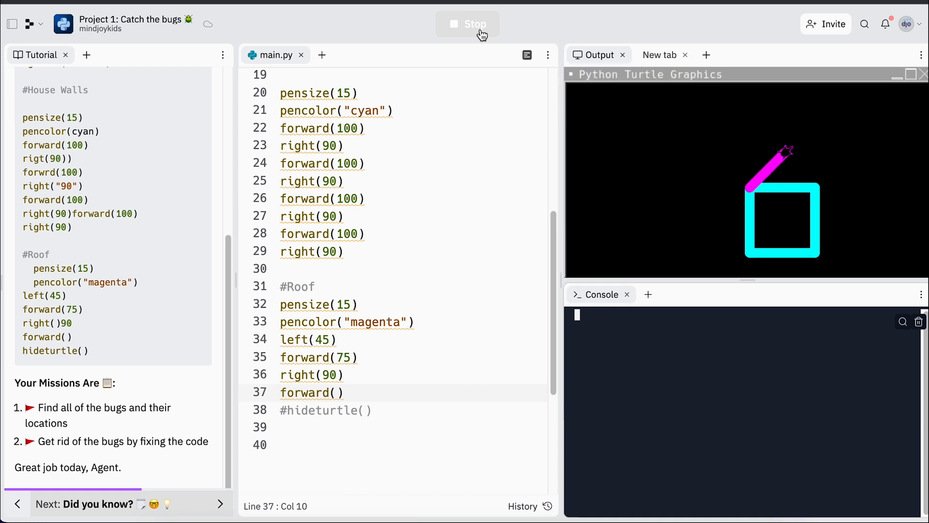
{"action": "left_click", "coordinate": [481, 33]}
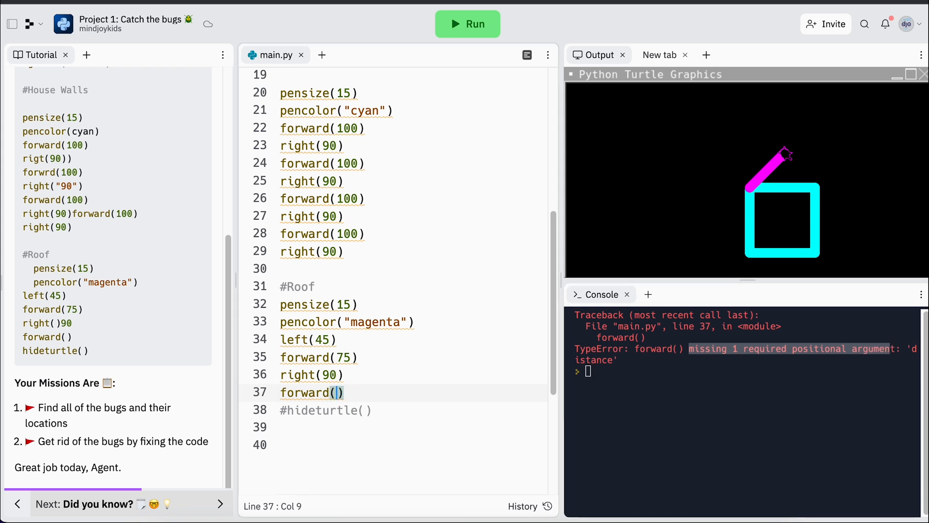
{"action": "type", "text": "75"}
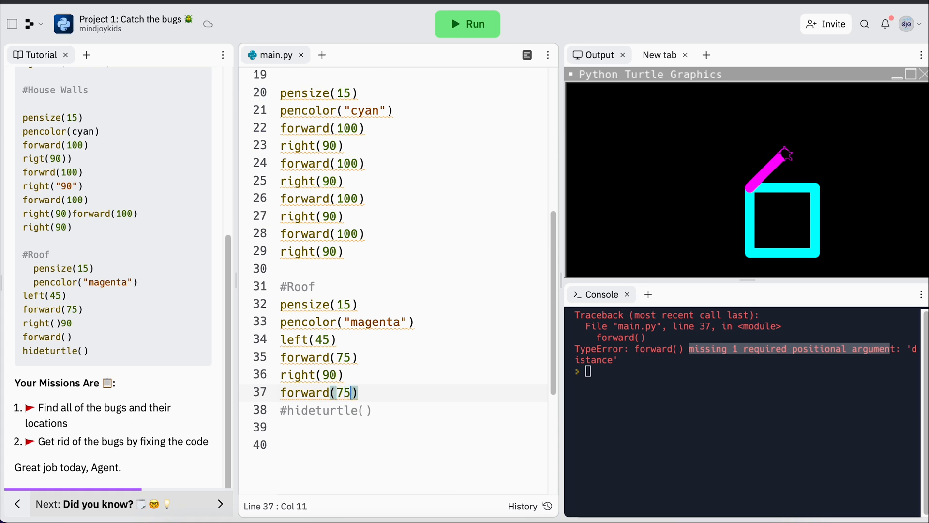
{"action": "mouse_move", "coordinate": [454, 293]}
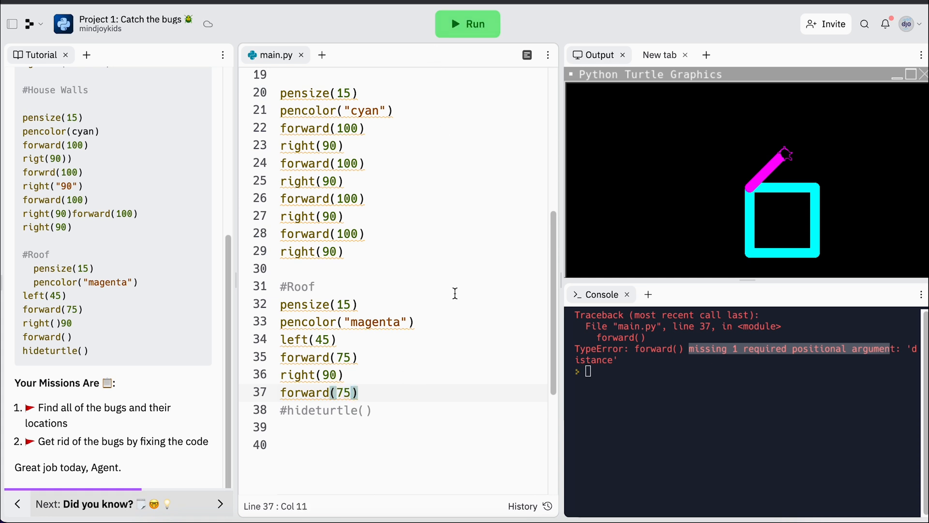
{"action": "key", "text": "Backspace"}
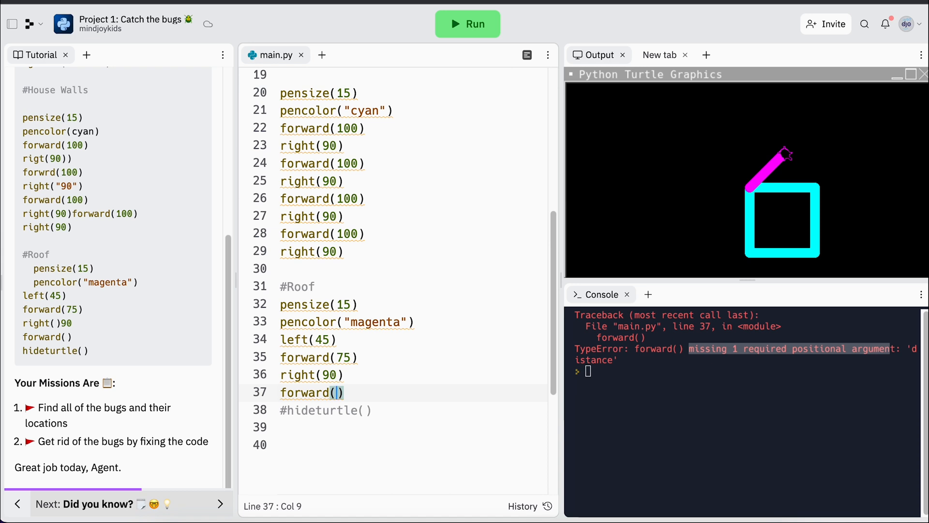
{"action": "type", "text": "100"}
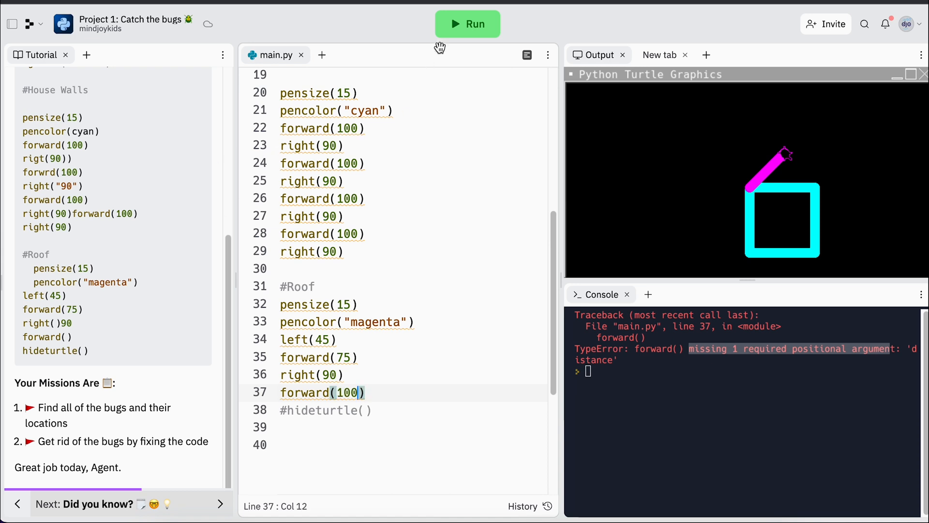
{"action": "left_click", "coordinate": [467, 23]}
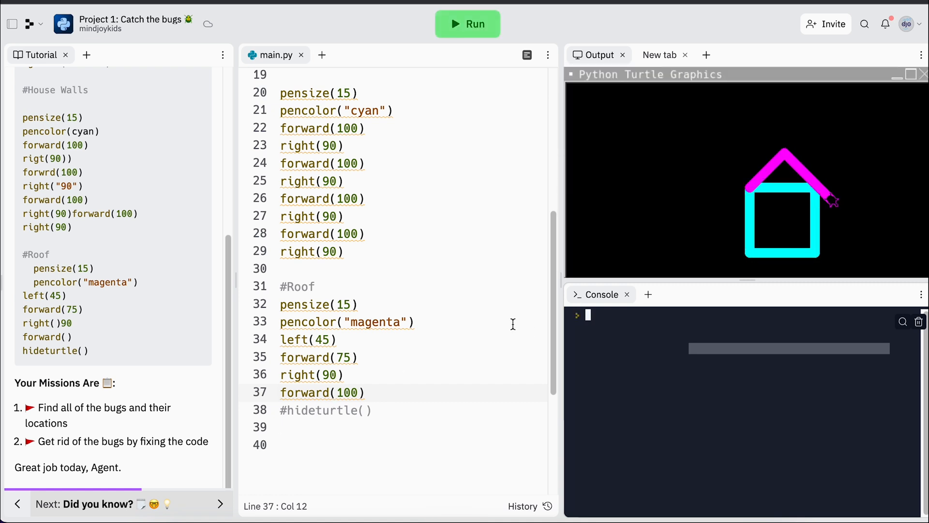
{"action": "left_click", "coordinate": [351, 392]}
{"action": "type", "text": "75"}
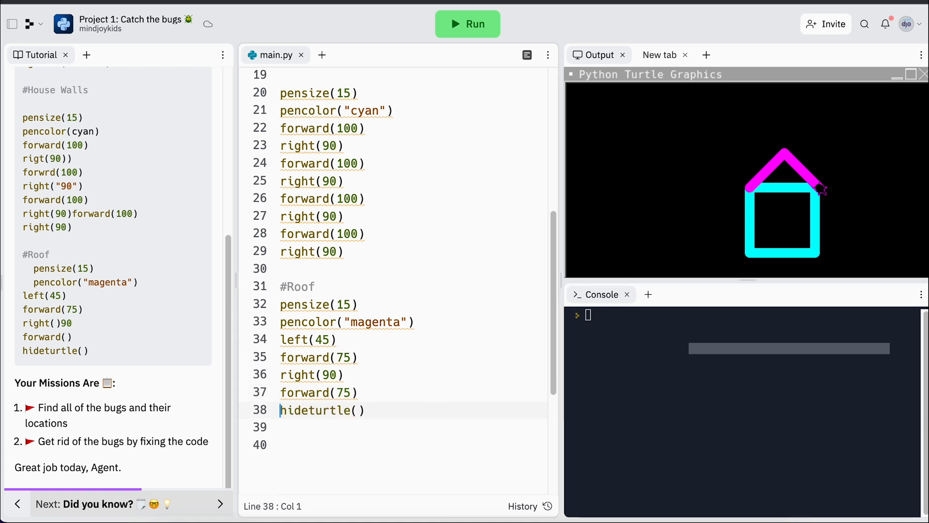
Rerun main.py to draw the finished cyan house and magenta roof with the turtle hidden.
{"action": "left_click", "coordinate": [468, 24]}
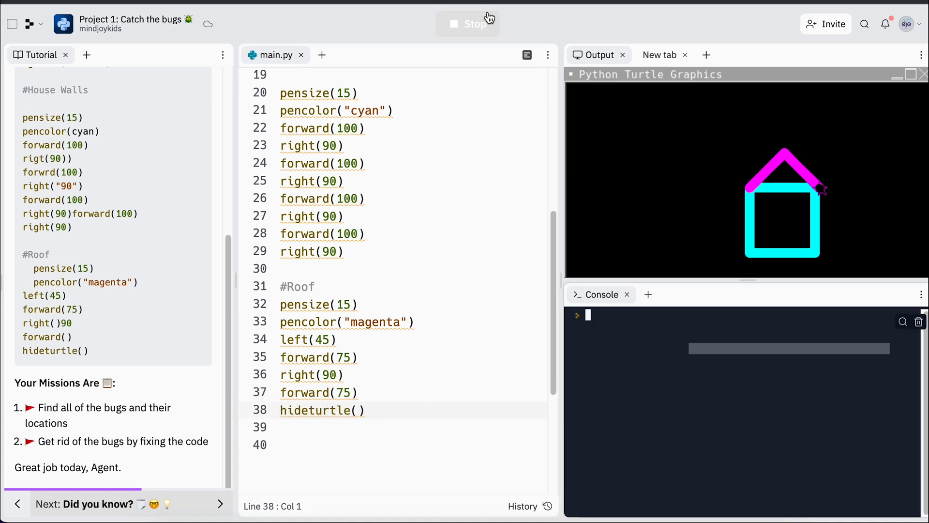
{"action": "left_click", "coordinate": [467, 24]}
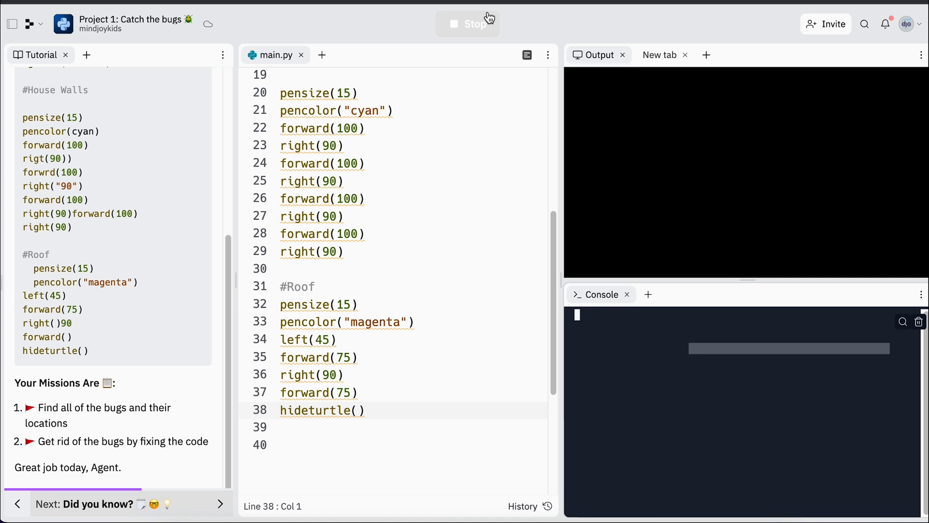
{"action": "left_click", "coordinate": [468, 23]}
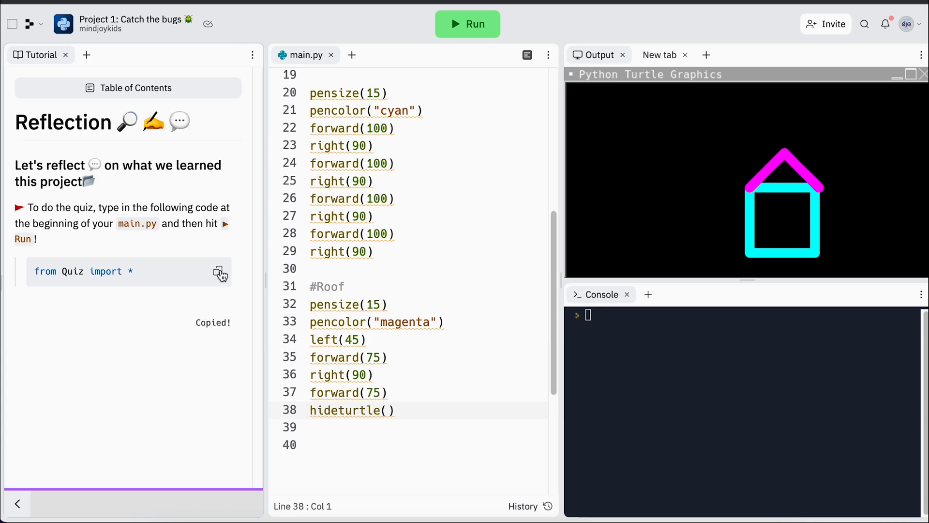
Insert 'from Quiz import *' as line 1 of main.py and run the quiz.
{"action": "scroll", "scroll_direction": "up", "scroll_amount": 3}
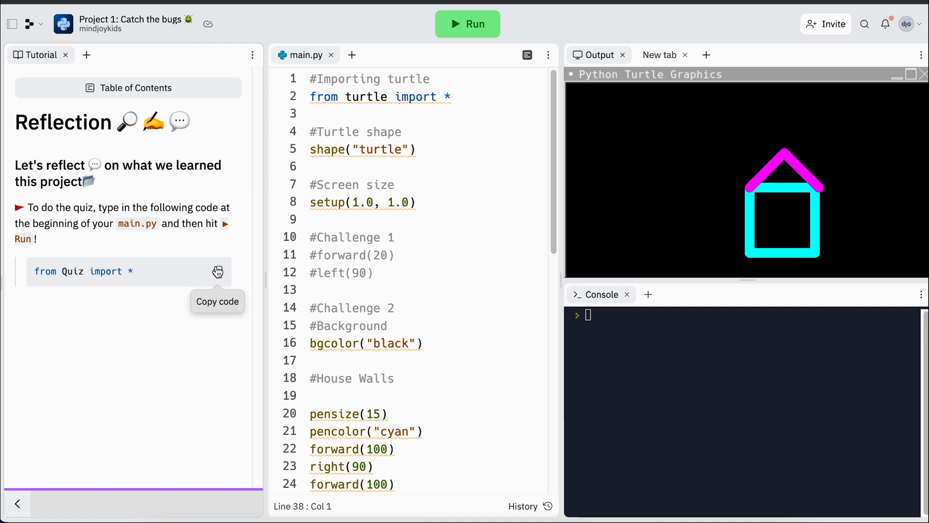
{"action": "mouse_move", "coordinate": [299, 80]}
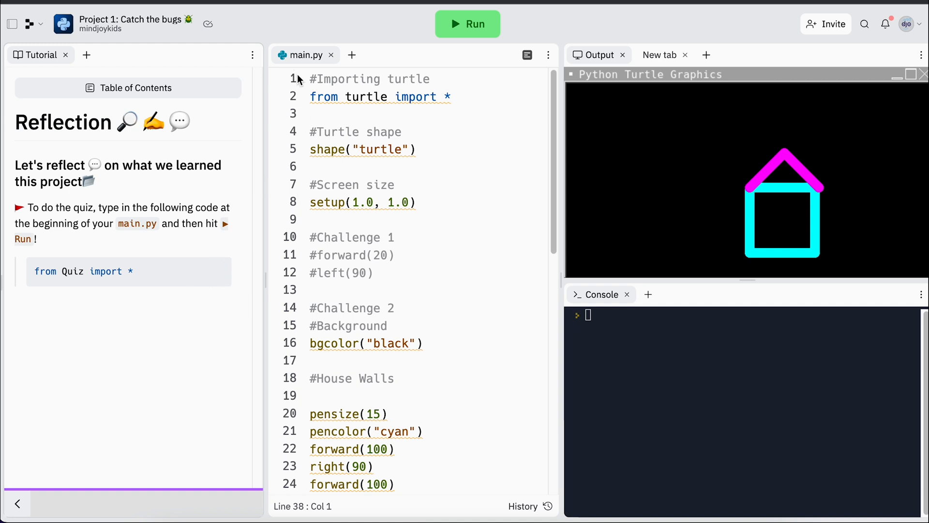
{"action": "left_click", "coordinate": [306, 79]}
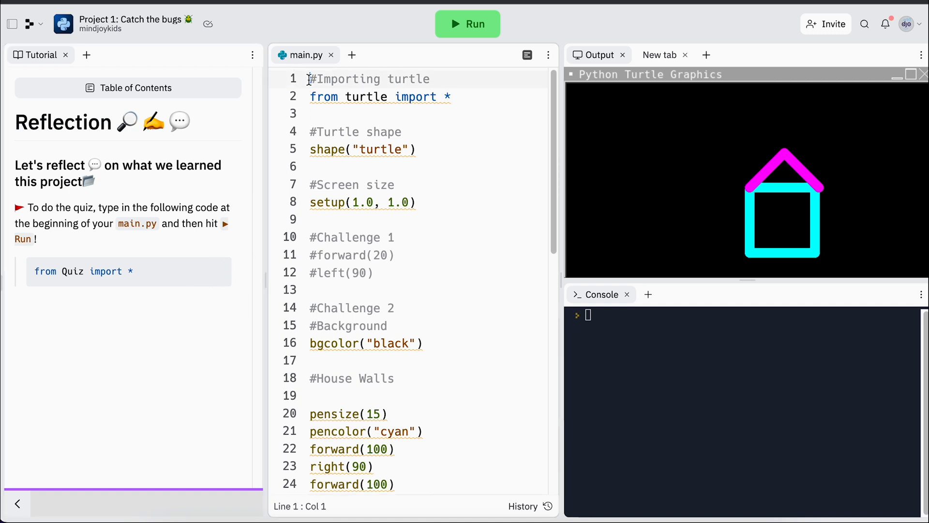
{"action": "key", "text": "Enter"}
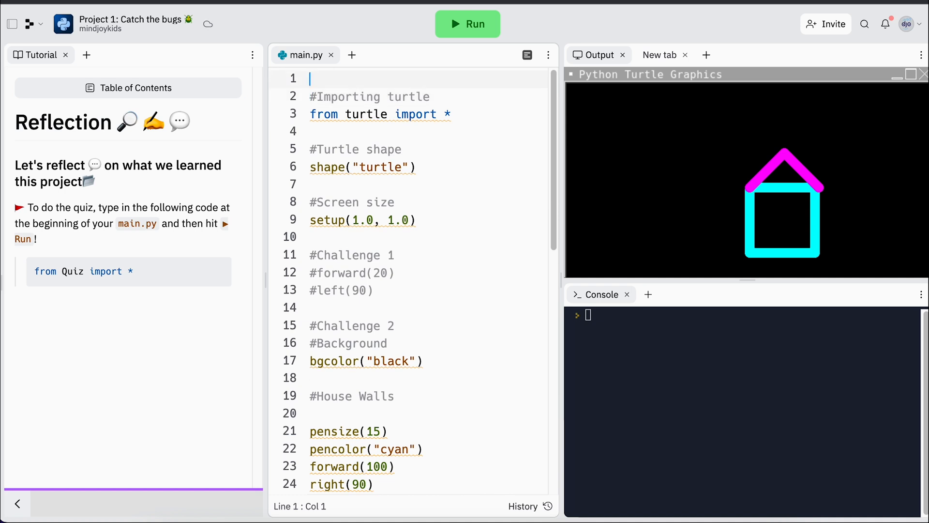
{"action": "type", "text": "from Quiz import *"}
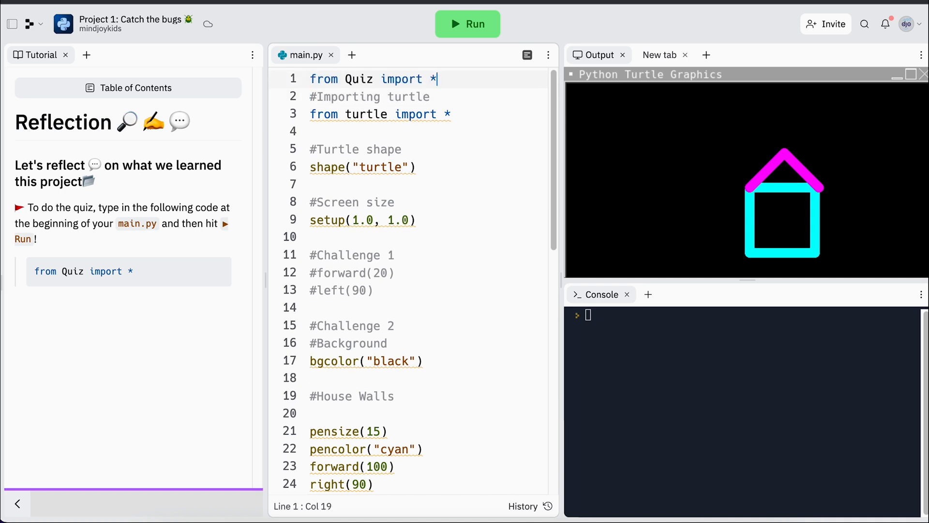
{"action": "left_click", "coordinate": [467, 24]}
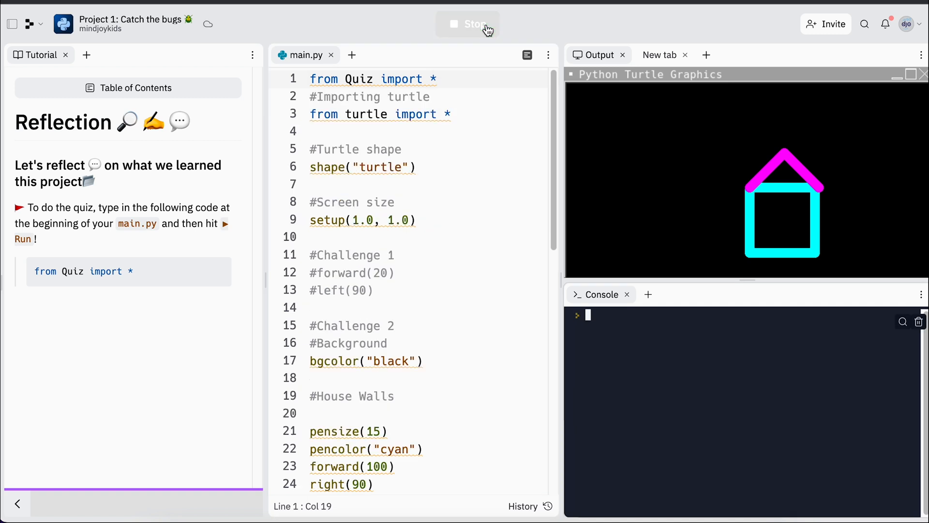
{"action": "left_click", "coordinate": [468, 24]}
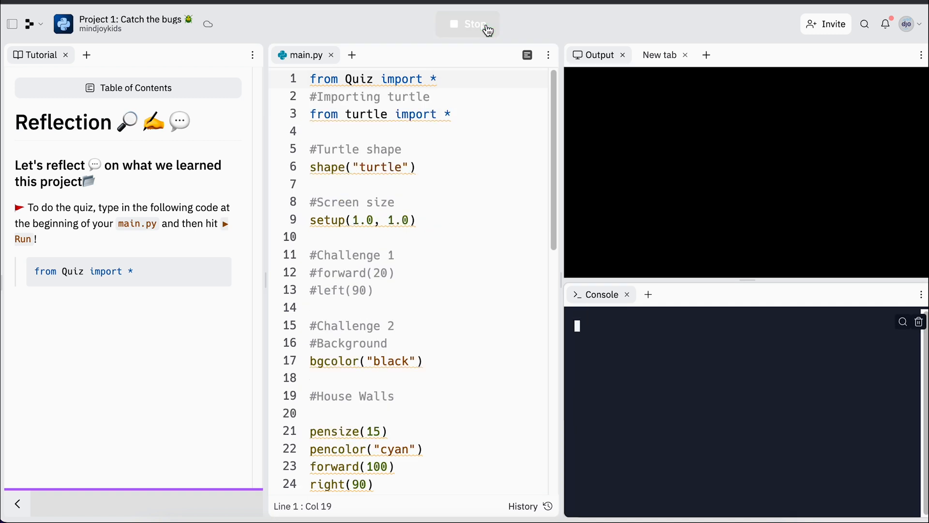
{"action": "left_click", "coordinate": [468, 24]}
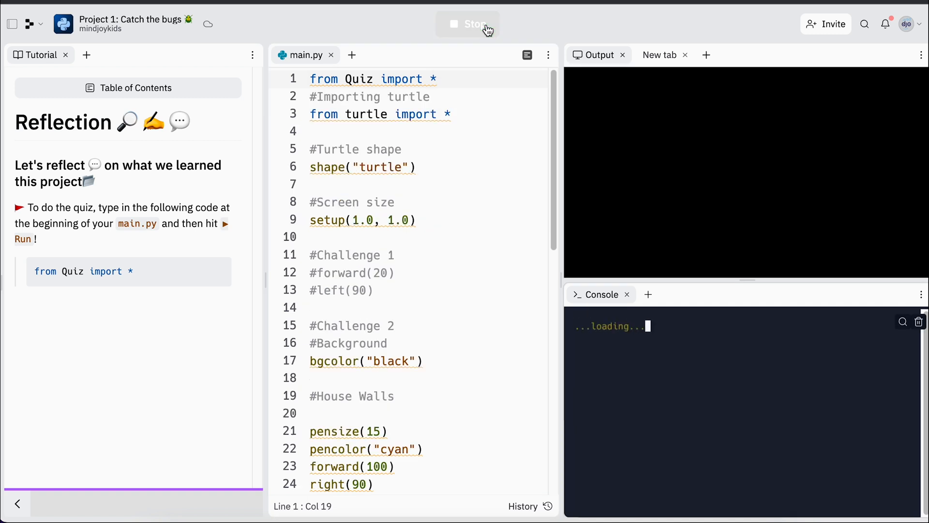